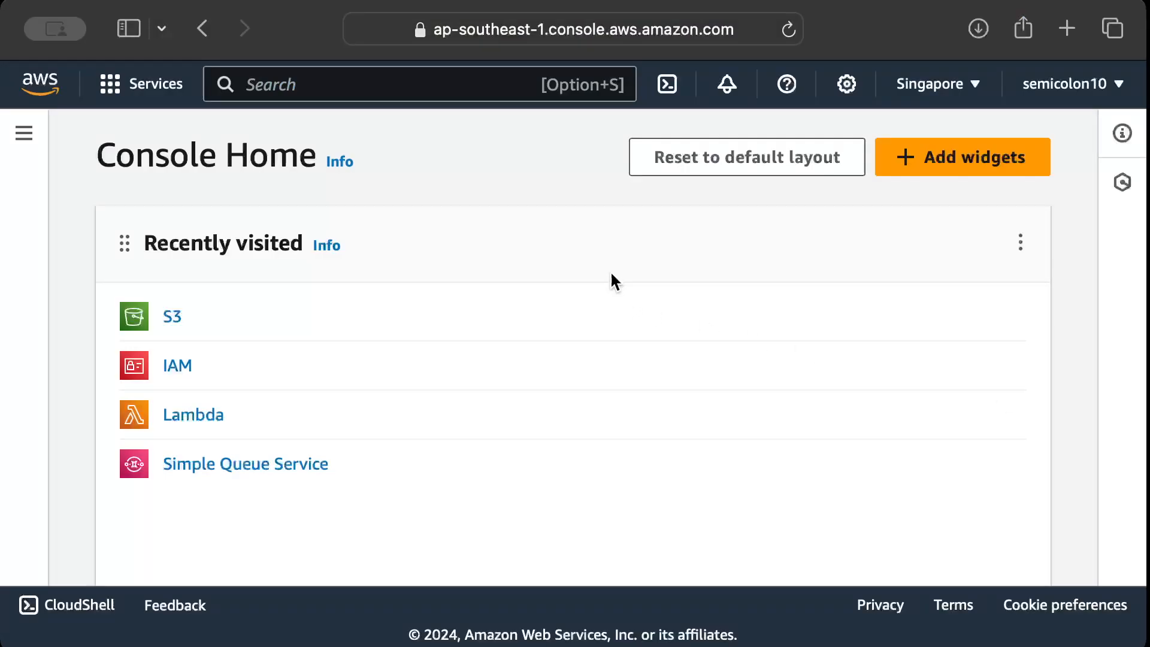
{"action": "mouse_move", "coordinate": [173, 317]}
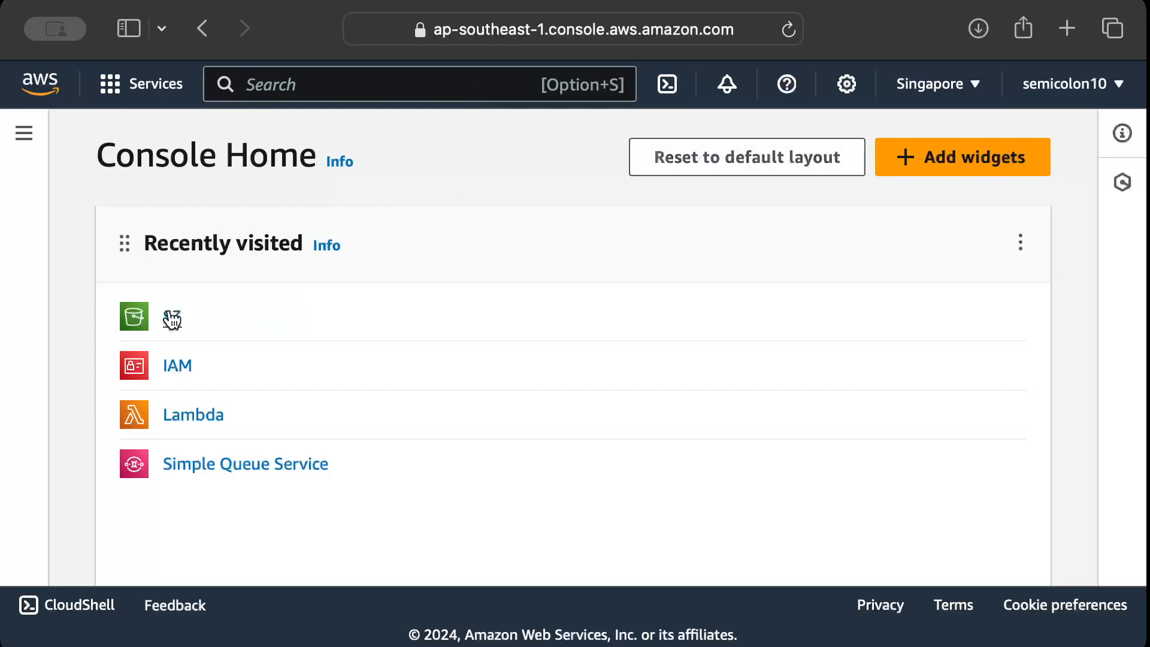
Step: Open S3 from the Recently visited list on Console Home
{"action": "left_click", "coordinate": [134, 317]}
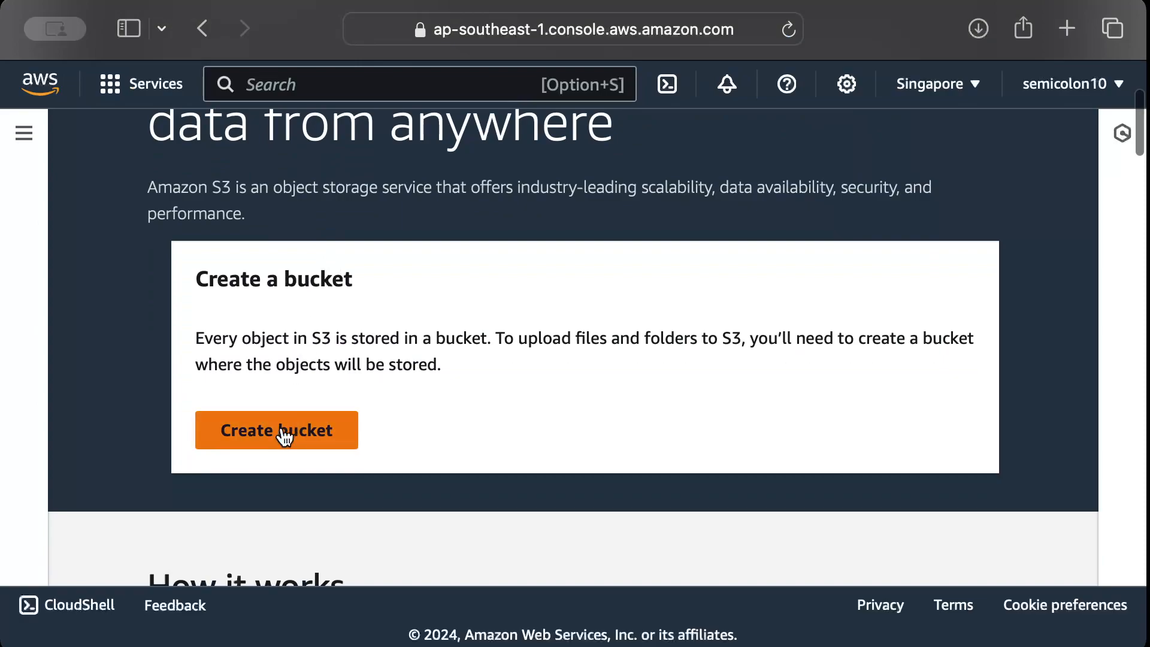
Step: Start a new bucket named 'aws-semicolon-dump' and scroll past the default settings
{"action": "left_click", "coordinate": [277, 430]}
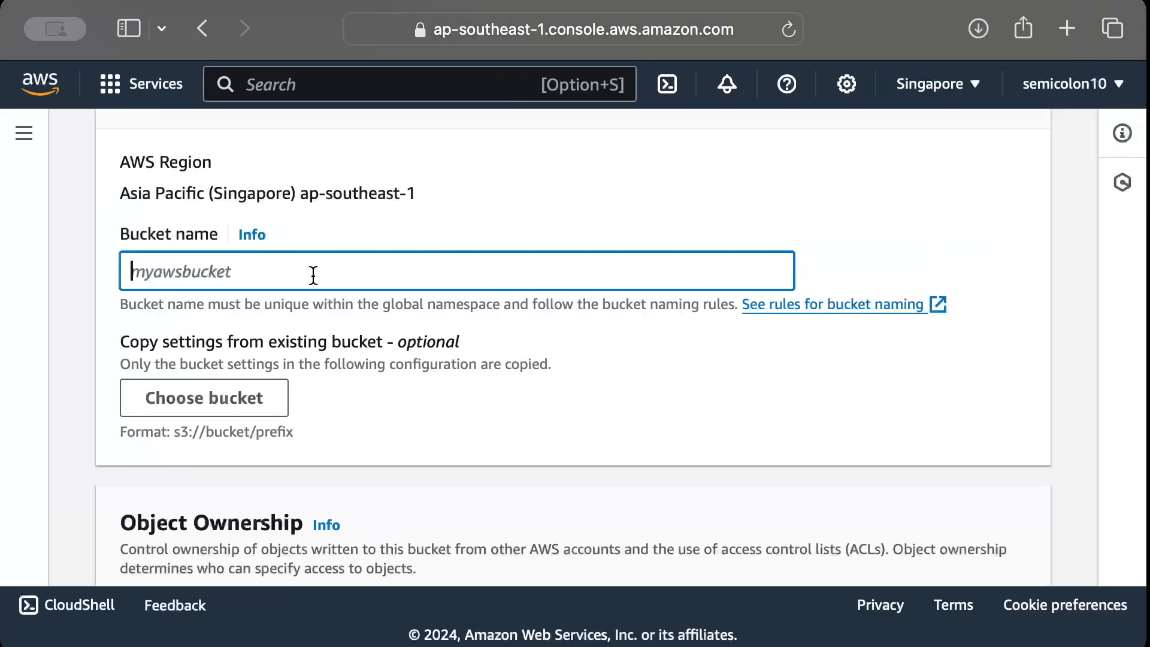
{"action": "scroll", "scroll_direction": "up", "scroll_amount": 3}
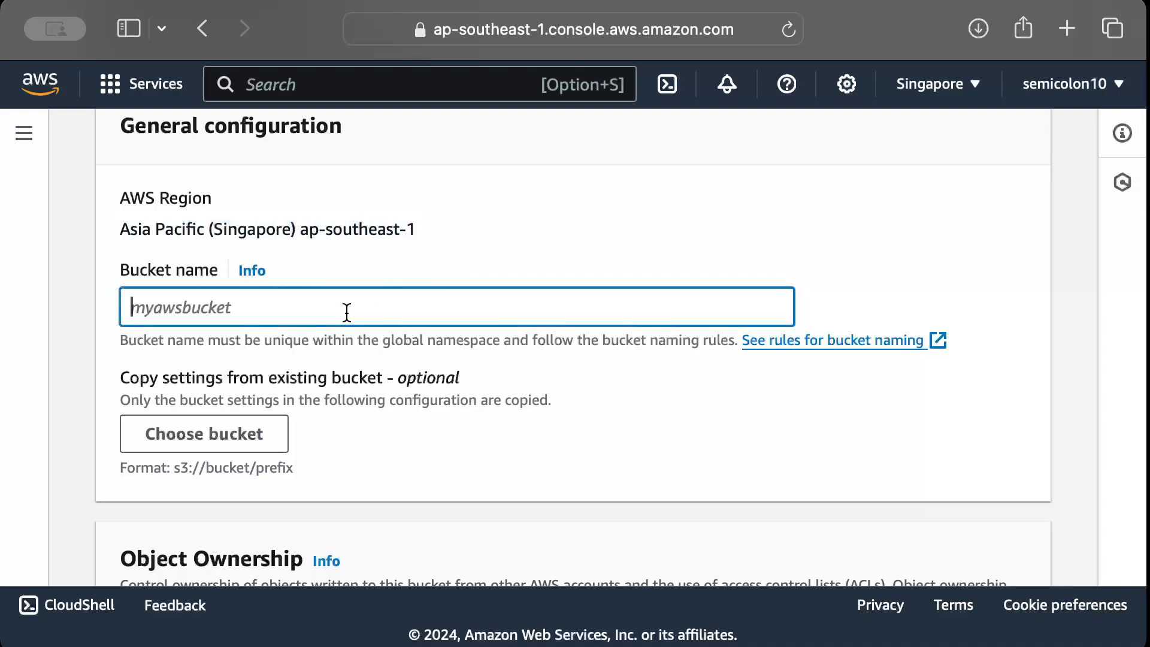
{"action": "type", "text": "aws-sem"}
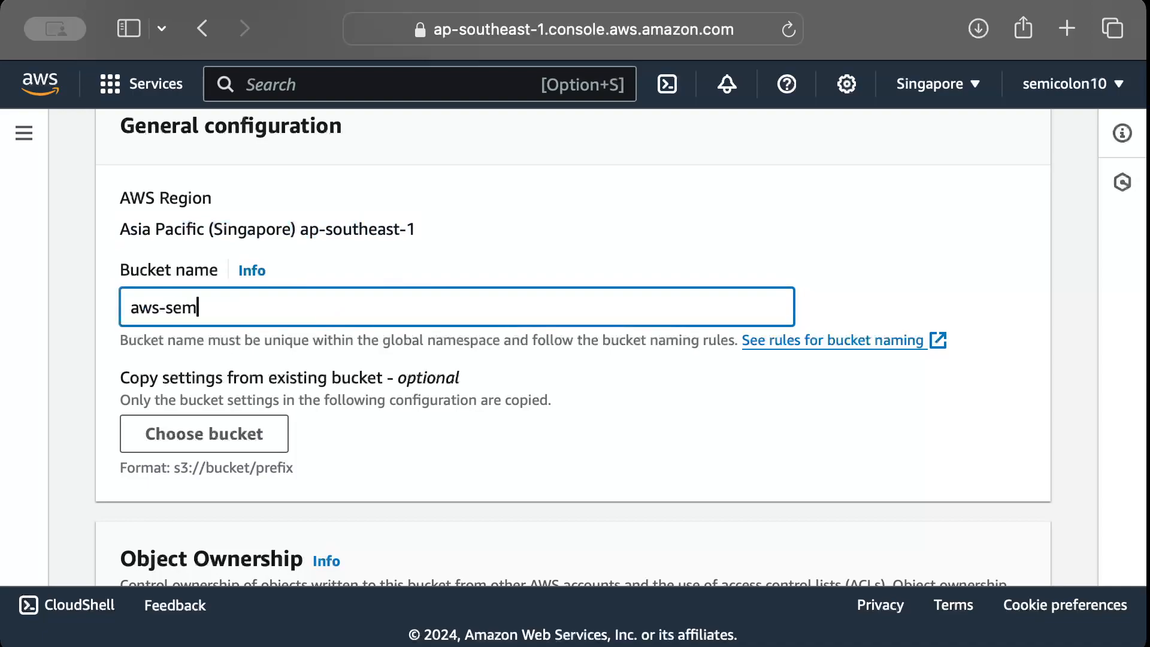
{"action": "type", "text": "icolon-"}
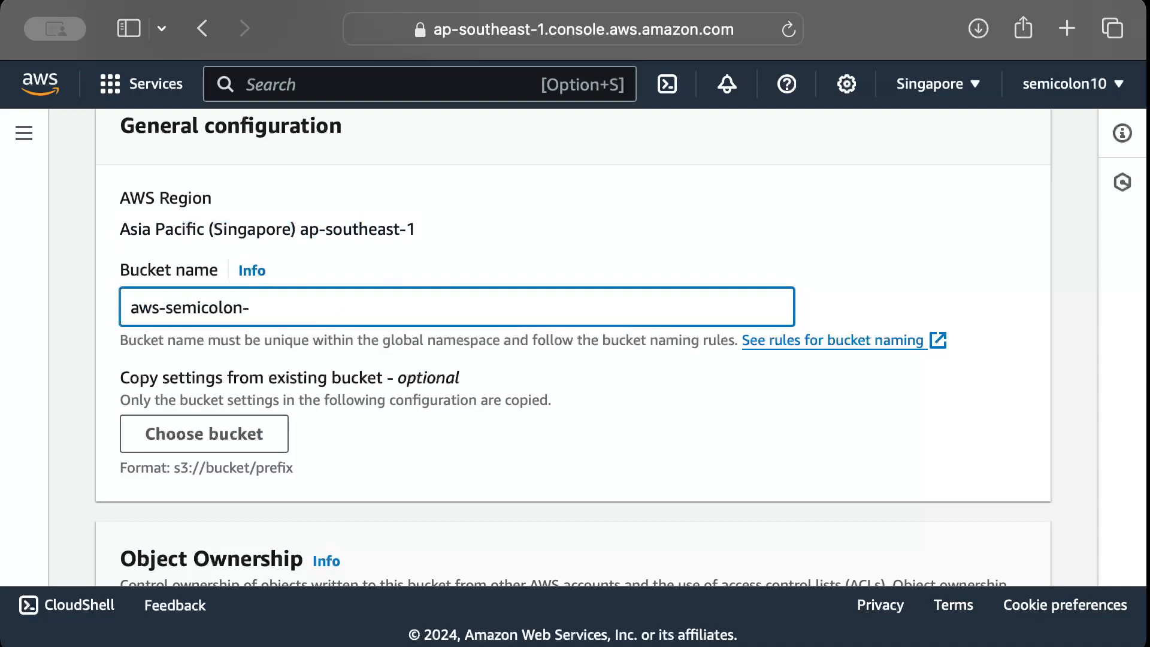
{"action": "type", "text": "dump"}
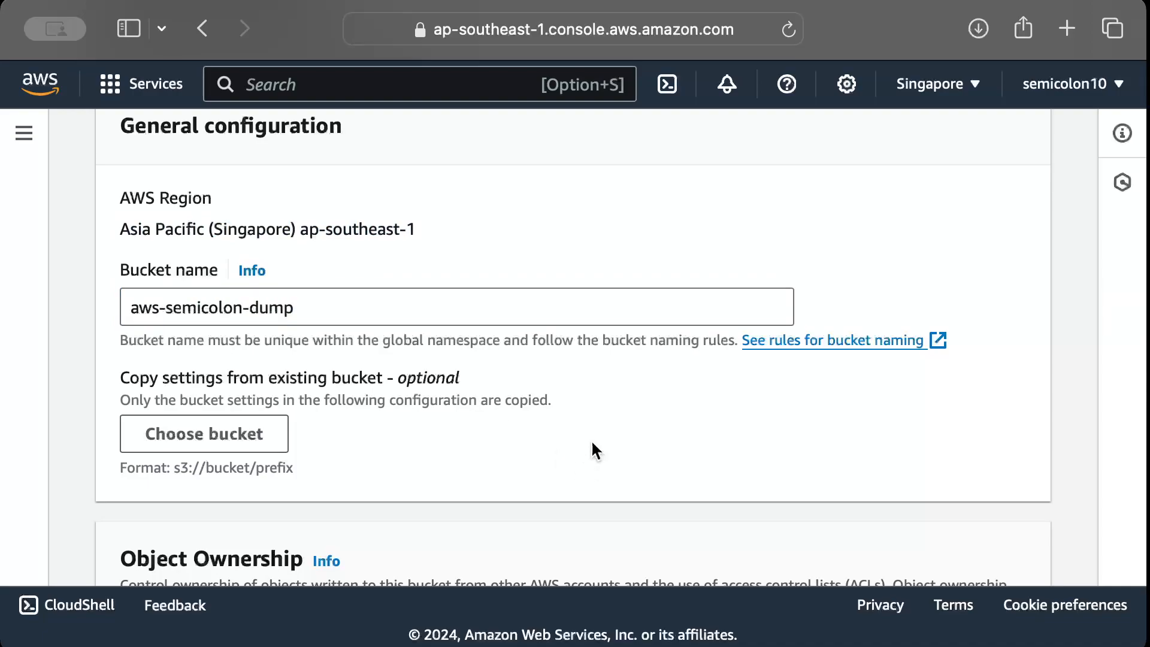
{"action": "scroll", "scroll_direction": "down", "scroll_amount": 3}
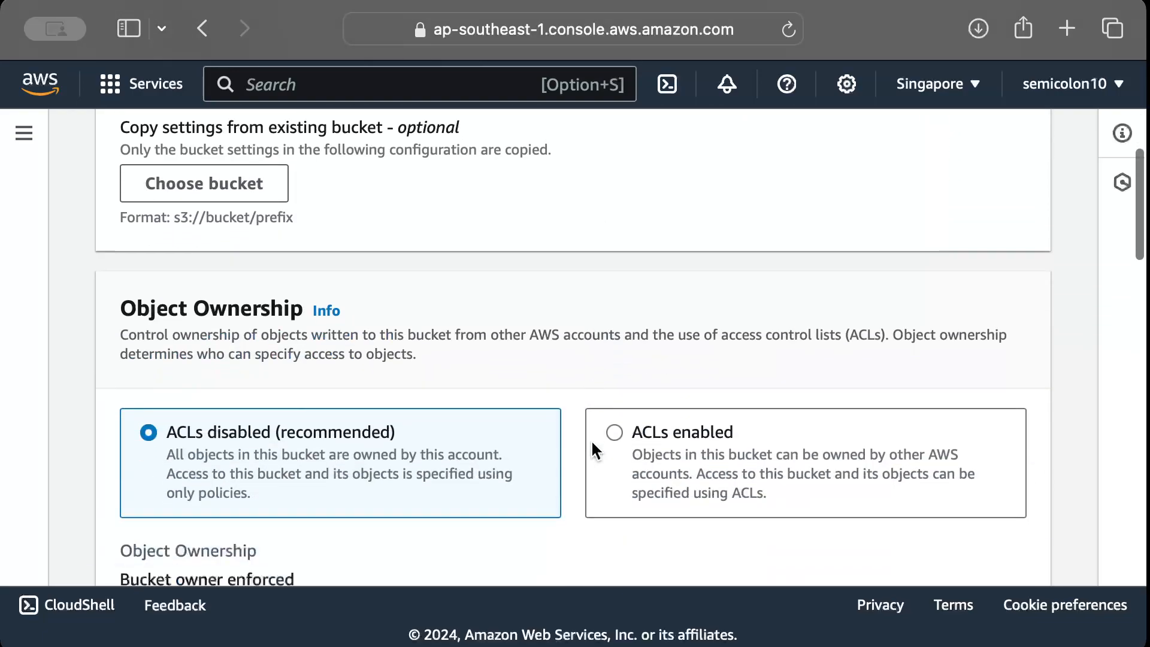
{"action": "scroll", "scroll_direction": "down", "scroll_amount": 3}
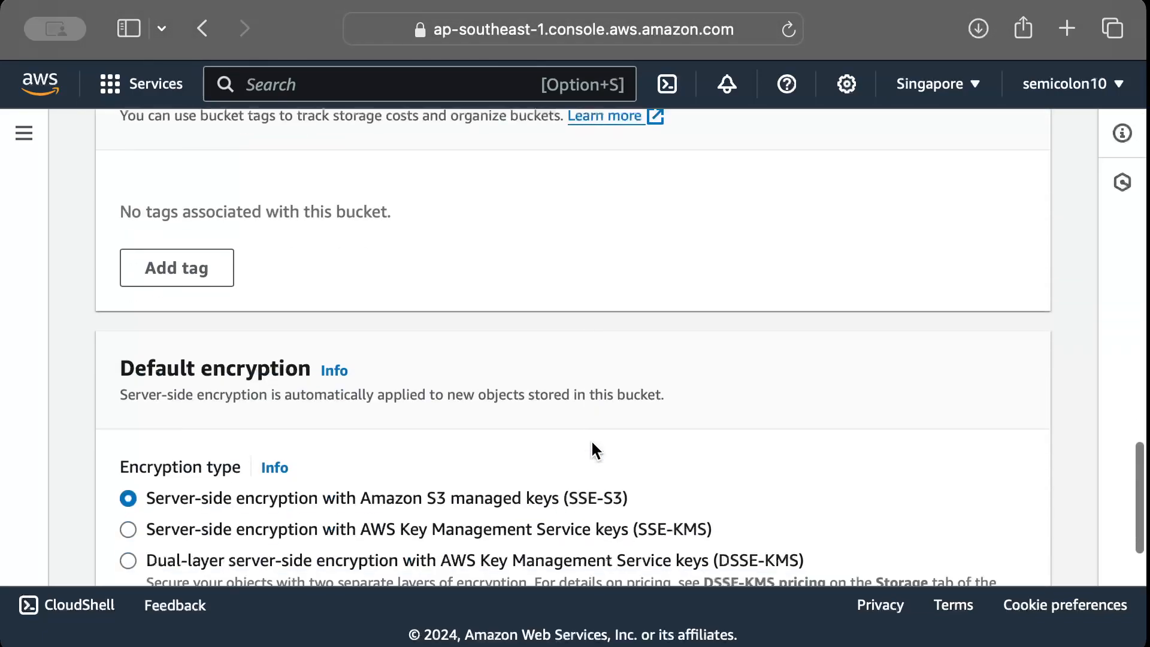
{"action": "scroll", "scroll_direction": "down", "scroll_amount": 3}
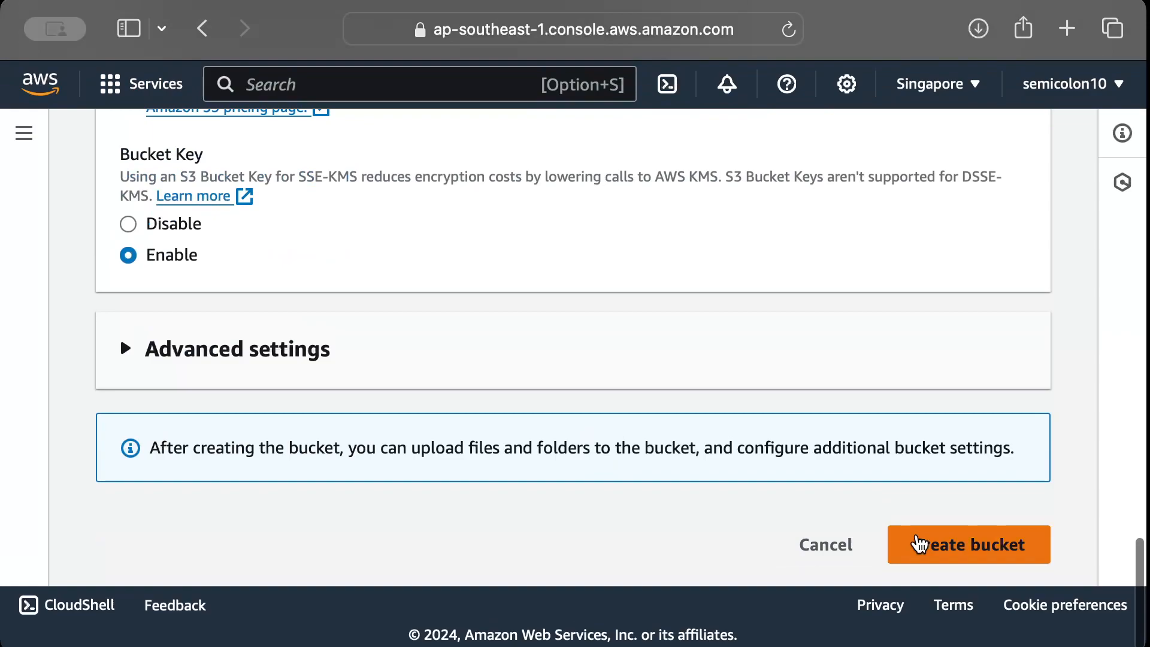
Step: Submit the form to create aws-semicolon-dump and check the General purpose buckets list
{"action": "left_click", "coordinate": [967, 545]}
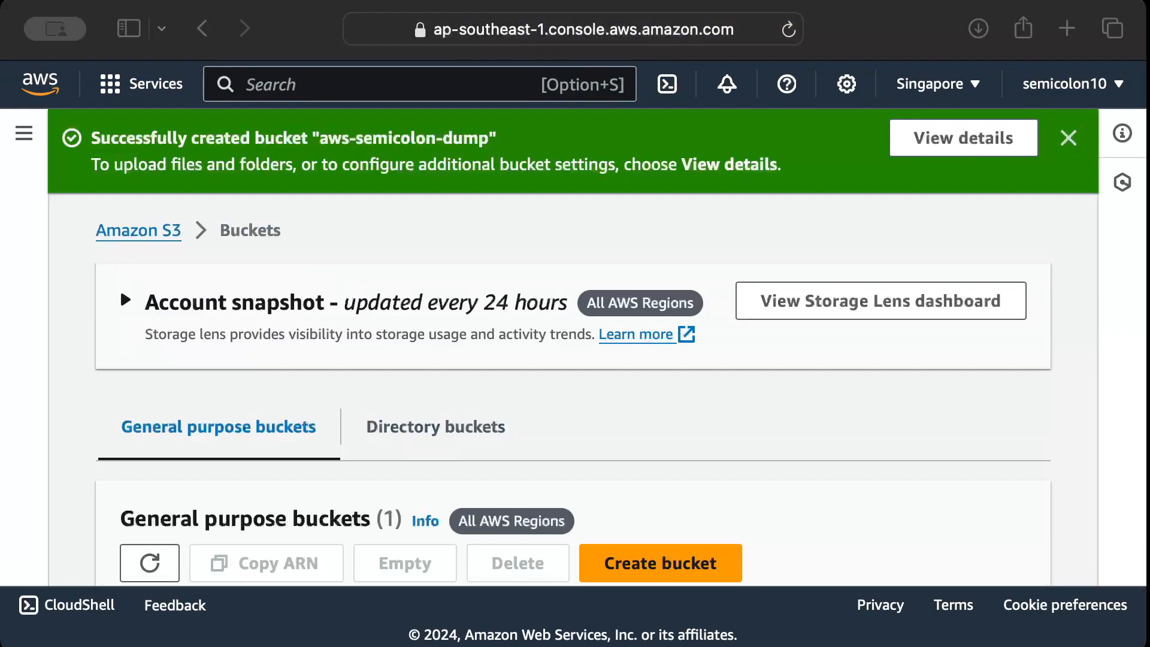
{"action": "scroll", "scroll_direction": "down", "scroll_amount": 3}
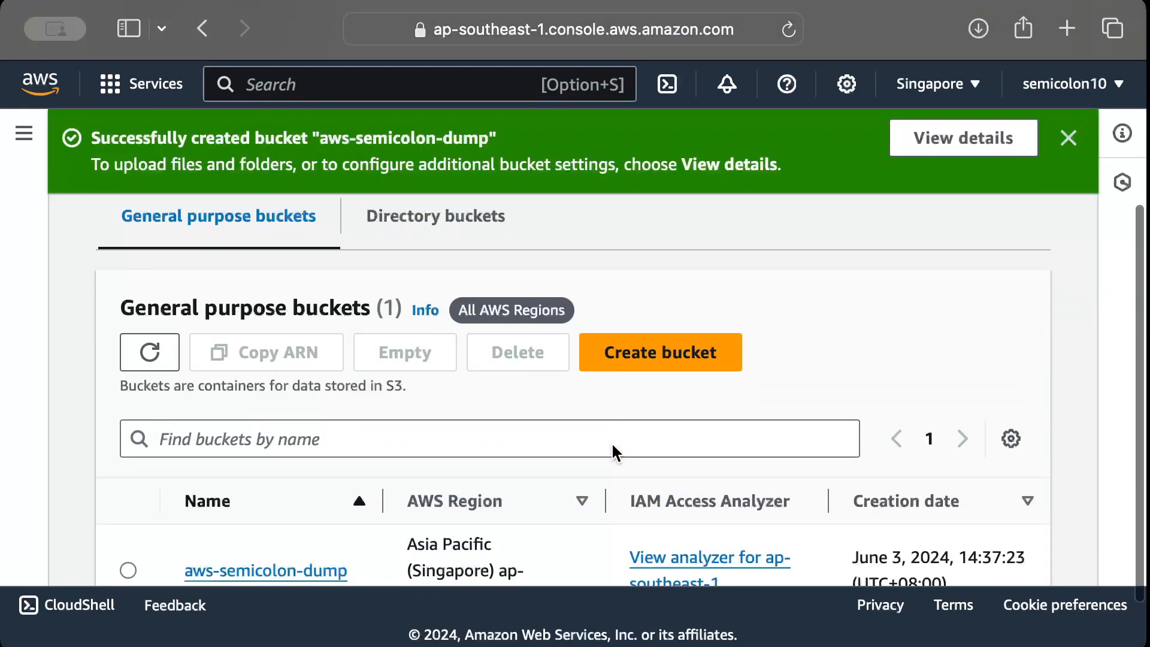
{"action": "scroll", "scroll_direction": "down", "scroll_amount": 3}
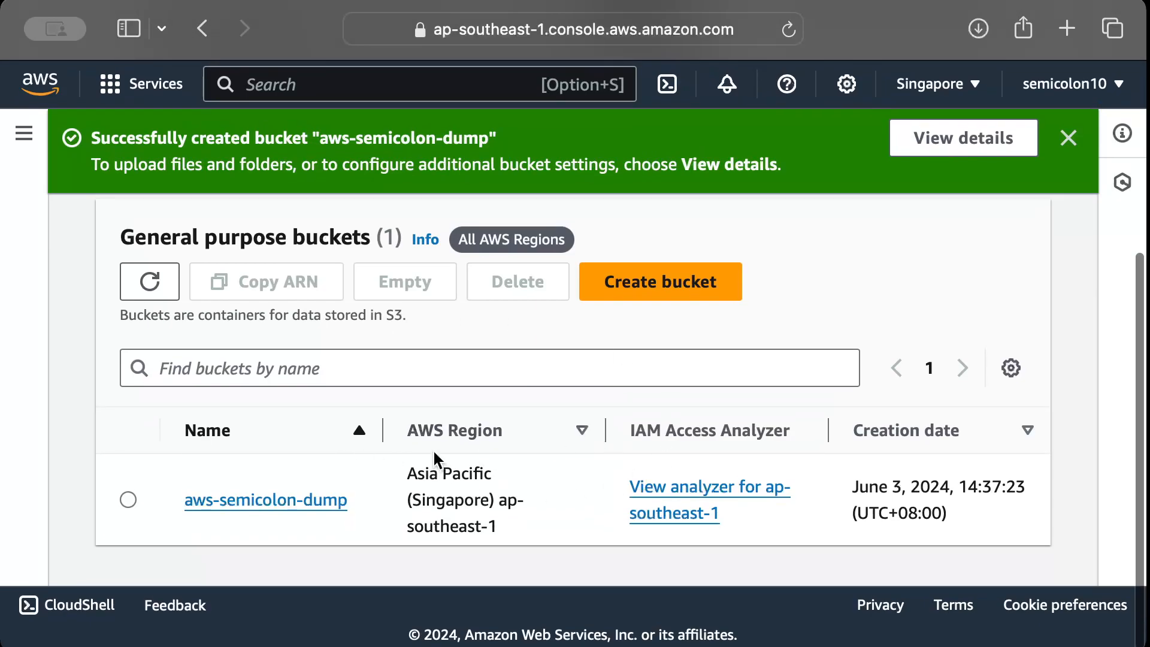
{"action": "mouse_move", "coordinate": [392, 411]}
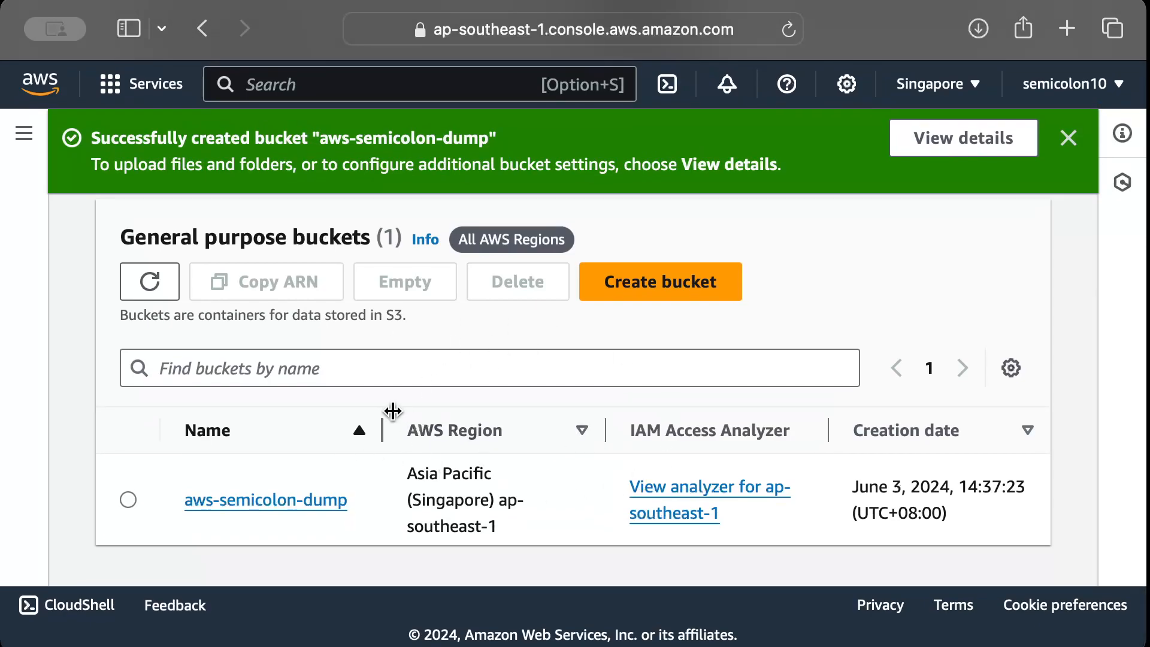
{"action": "scroll", "scroll_direction": "up", "scroll_amount": 3}
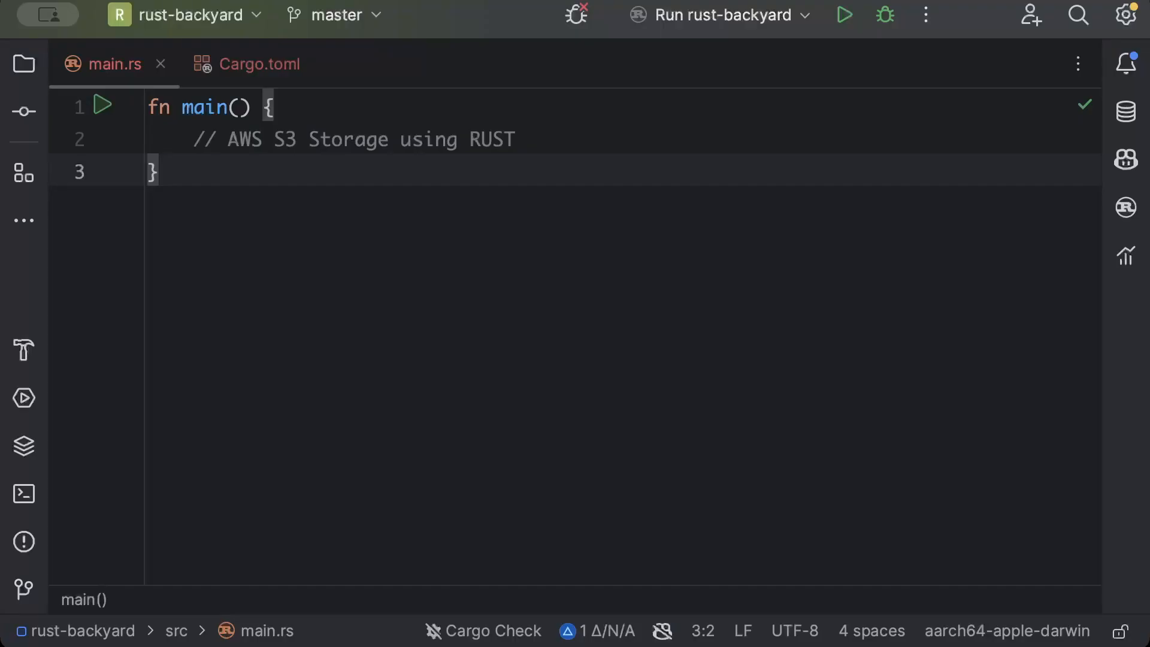
Step: Add aws-sdk-s3 (rt-tokio), tokio 1.38.0 (full), and aws-config 1.5.0 (behavior-version-latest) under [dependencies]
{"action": "left_click", "coordinate": [258, 64]}
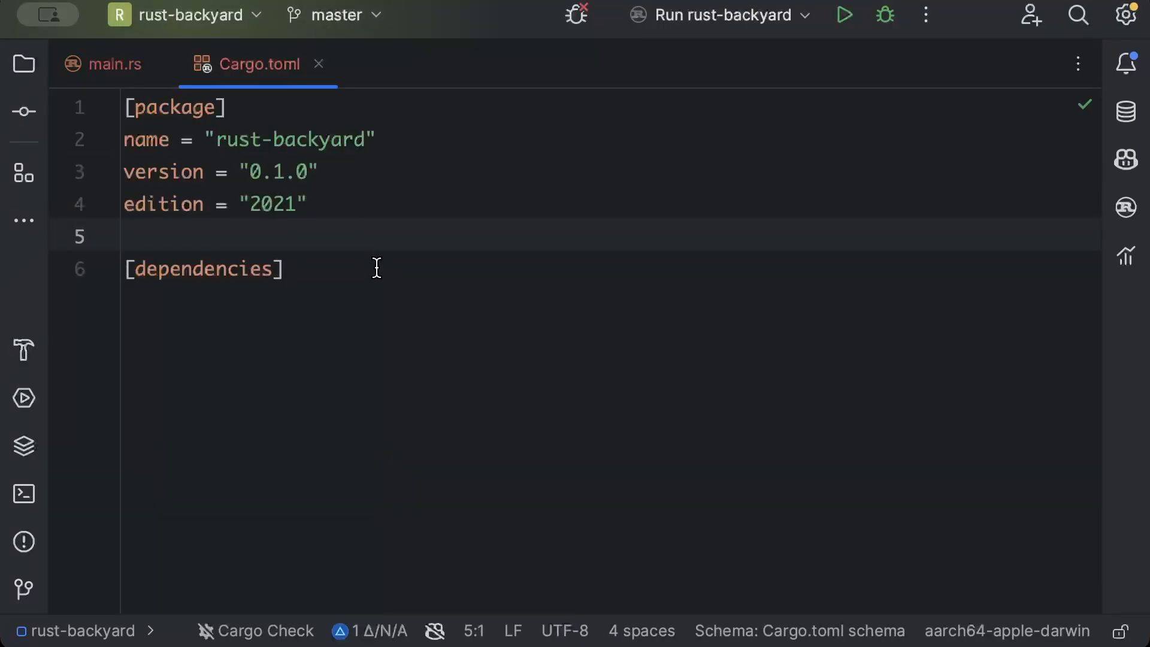
{"action": "type", "text": "aws-s"}
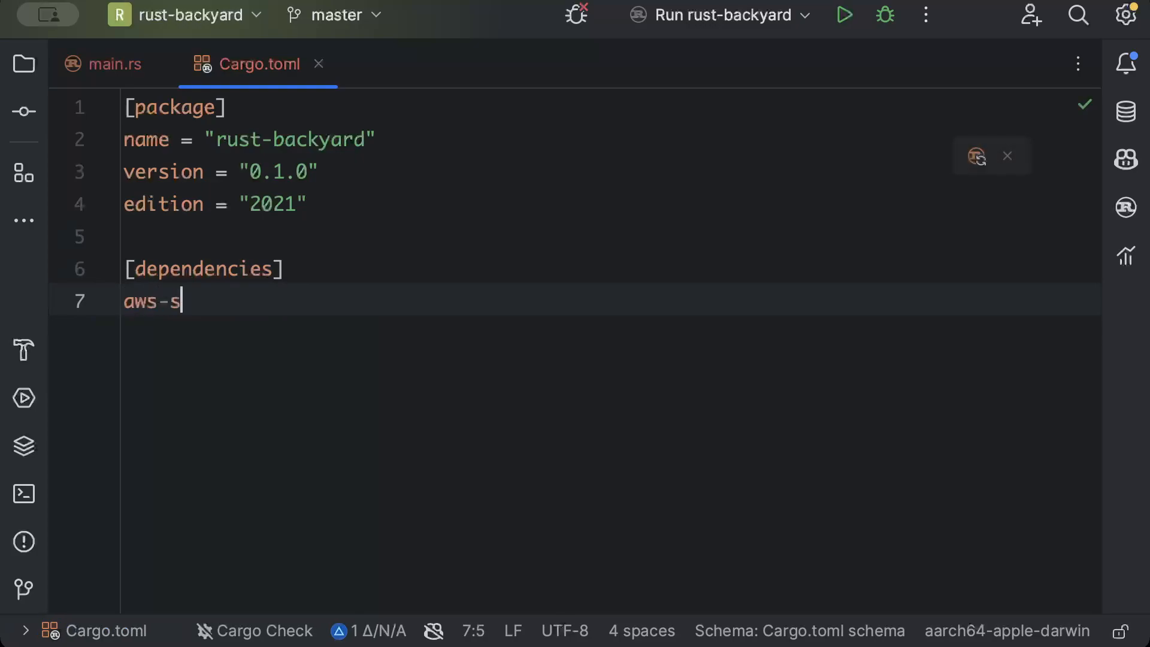
{"action": "type", "text": "dk-s3 = {version = \"1.32.0\","}
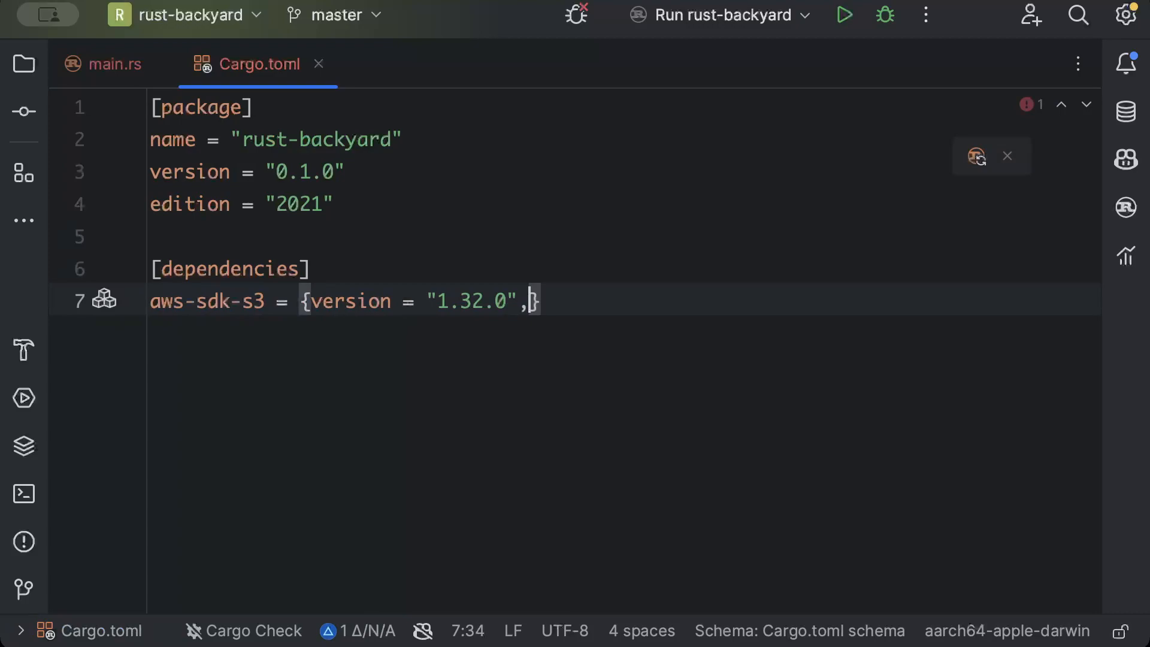
{"action": "type", "text": "features = [\"rt-tokio\"]}"}
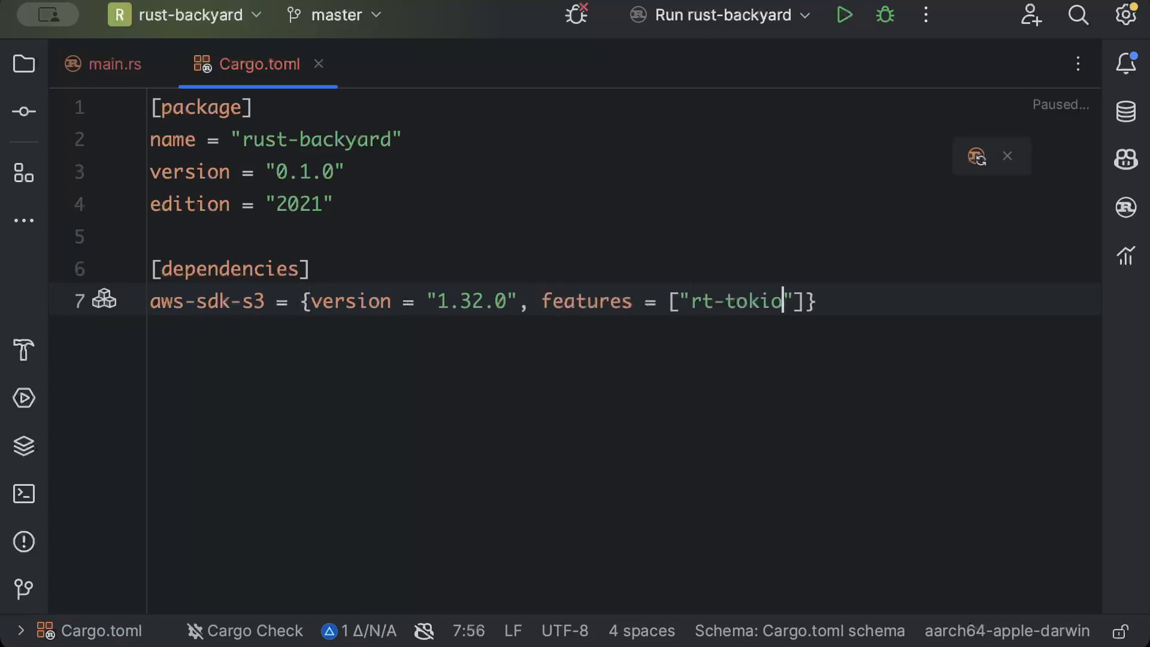
{"action": "type", "text": "tokio = \""}
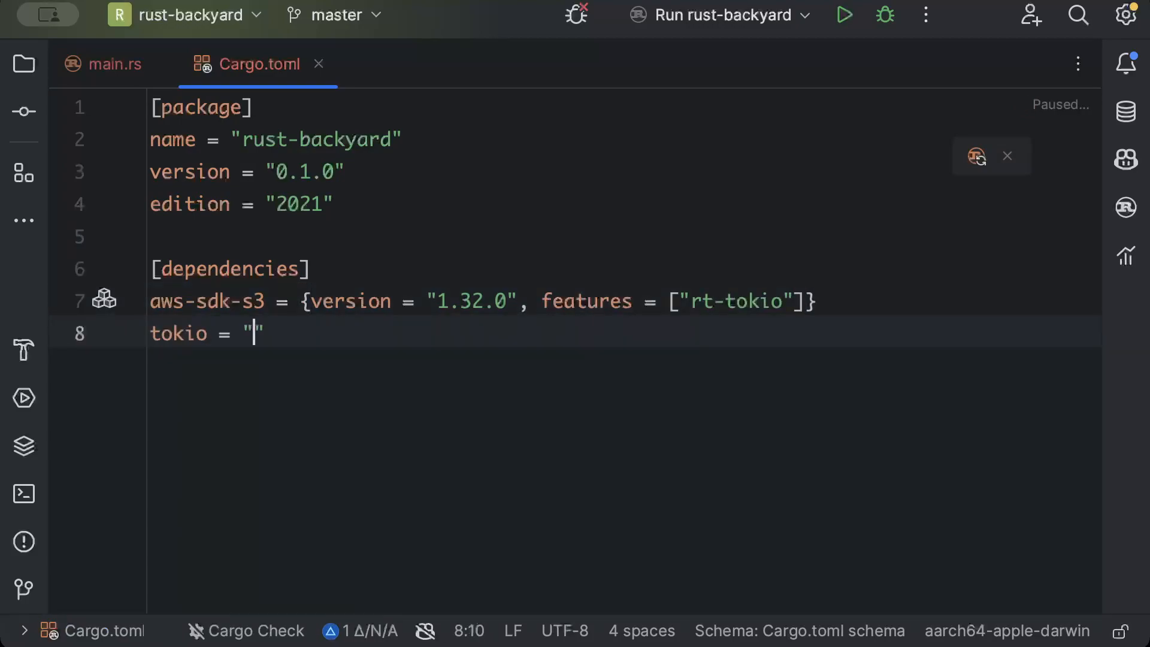
{"action": "type", "text": "{version = \"1.38.0\",}"}
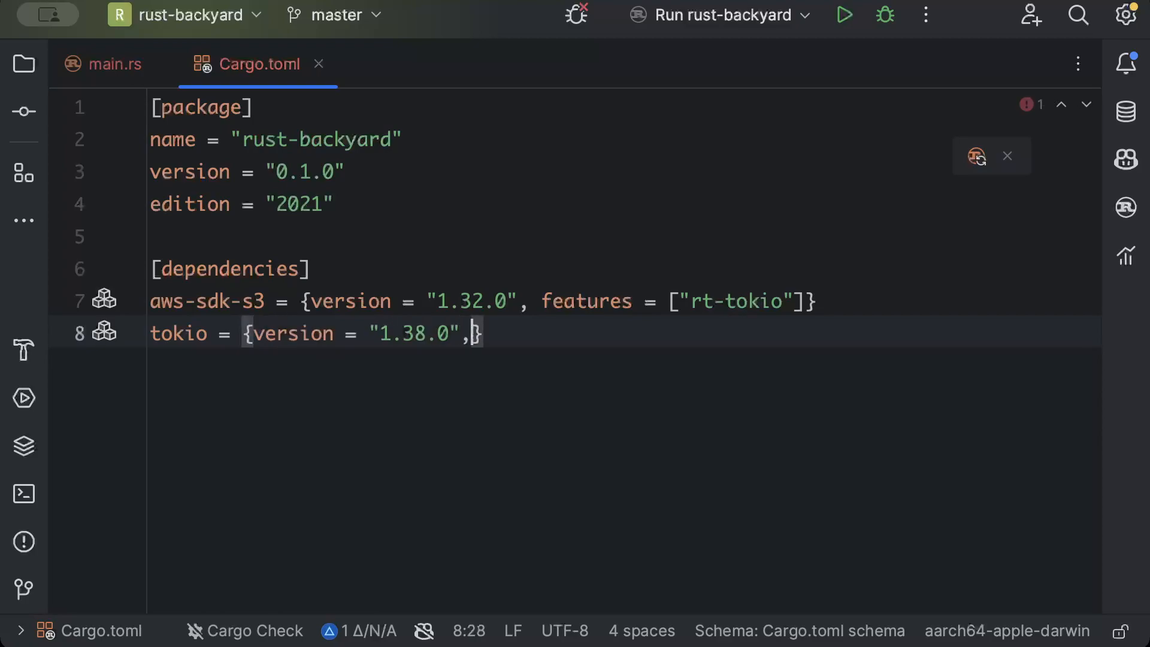
{"action": "type", "text": "features = [\"full\"]}"}
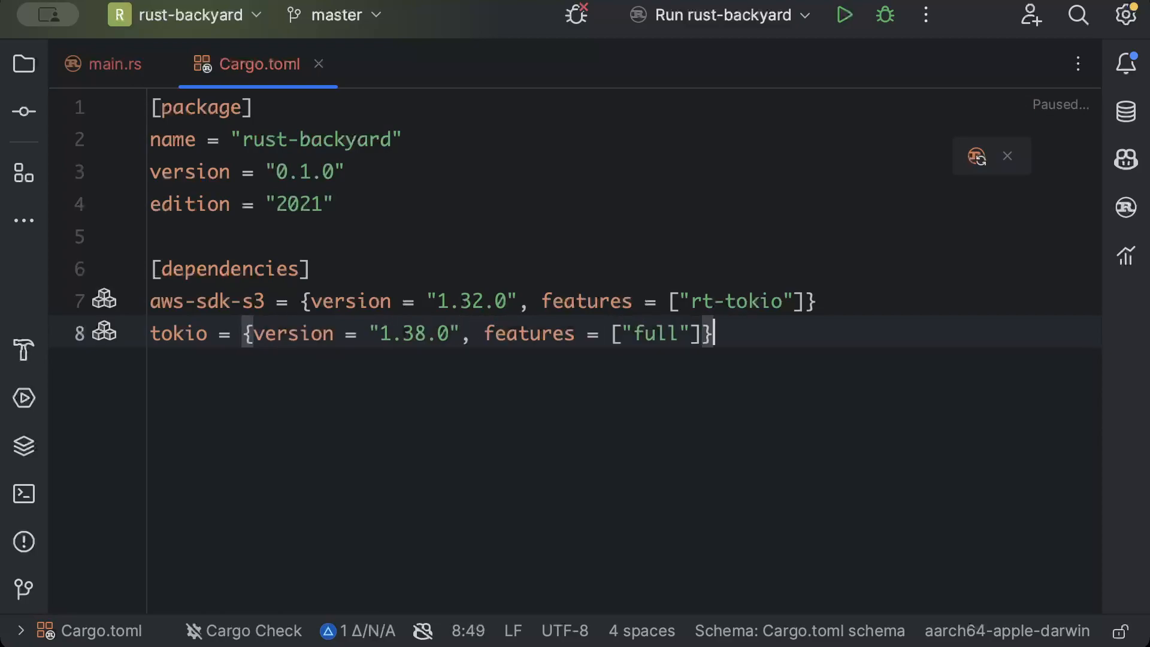
{"action": "type", "text": "aws-config = {version = \"\"}"}
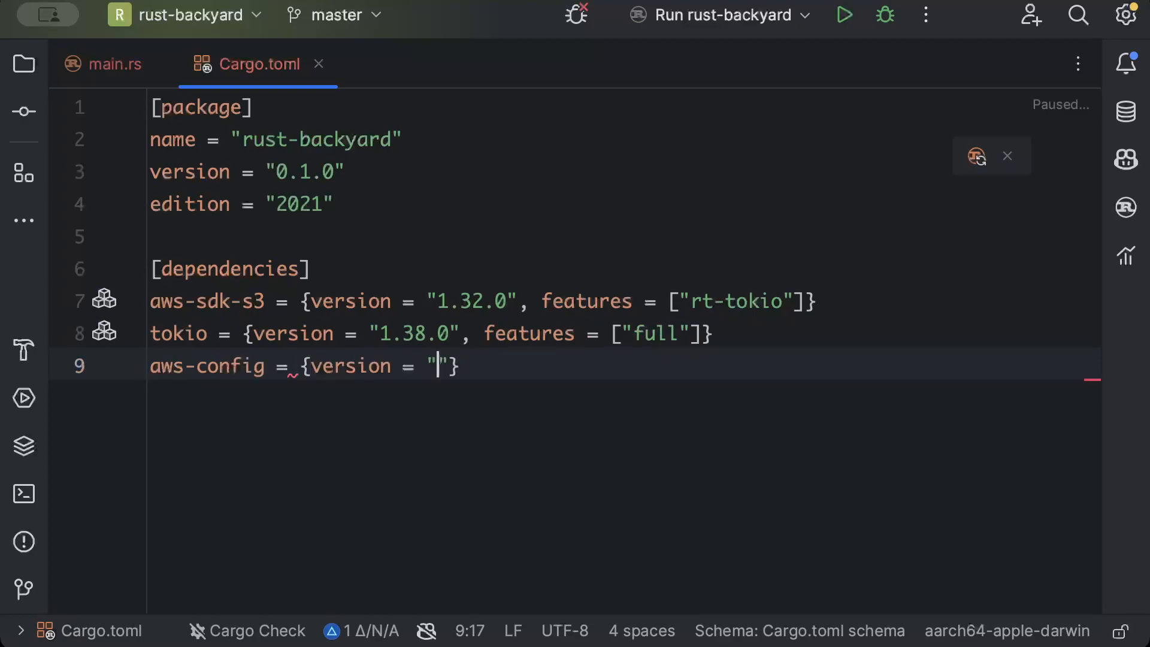
{"action": "type", "text": "1.5.0\", fe"}
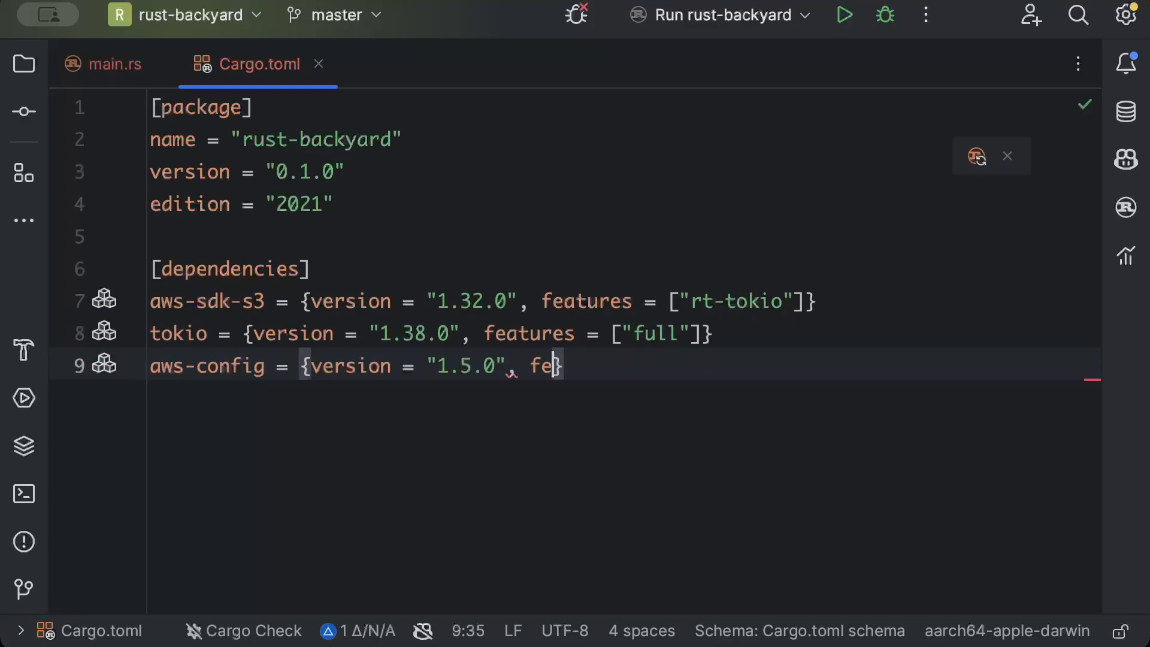
{"action": "type", "text": "atures = [\"behavior-version-latest\"]"}
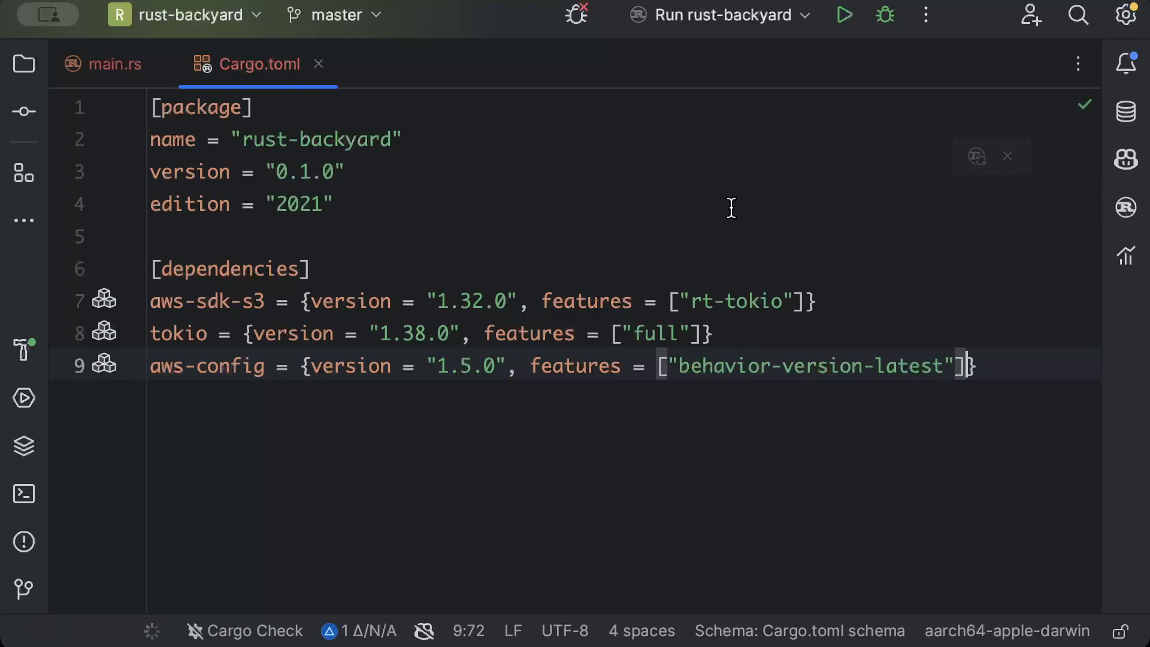
{"action": "left_click", "coordinate": [154, 236]}
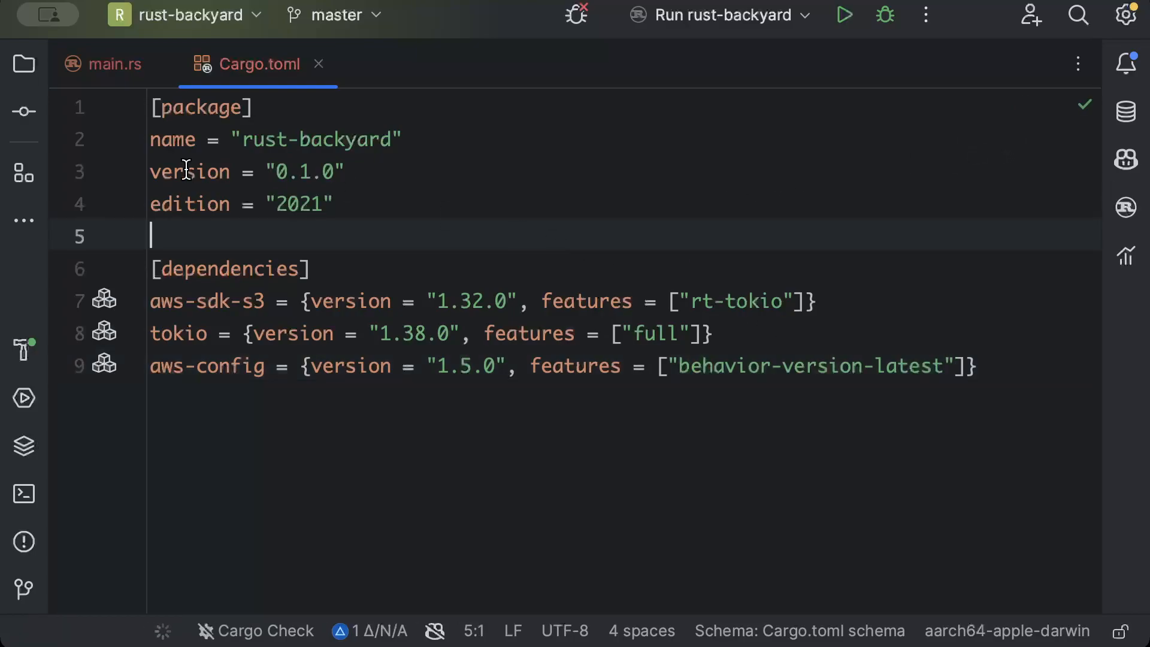
Step: View abc.txt from the Project tree, then close its tab
{"action": "left_click", "coordinate": [23, 64]}
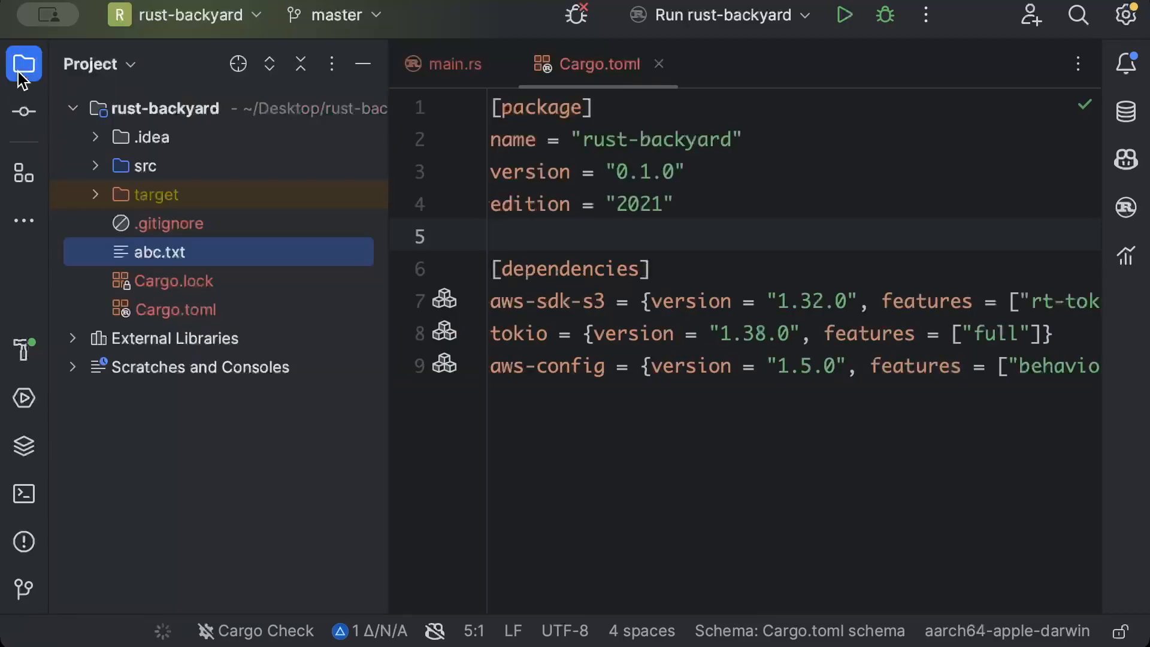
{"action": "mouse_move", "coordinate": [635, 188]}
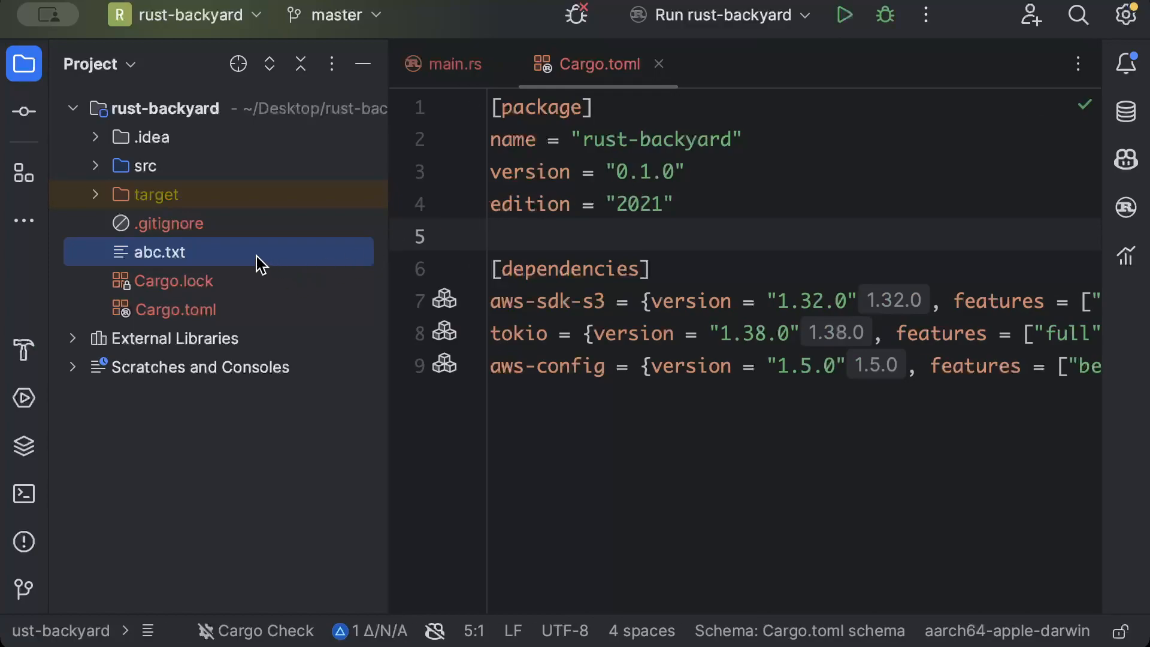
{"action": "mouse_move", "coordinate": [157, 262]}
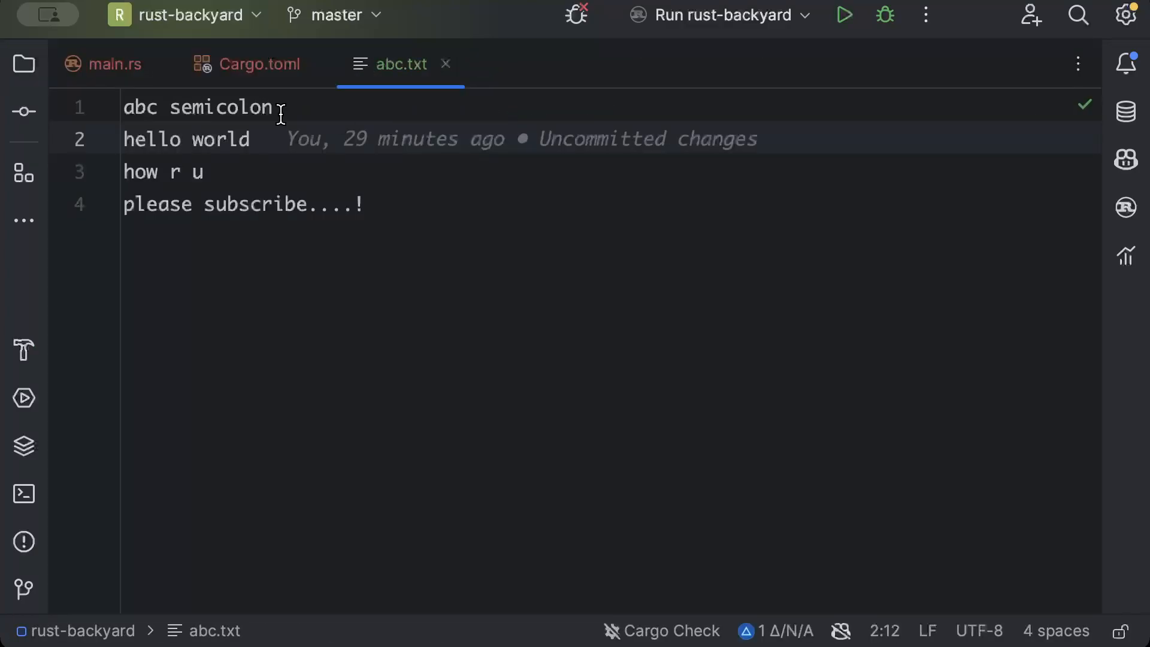
{"action": "left_click", "coordinate": [206, 171]}
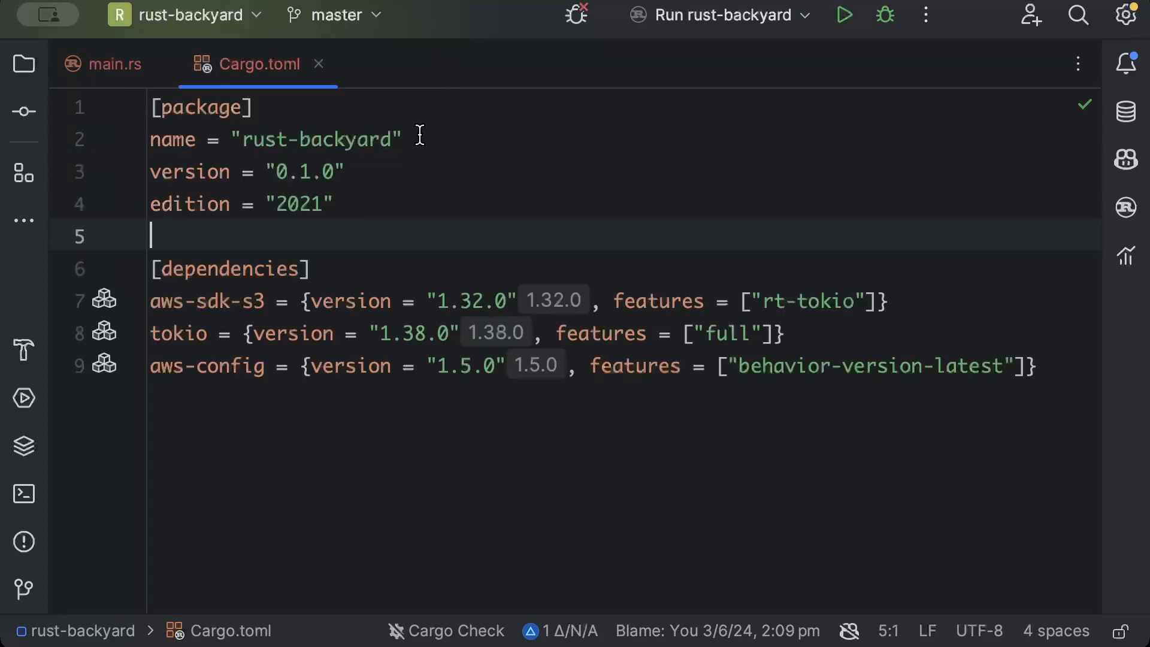
Step: Below main in main.rs, begin async fn upload with a client: &Client parameter
{"action": "left_click", "coordinate": [113, 64]}
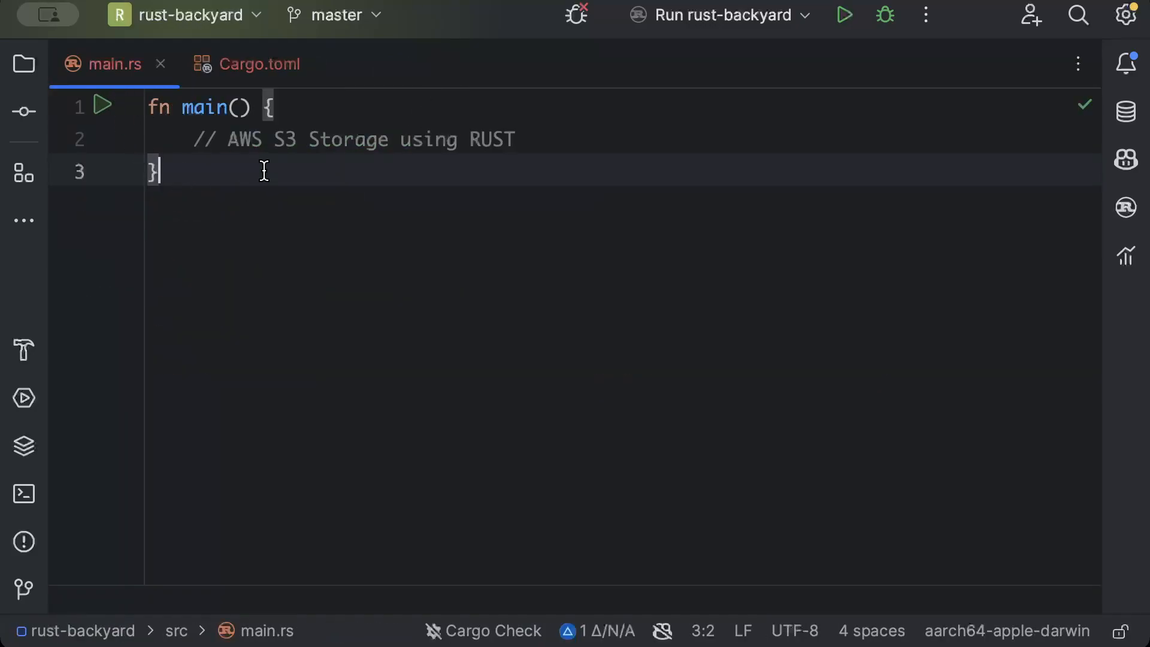
{"action": "key", "text": "enter"}
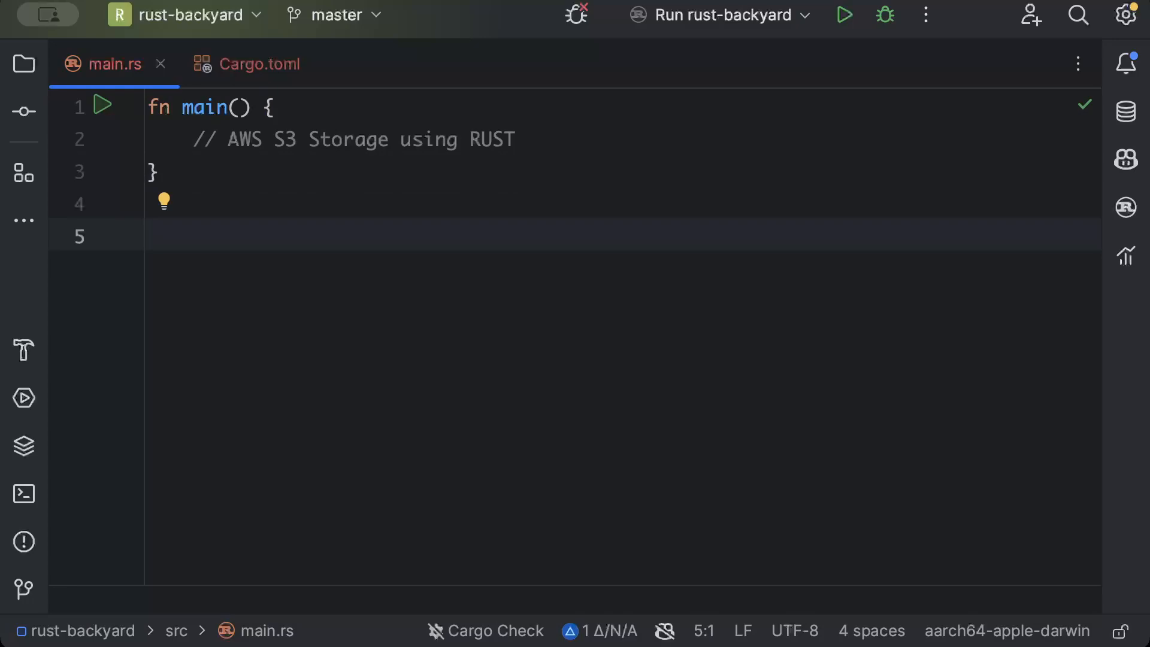
{"action": "mouse_move", "coordinate": [255, 192]}
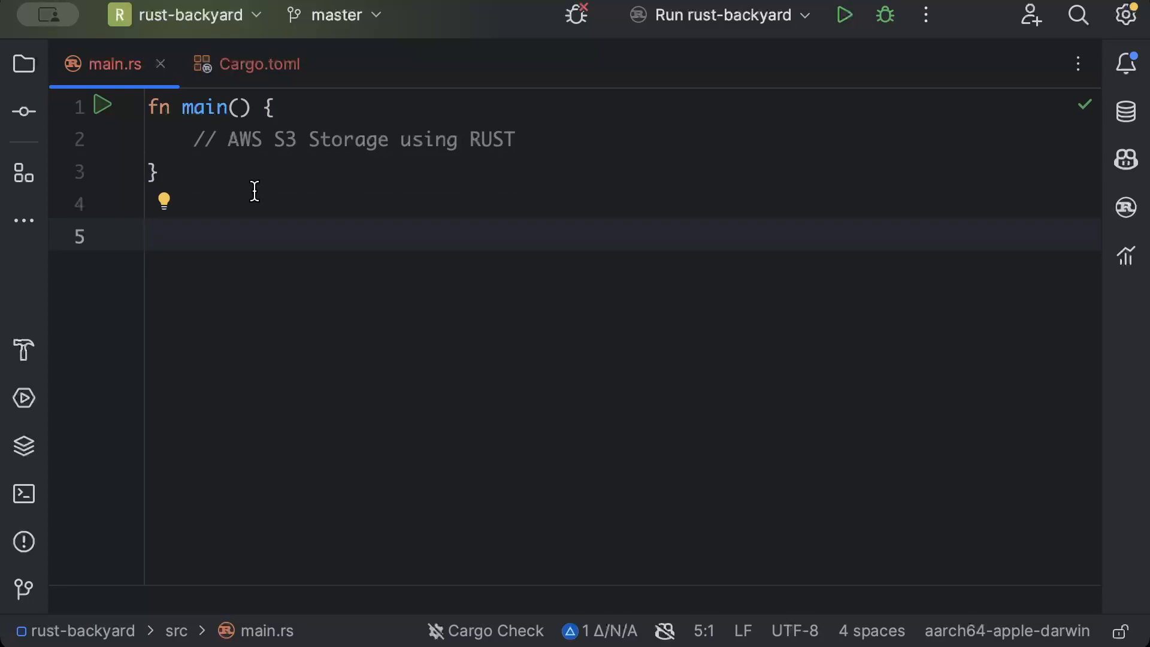
{"action": "mouse_move", "coordinate": [366, 287]}
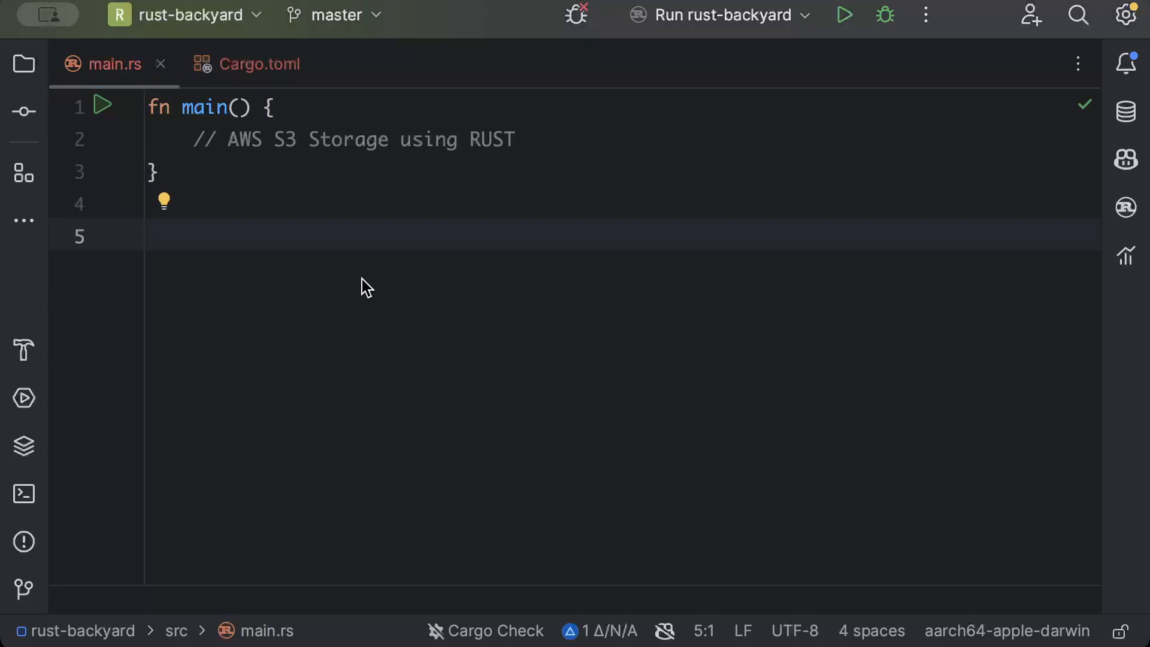
{"action": "type", "text": "async fn"}
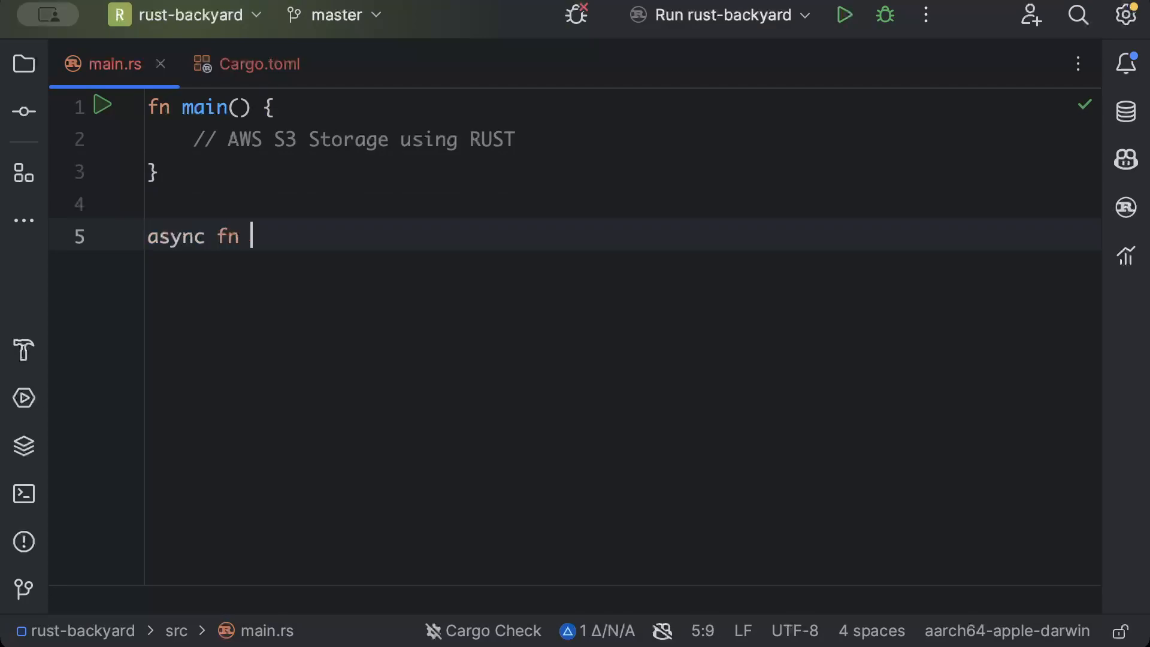
{"action": "type", "text": "upload("}
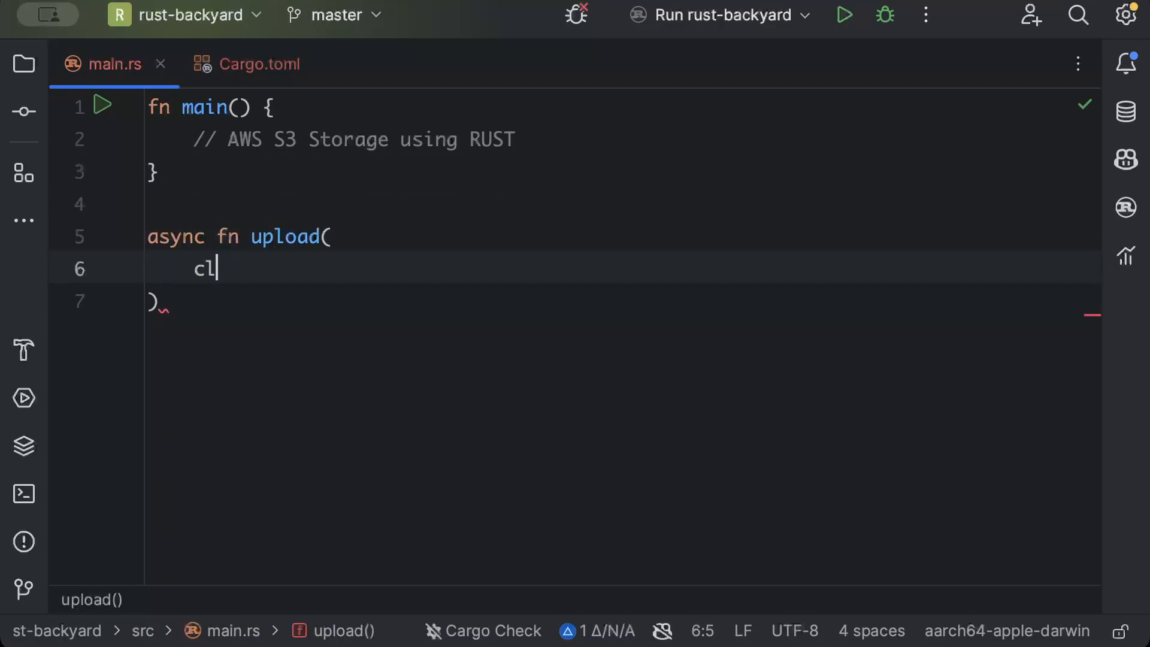
{"action": "type", "text": "ient: &Client"}
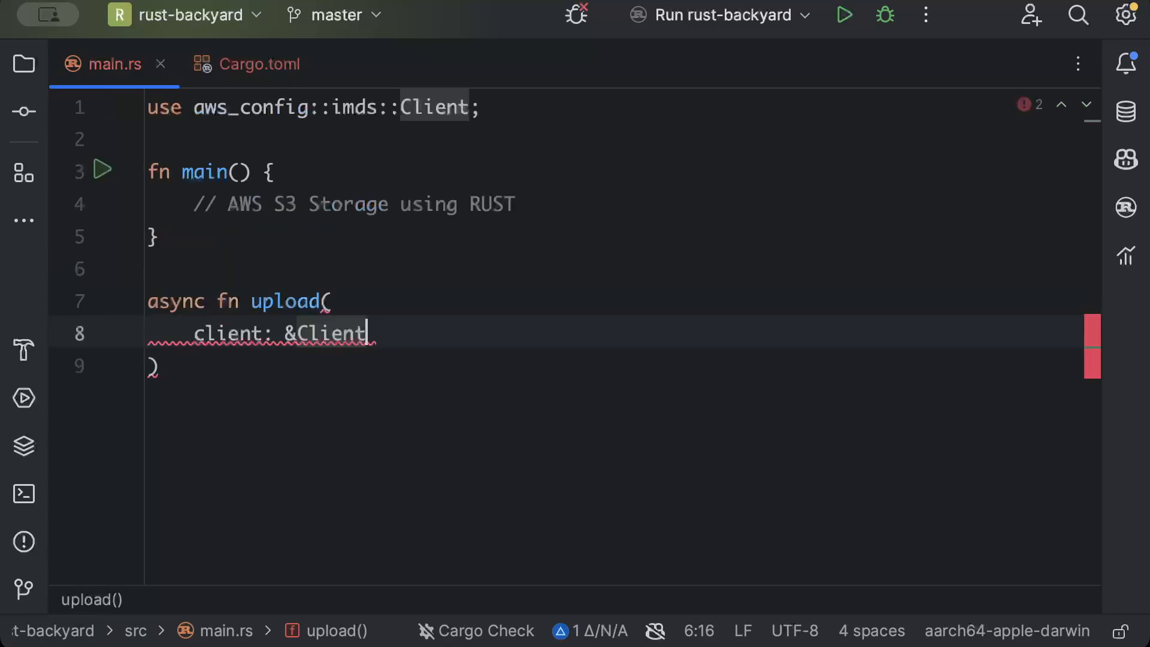
{"action": "type", "text": ","}
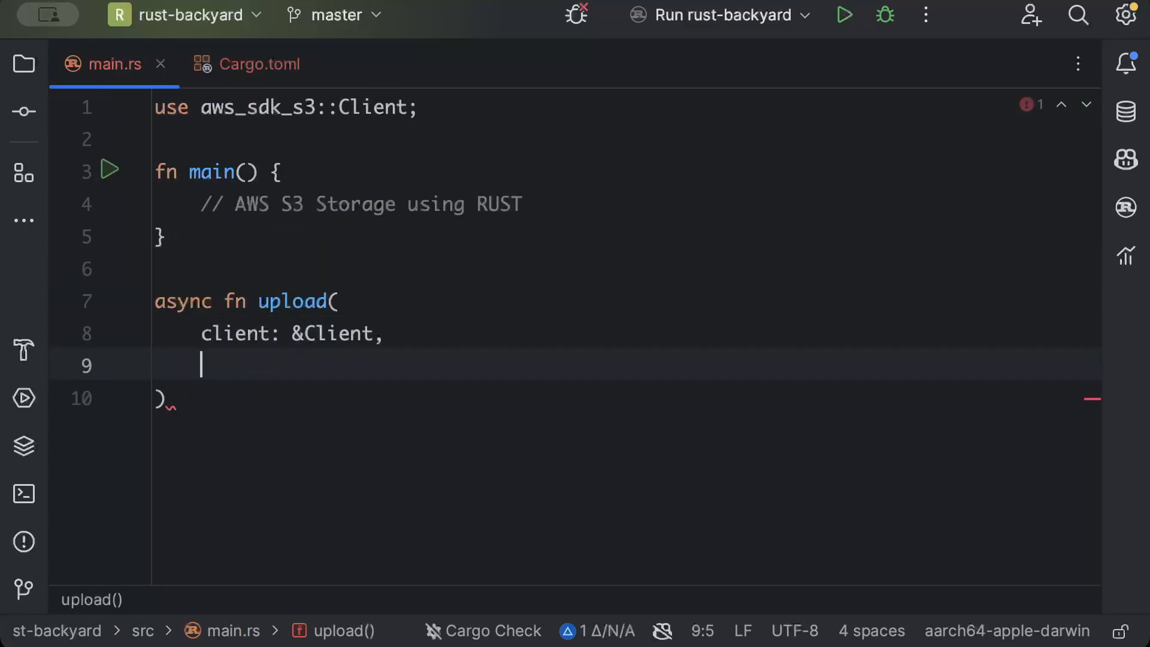
Step: Add bucket_name and key &str parameters and a Result<PutObjectOutput, …> return type
{"action": "type", "text": "b"}
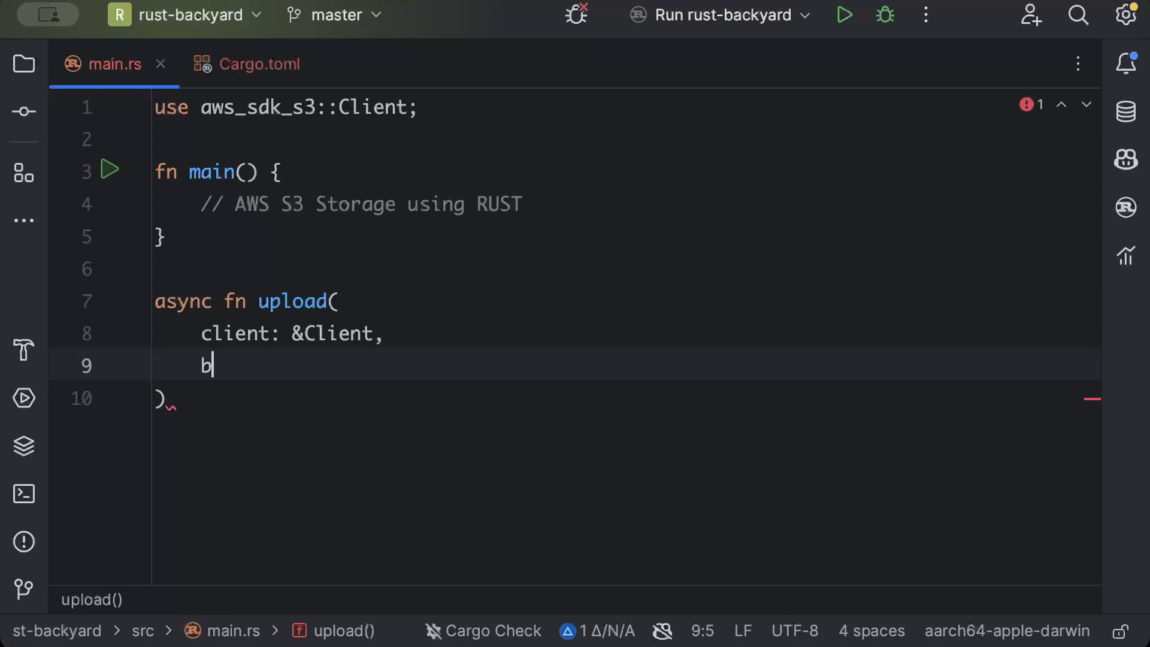
{"action": "type", "text": "ucket_name"}
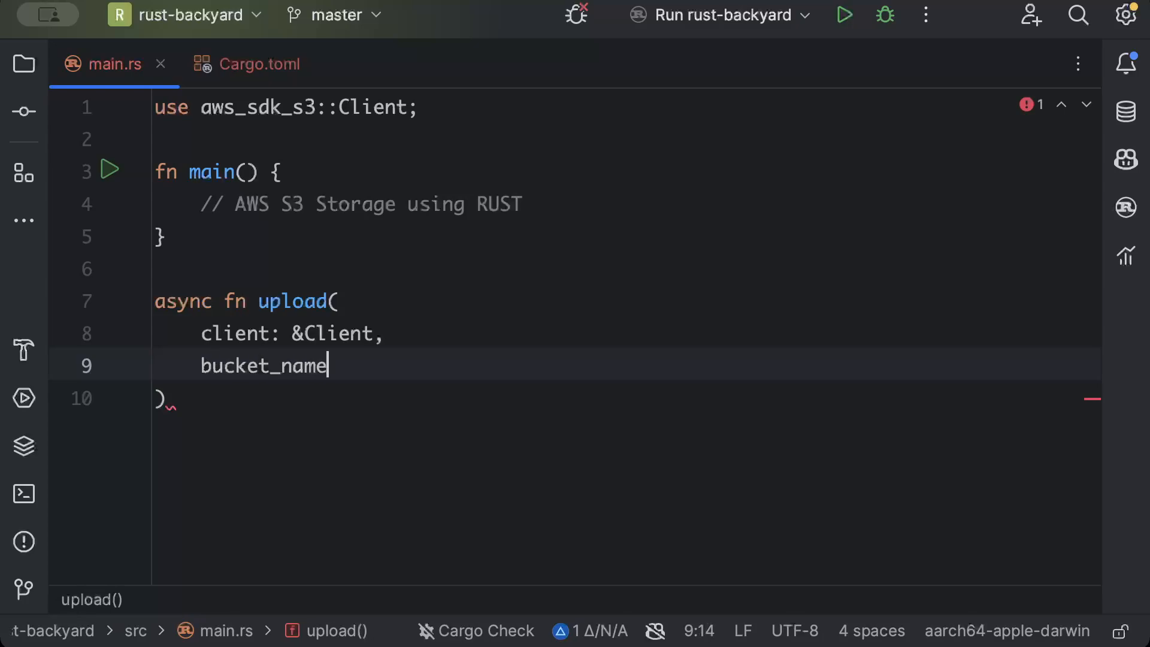
{"action": "type", "text": ": &ss"}
{"action": "type", "text": "file_path"}
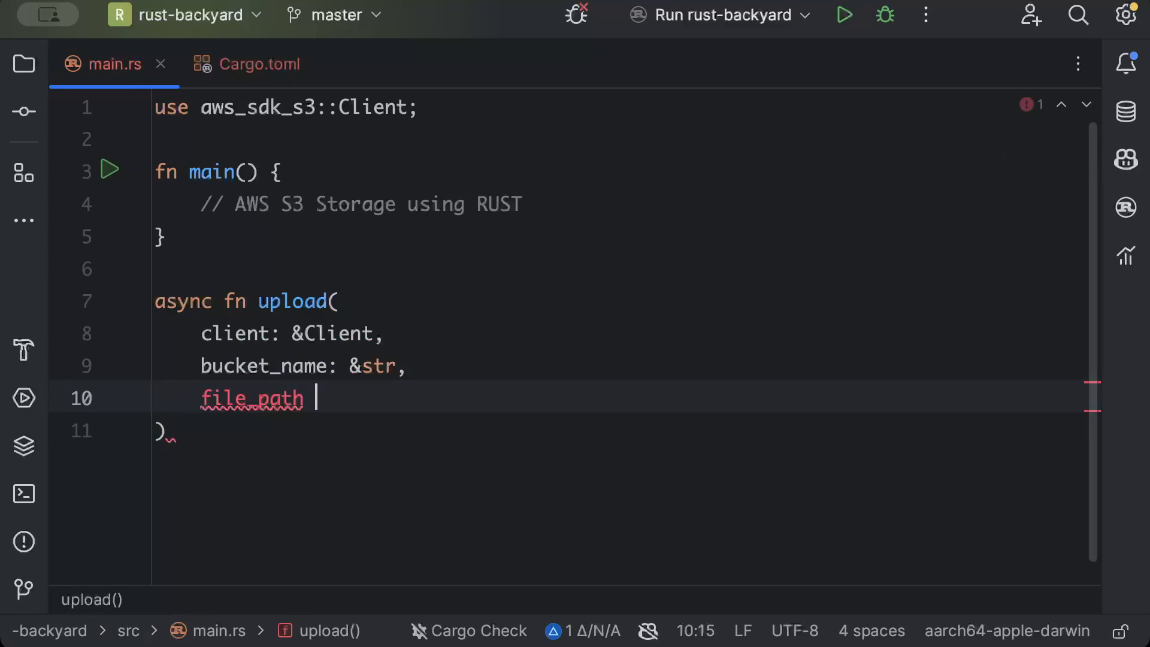
{"action": "type", "text": ": &str,"}
{"action": "type", "text": "k"}
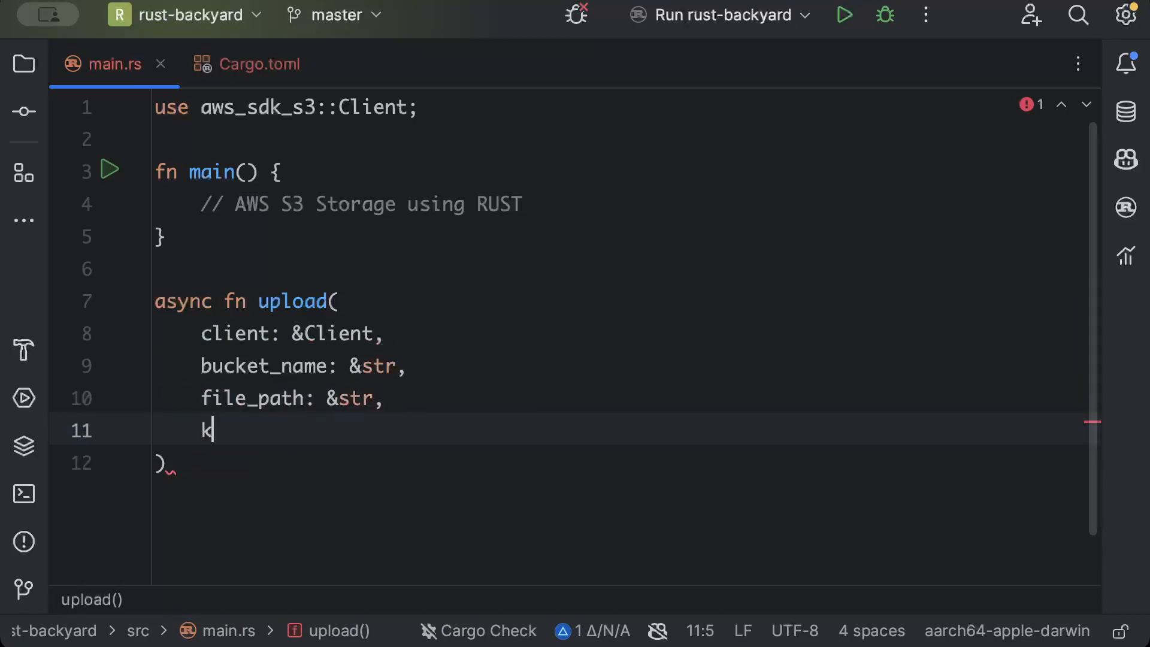
{"action": "type", "text": "ey: &"}
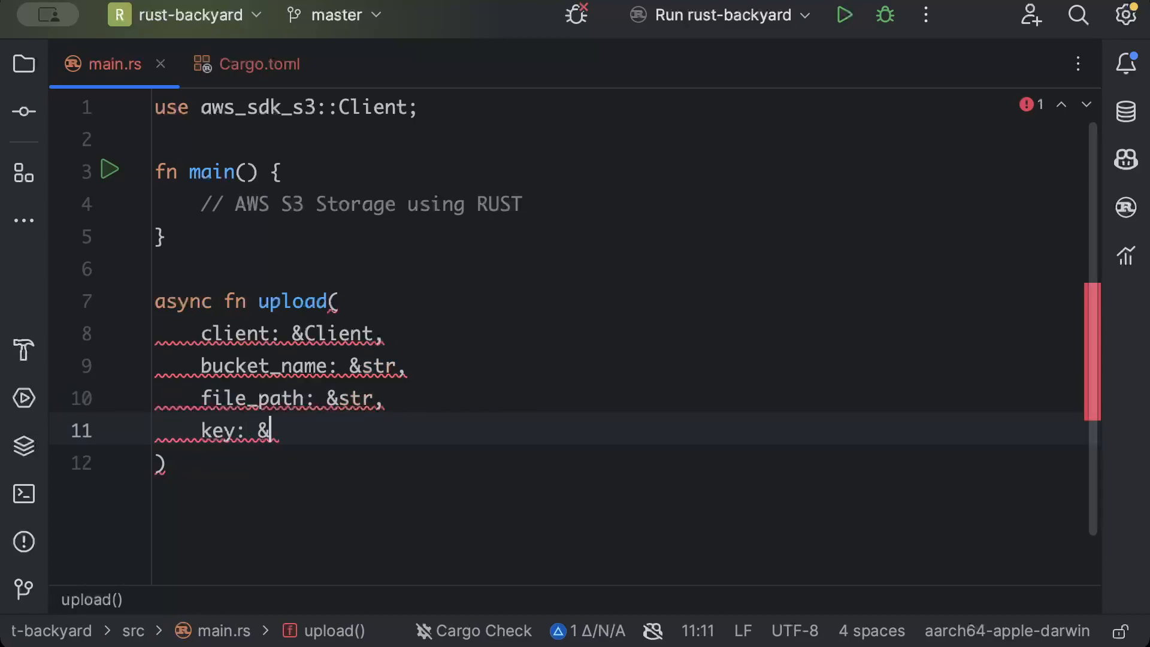
{"action": "type", "text": "str"}
{"action": "left_click", "coordinate": [623, 463]}
{"action": "type", "text": " ->"}
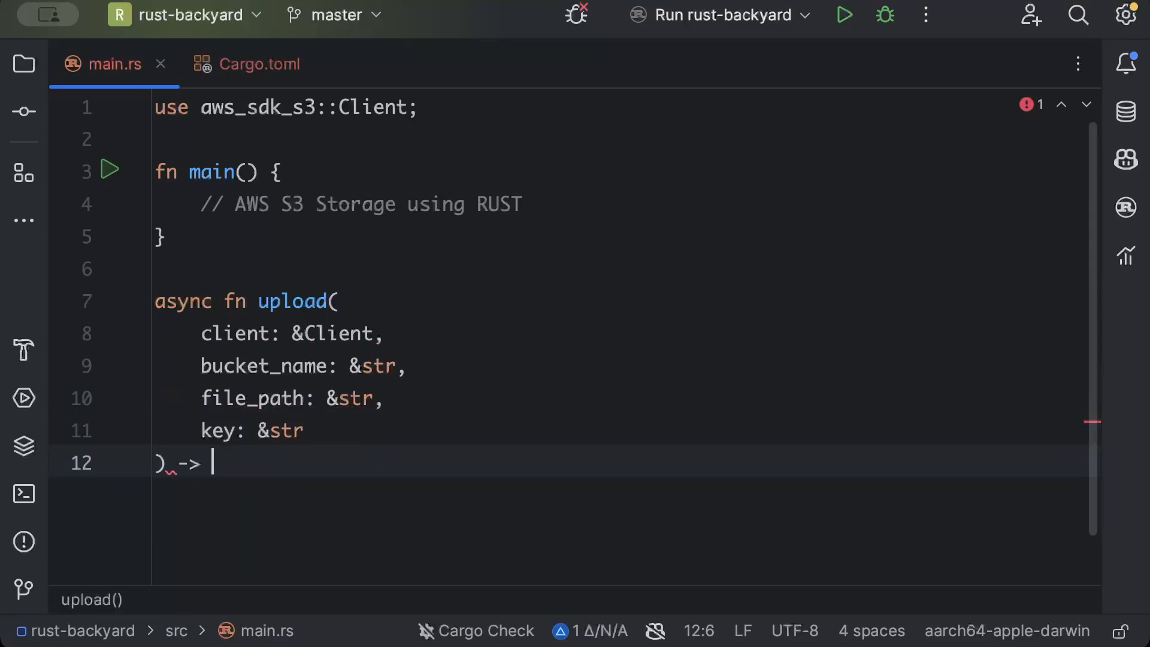
{"action": "type", "text": "Result<>"}
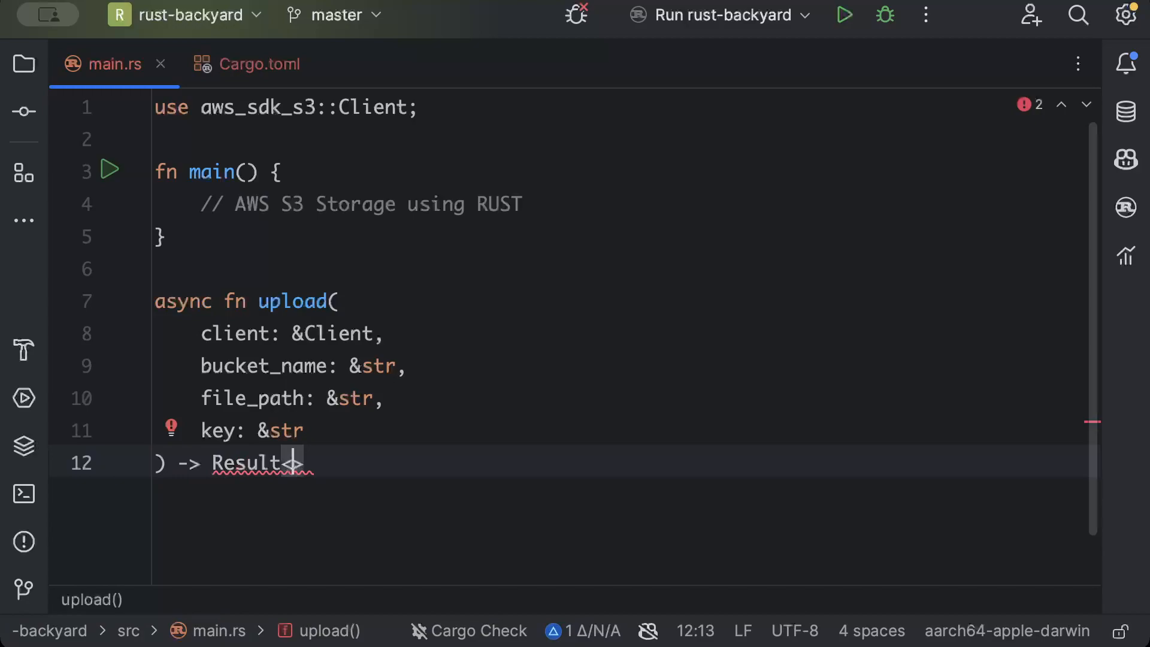
{"action": "type", "text": "Put"}
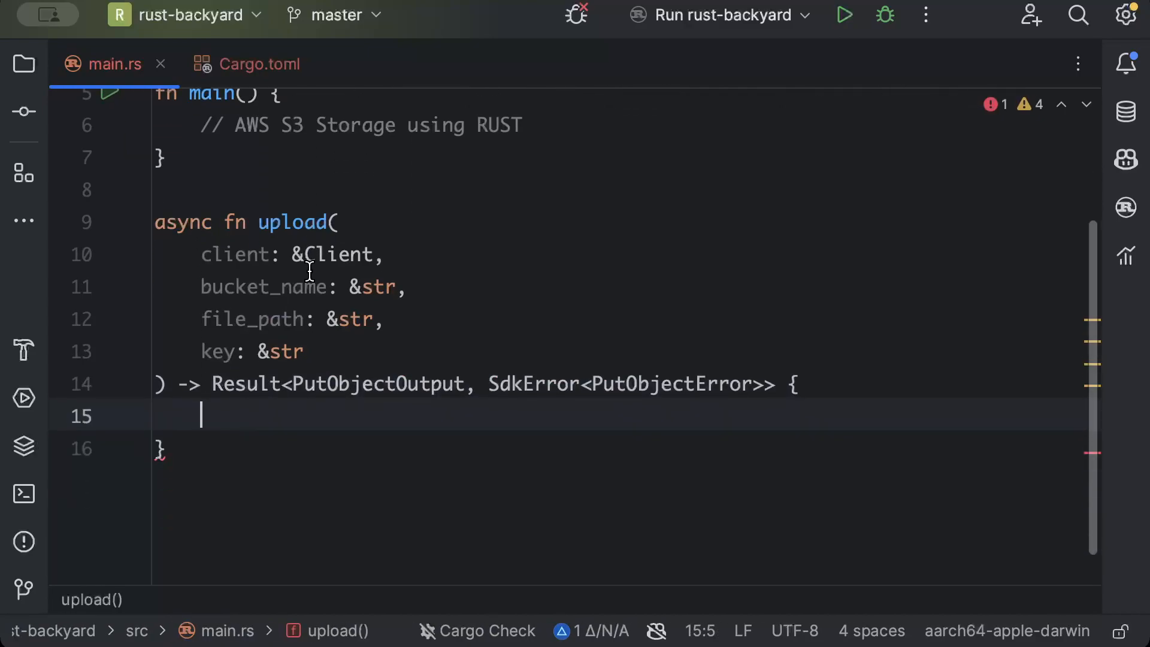
Step: Read file_path into body with ByteStream::from_path(Path::new(file_path)).await
{"action": "type", "text": "let body"}
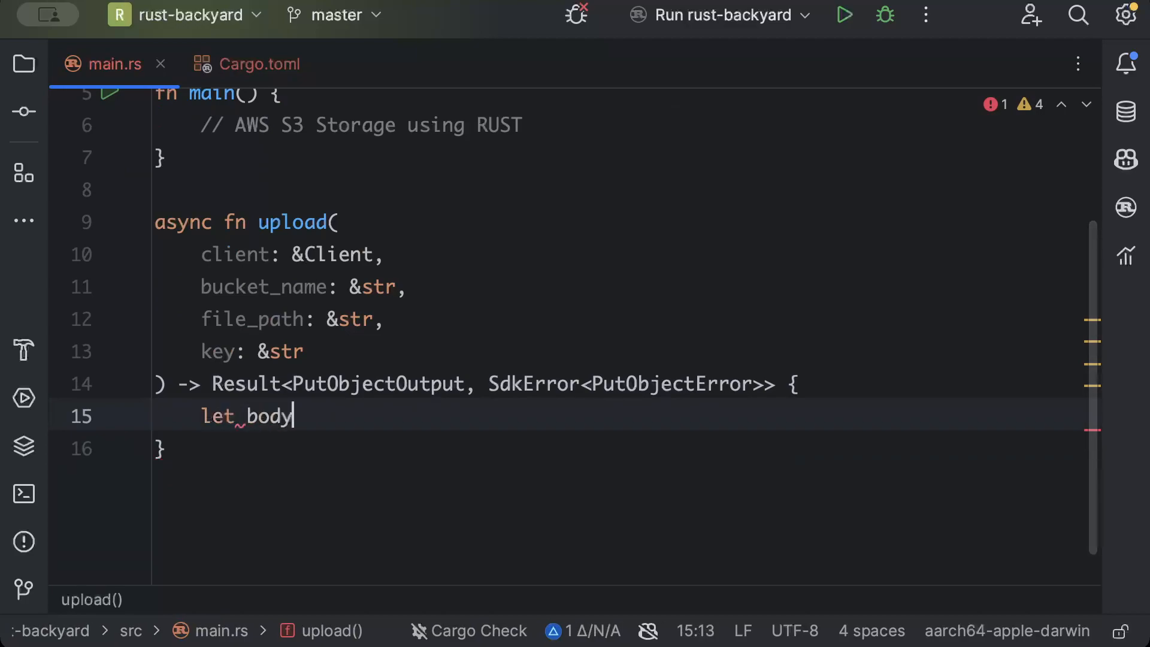
{"action": "type", "text": "= By"}
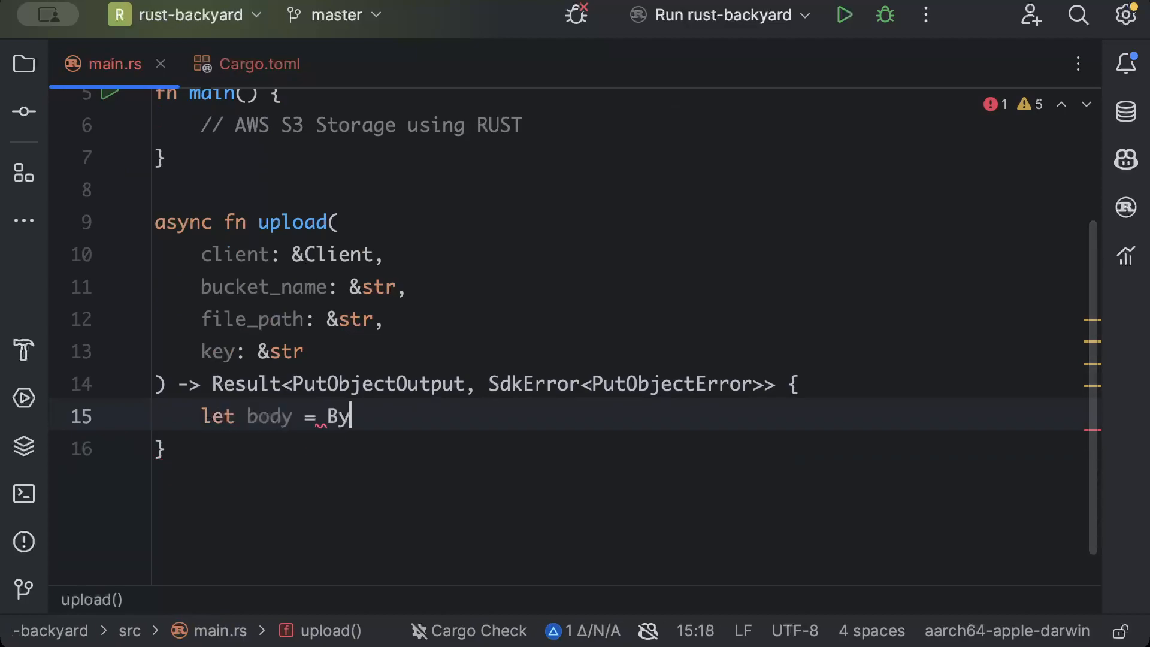
{"action": "type", "text": "teStream::"}
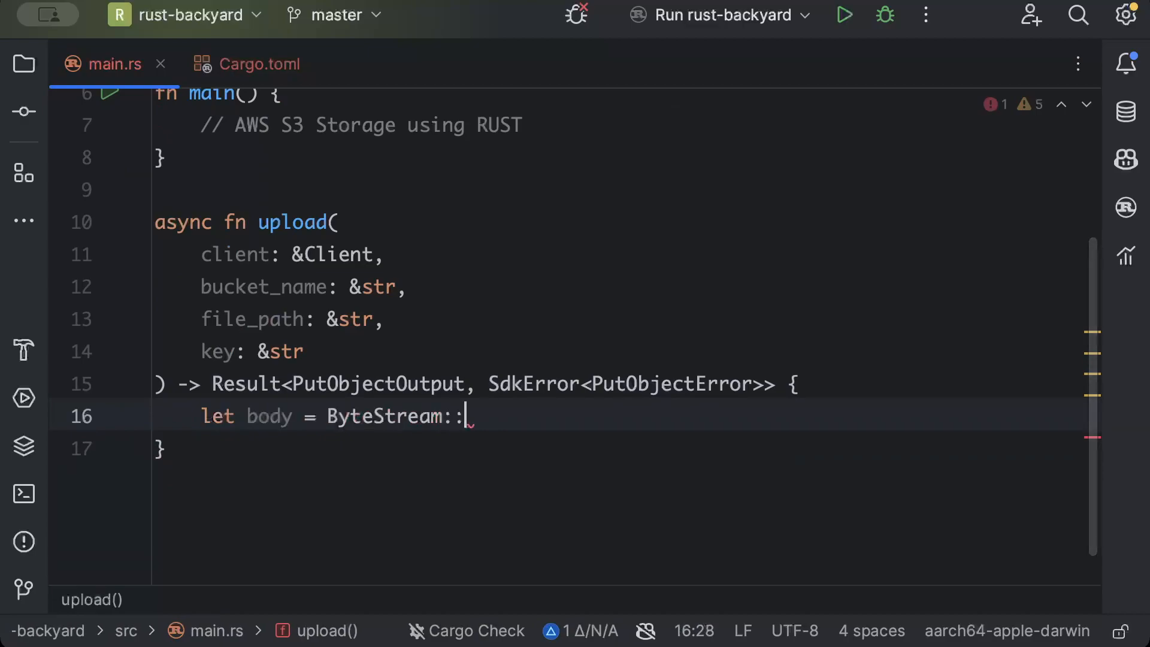
{"action": "type", "text": "from_path("}
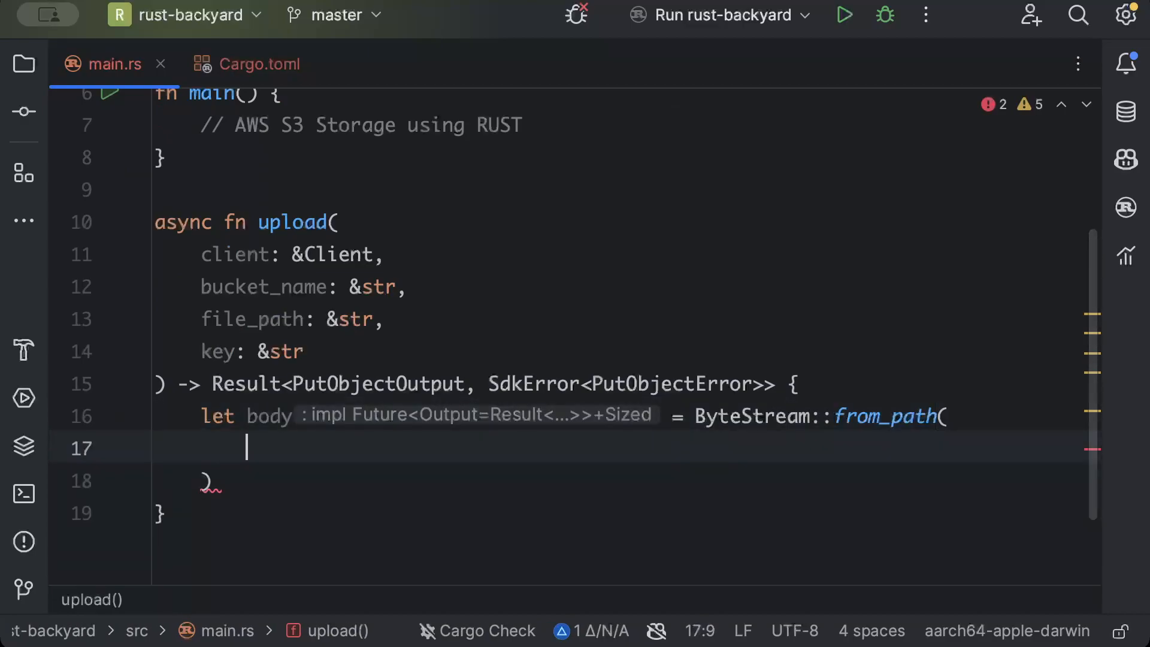
{"action": "type", "text": "Path::new("}
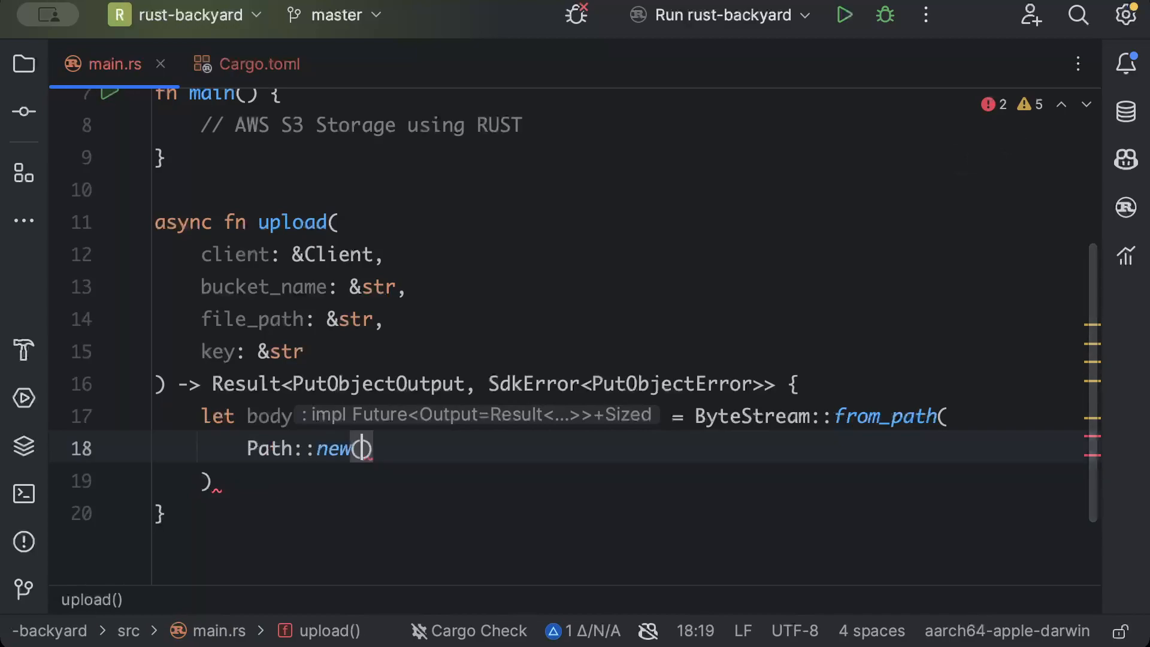
{"action": "type", "text": "file_path"}
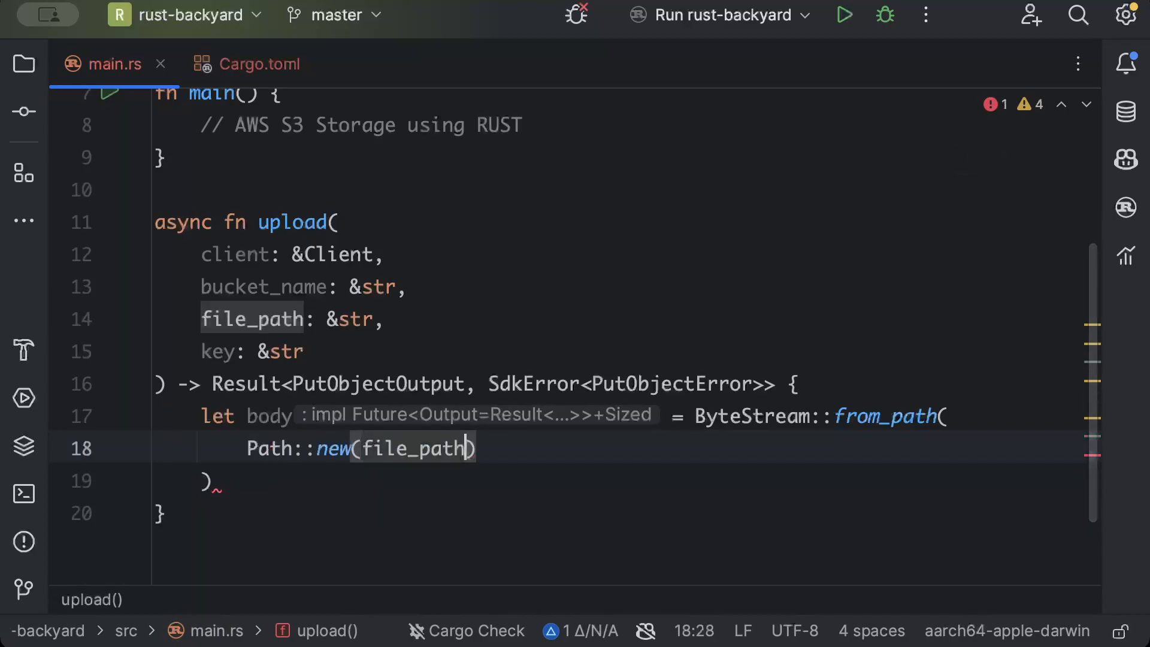
{"action": "type", "text": "."}
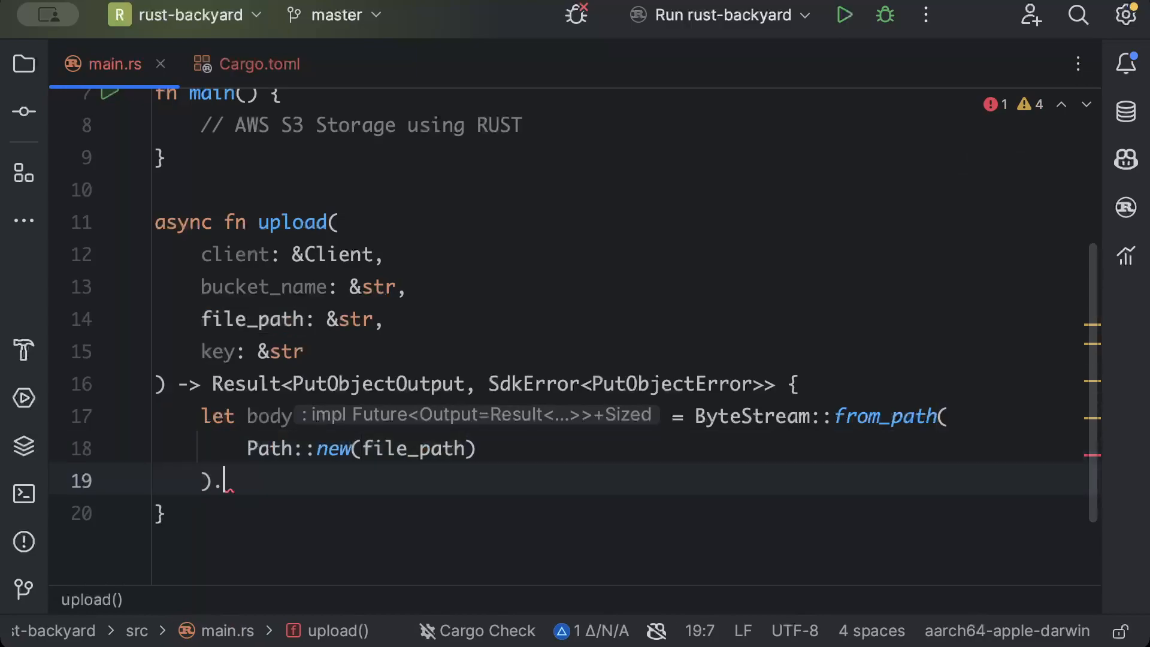
{"action": "type", "text": "await;"}
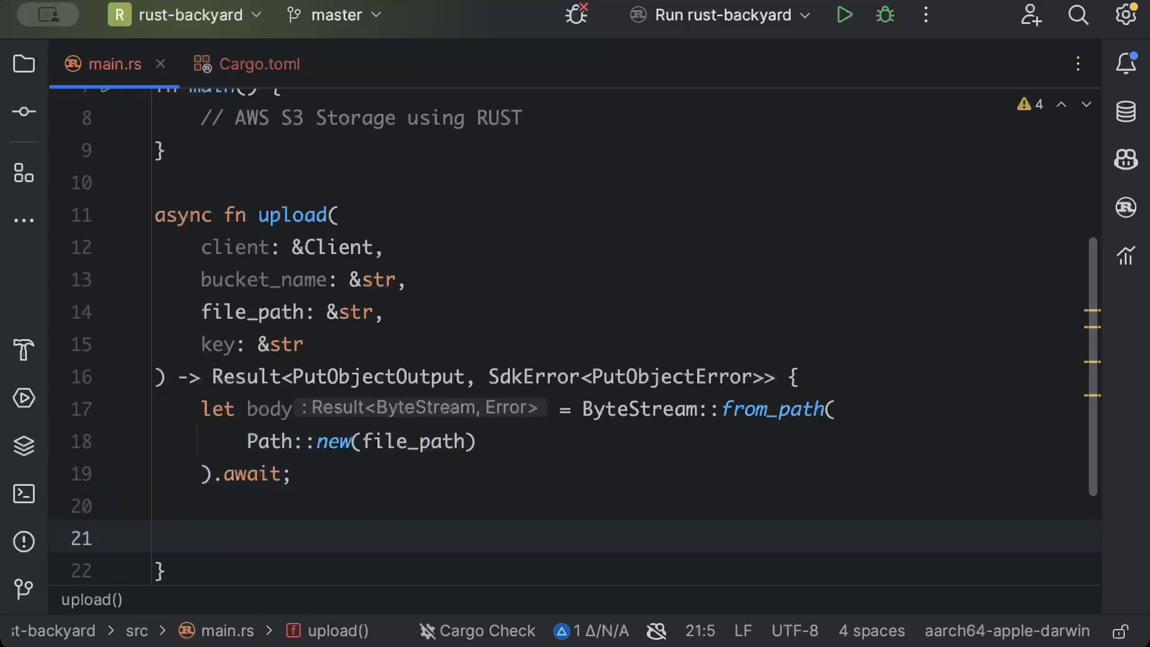
Step: Send client.put_object() with bucket(bucket_name), key(key) and body(body.unwrap())
{"action": "type", "text": "client"}
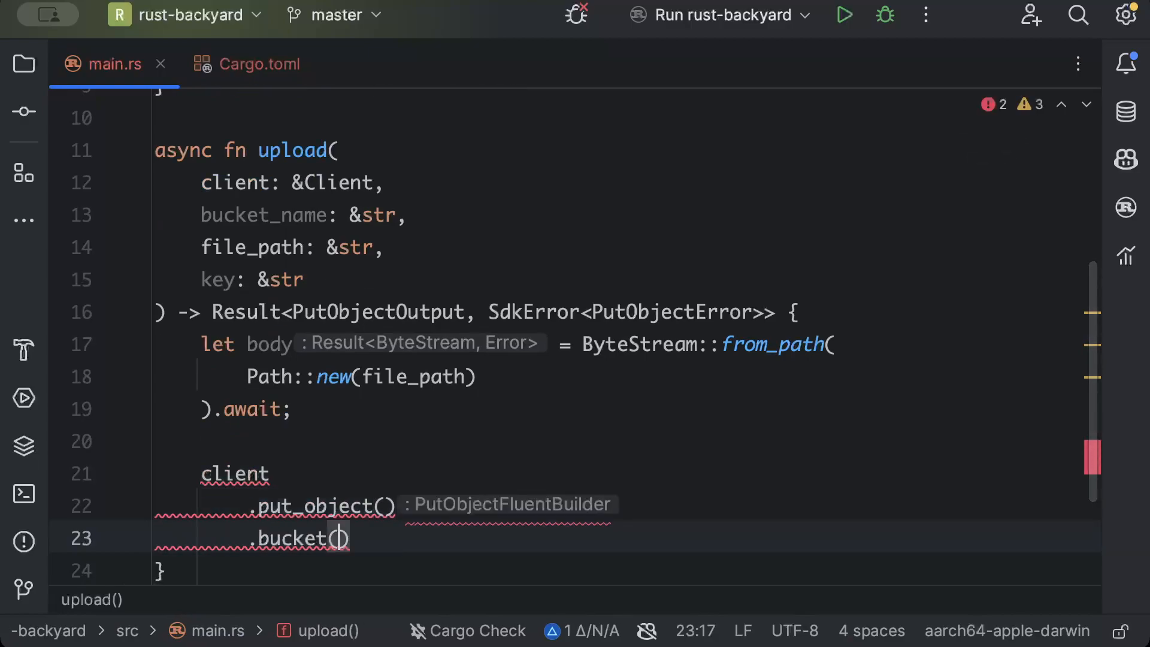
{"action": "type", "text": "bucket_name"}
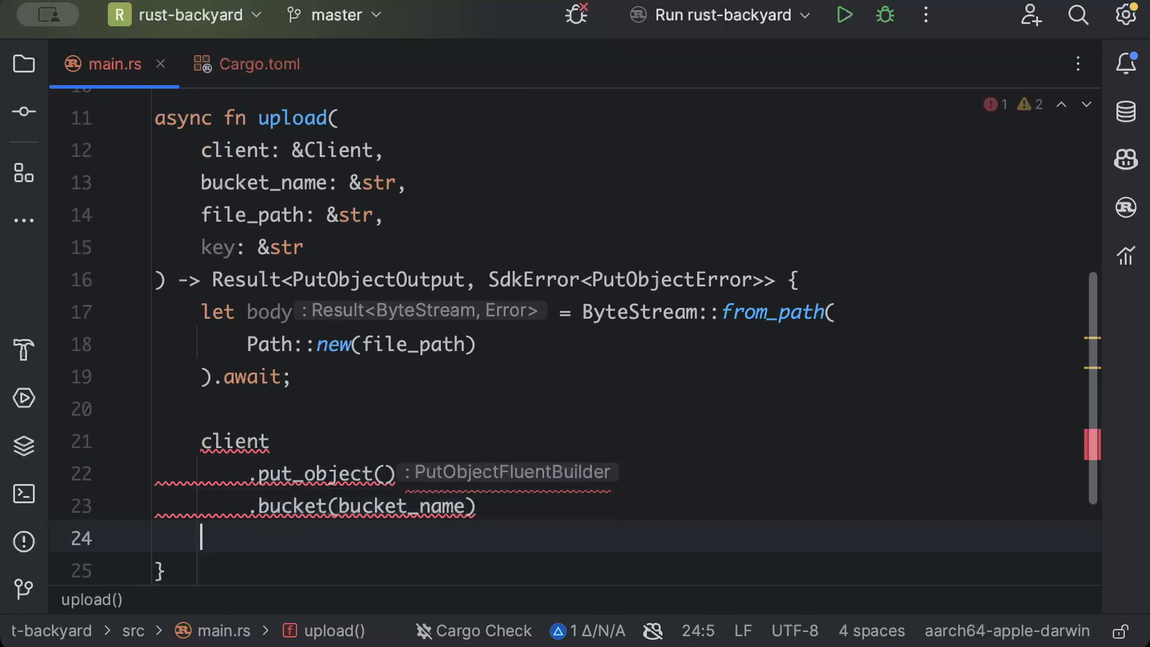
{"action": "type", "text": ".key(key)"}
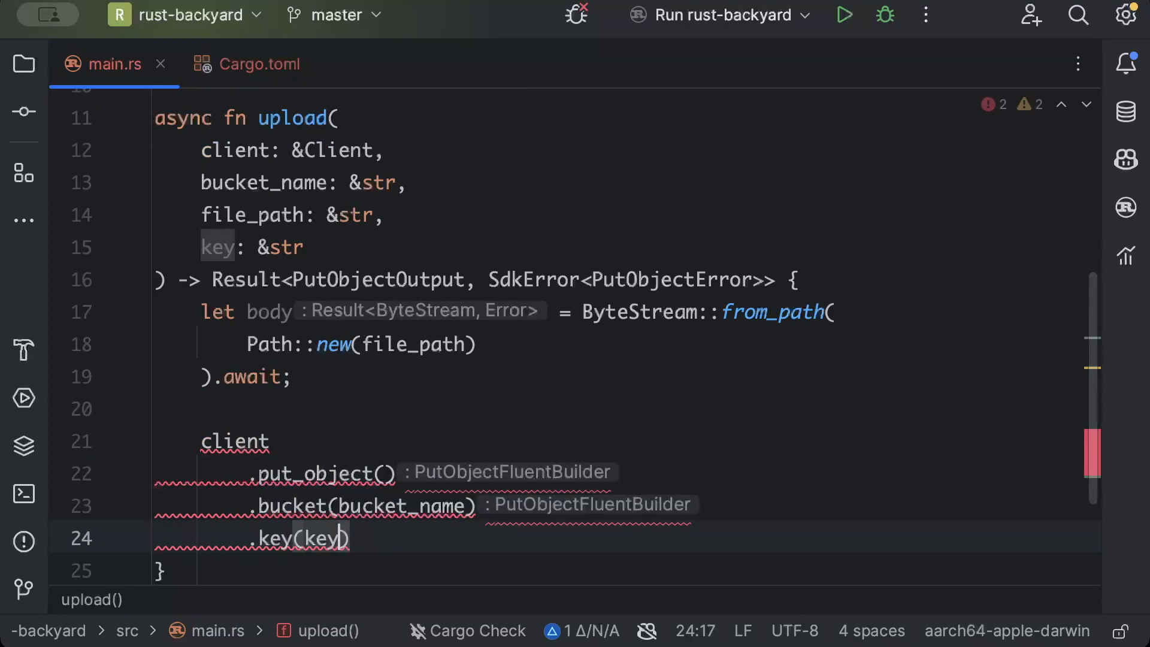
{"action": "type", "text": ".bo"}
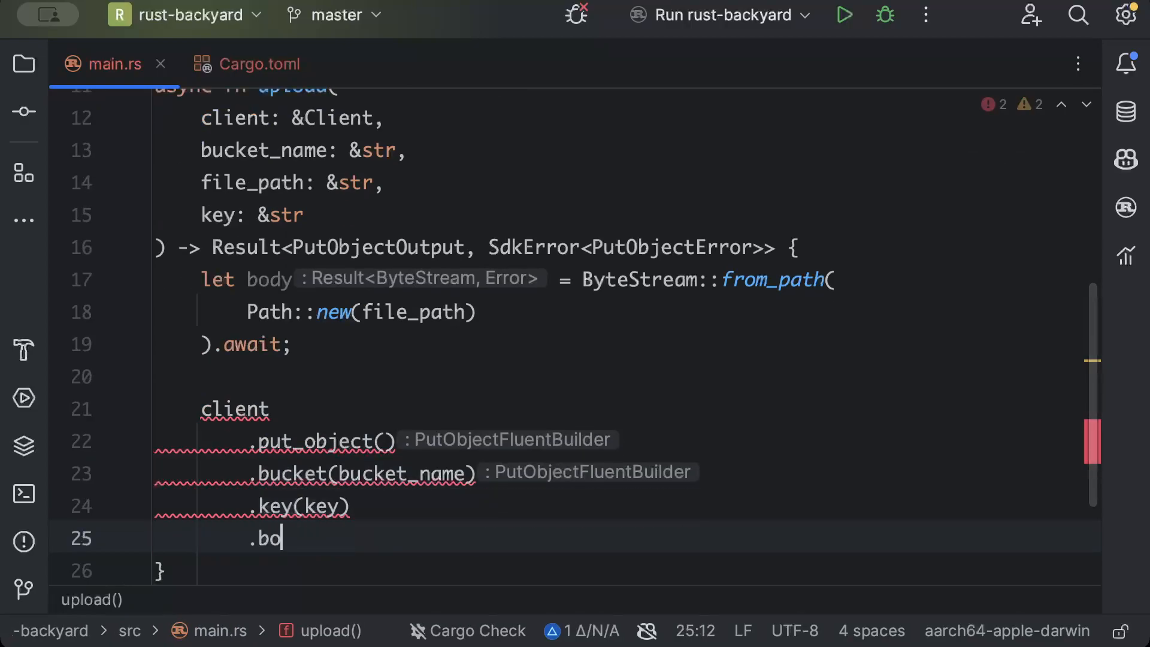
{"action": "type", "text": "dy(body"}
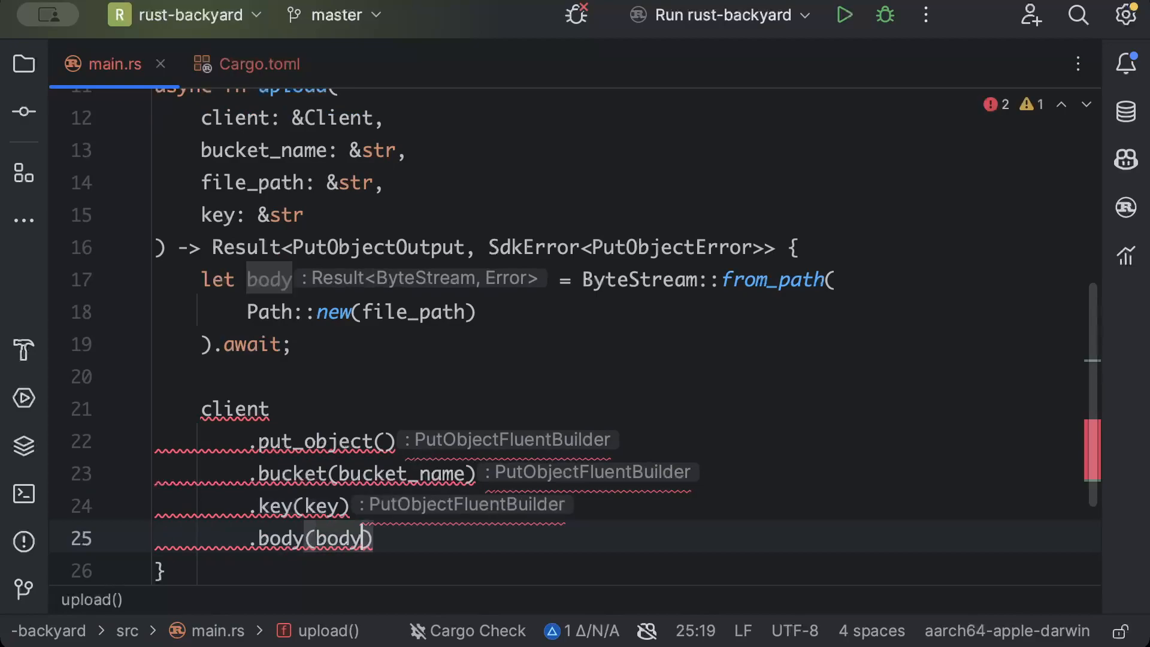
{"action": "type", "text": ".unwrap()"}
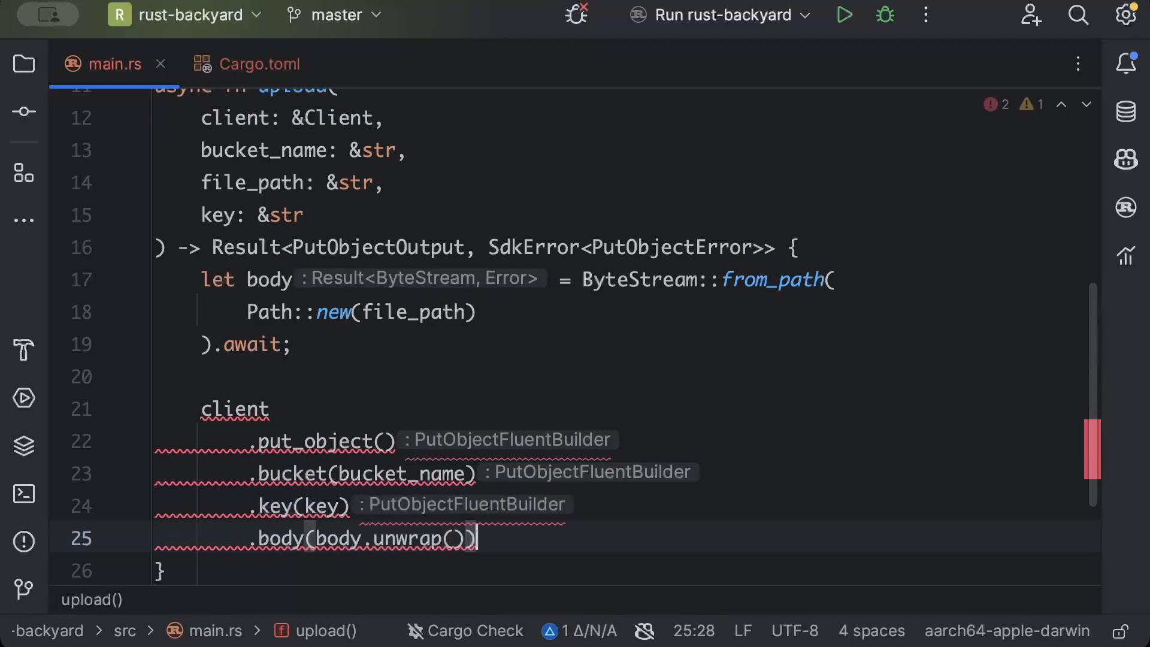
{"action": "type", "text": ".send()"}
{"action": "type", "text": ".await"}
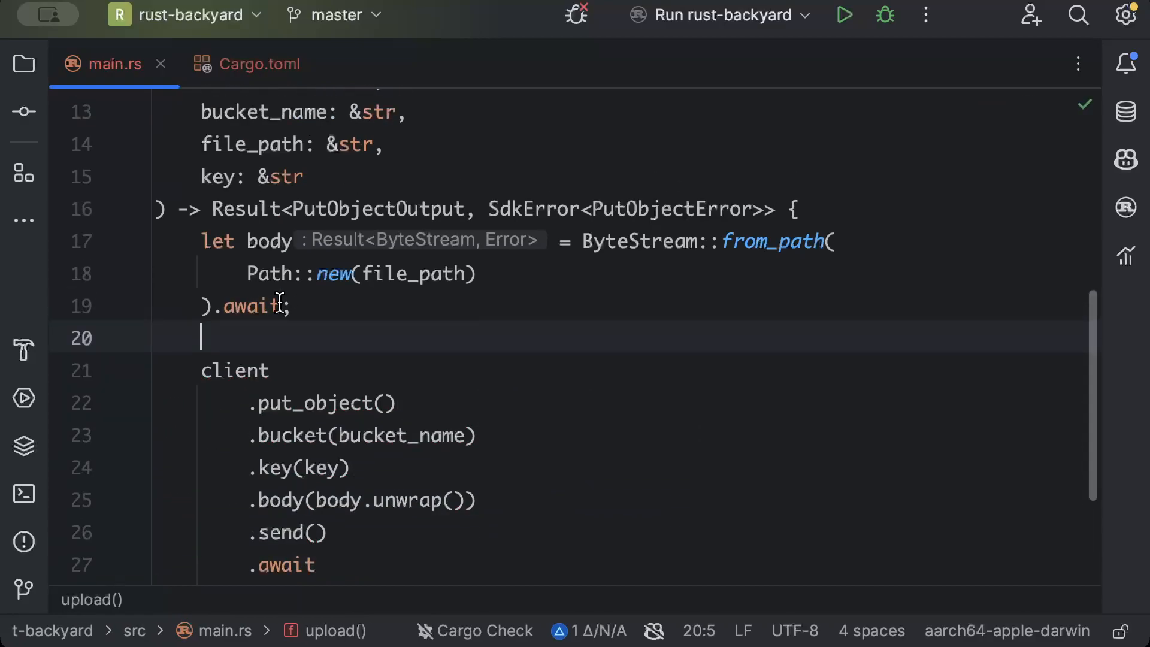
{"action": "scroll", "scroll_direction": "up", "scroll_amount": 3}
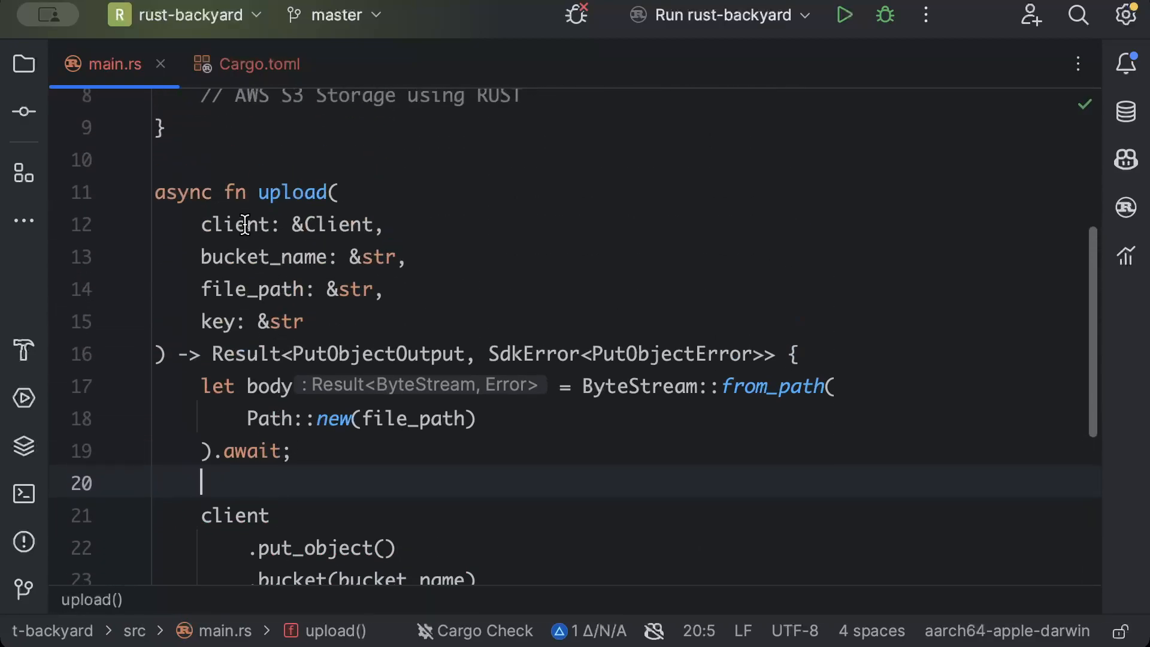
Step: Above upload, create async fn download reusing upload's parameters, minus file_path
{"action": "scroll", "scroll_direction": "up", "scroll_amount": 3}
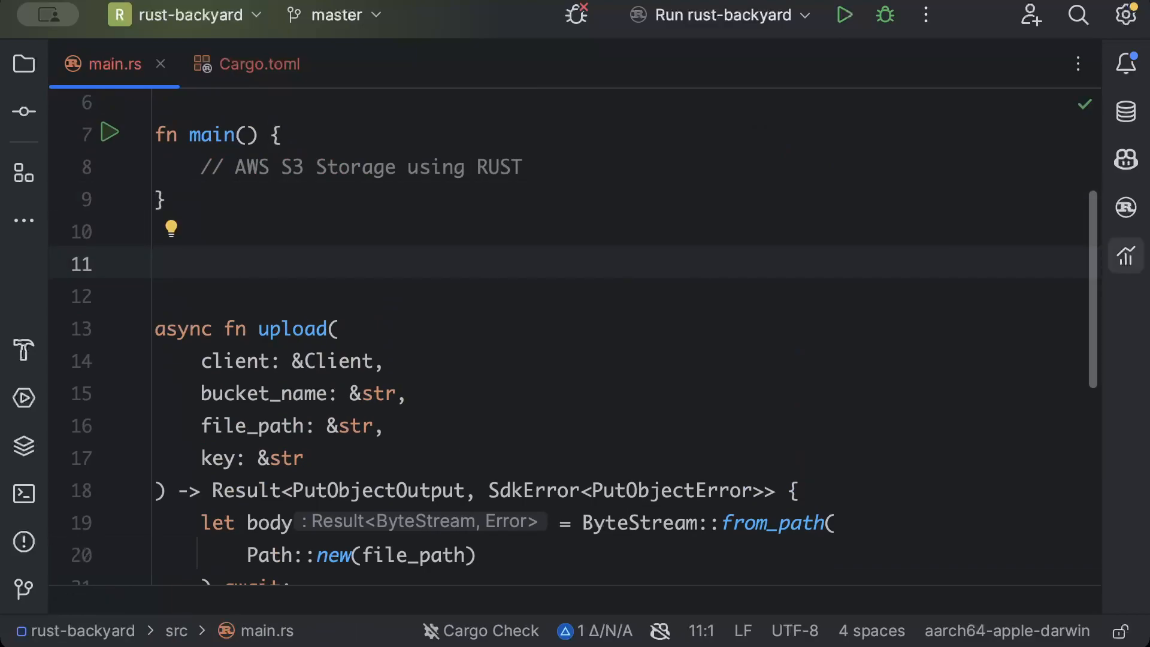
{"action": "type", "text": "async"}
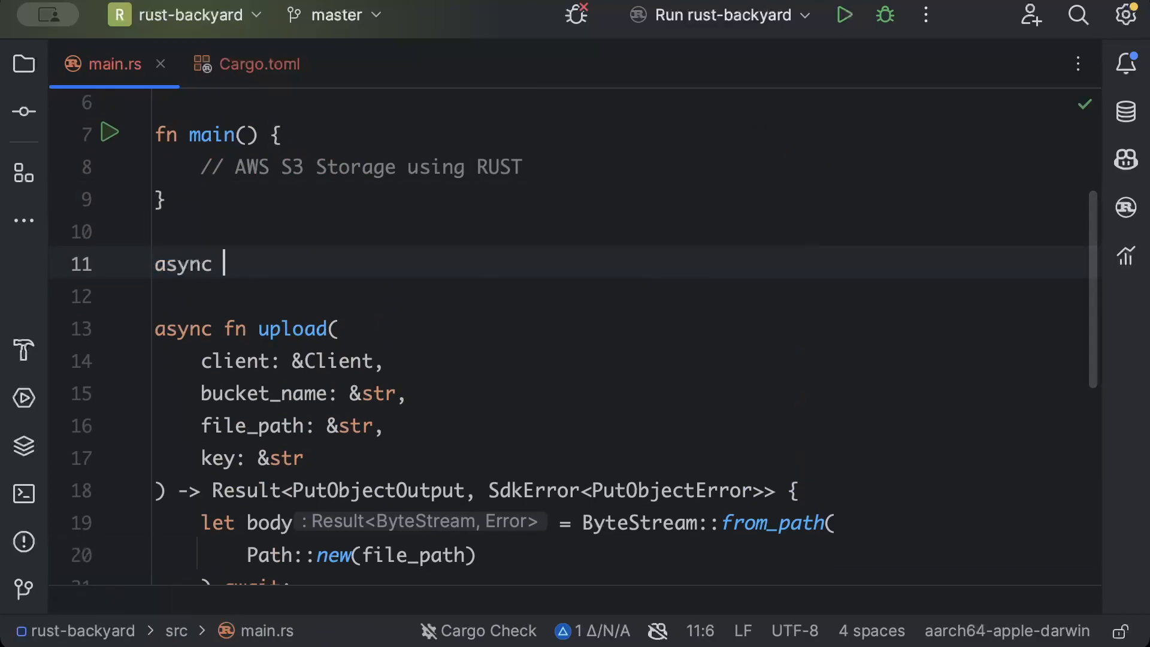
{"action": "type", "text": "fn doiw"}
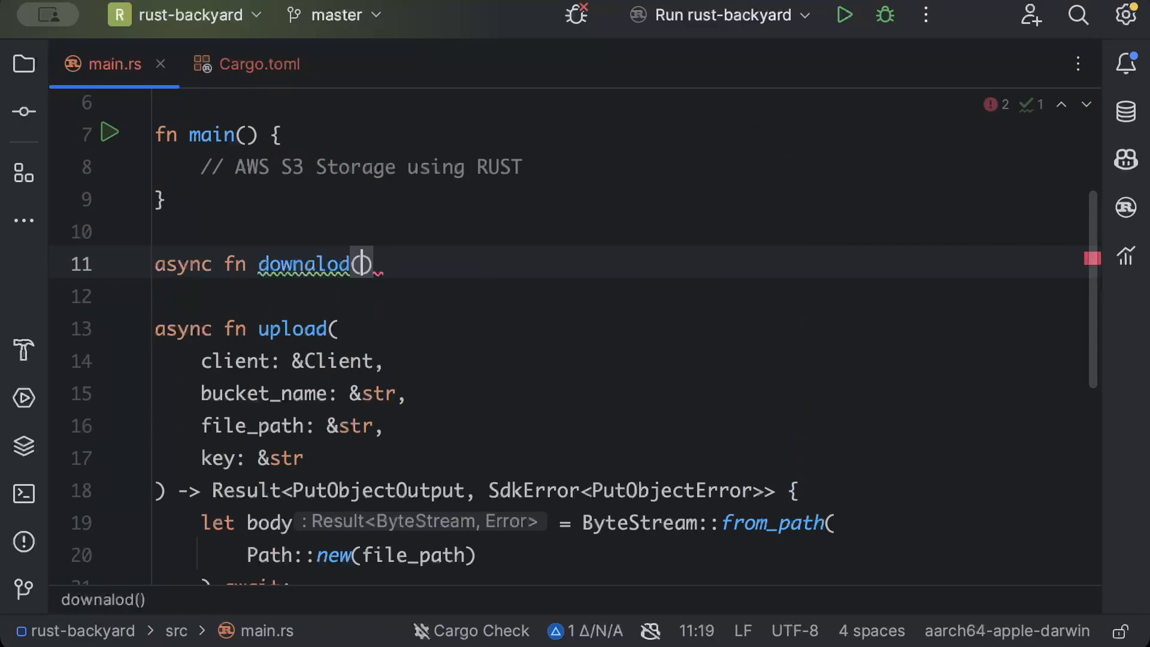
{"action": "key", "text": "enter"}
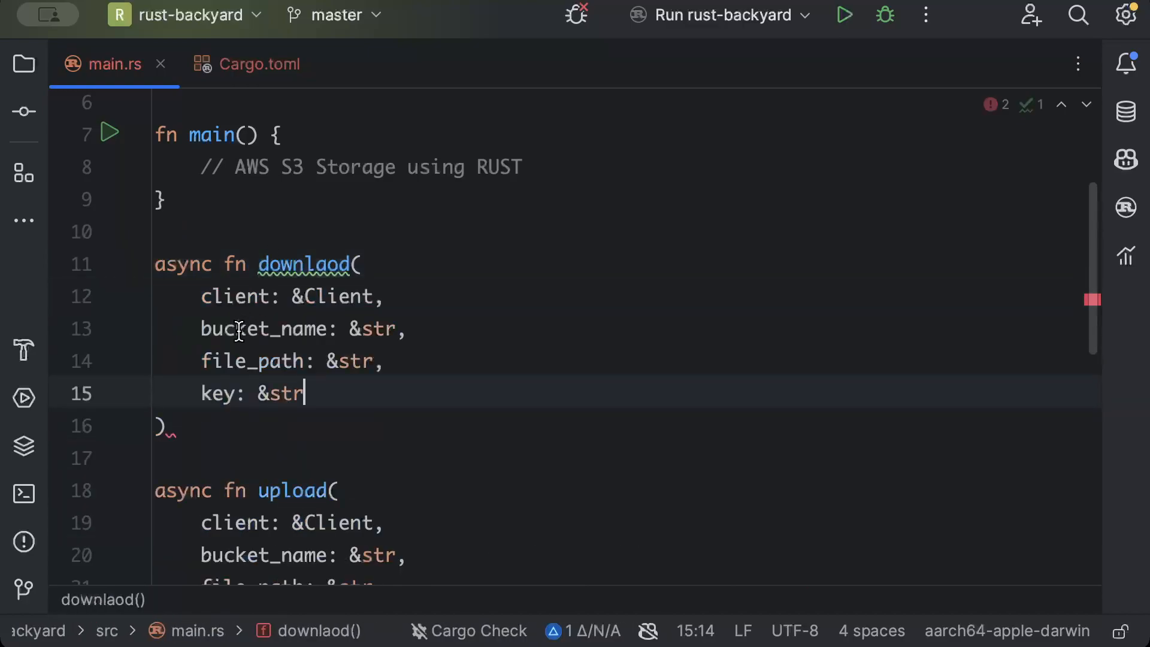
{"action": "left_click", "coordinate": [384, 361]}
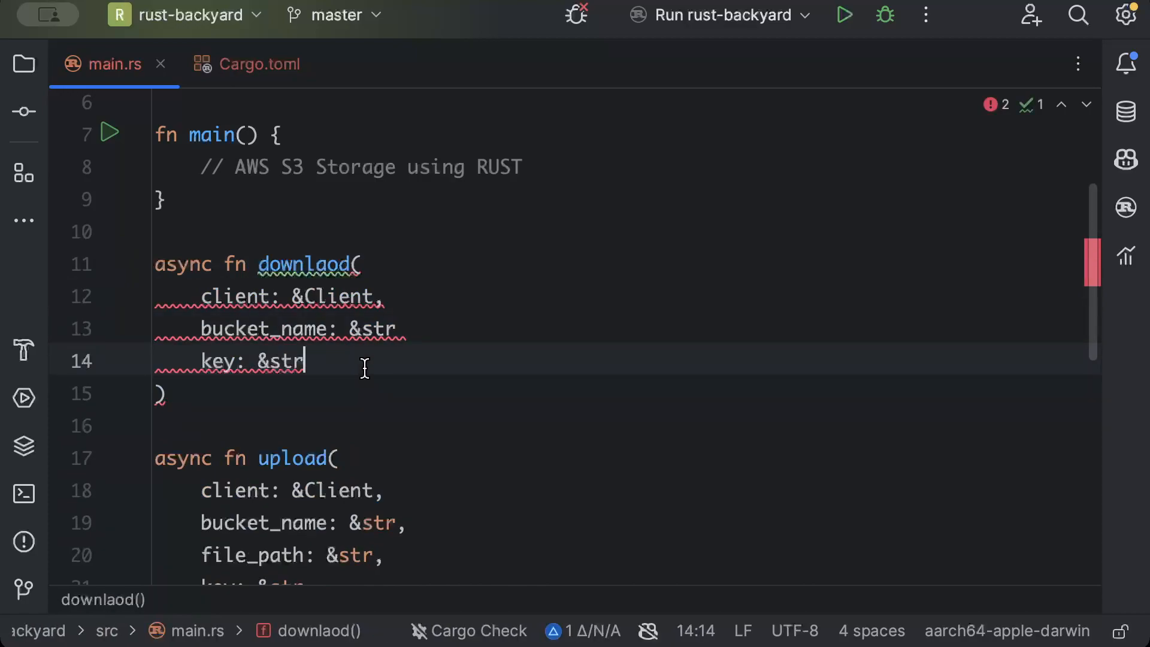
Step: Return Result<GetObjectOutput, SdkError<GetObjectError>> from client.get_object().bucket().key().send().await
{"action": "type", "text": "-> Result<G>"}
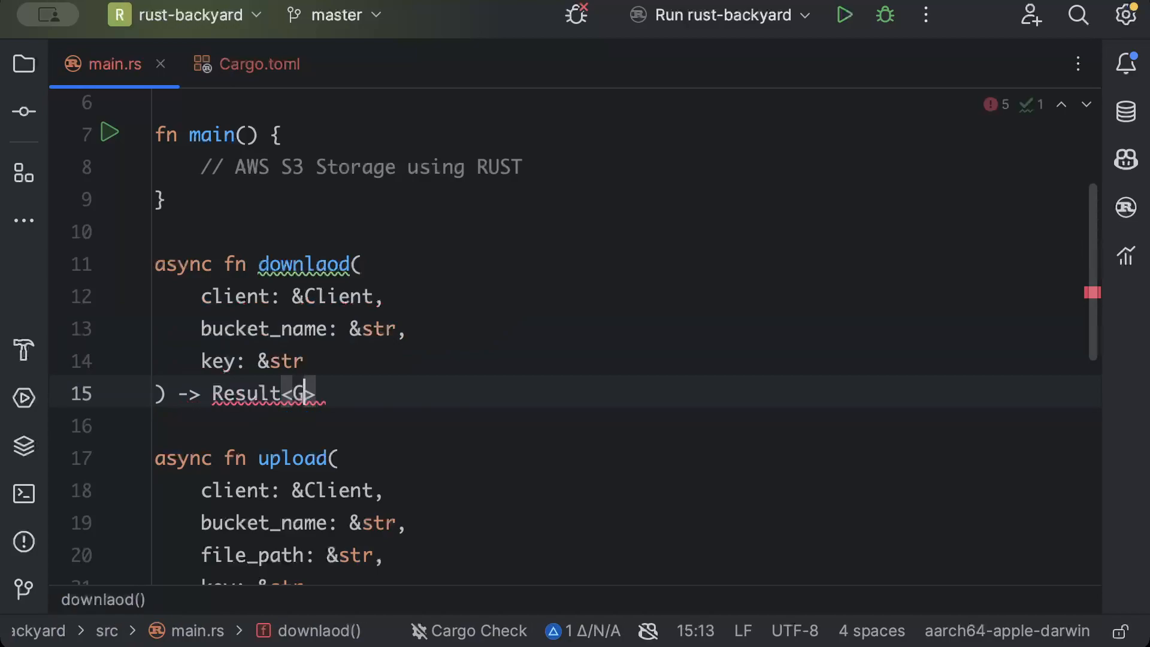
{"action": "type", "text": "etObjectOutput,"}
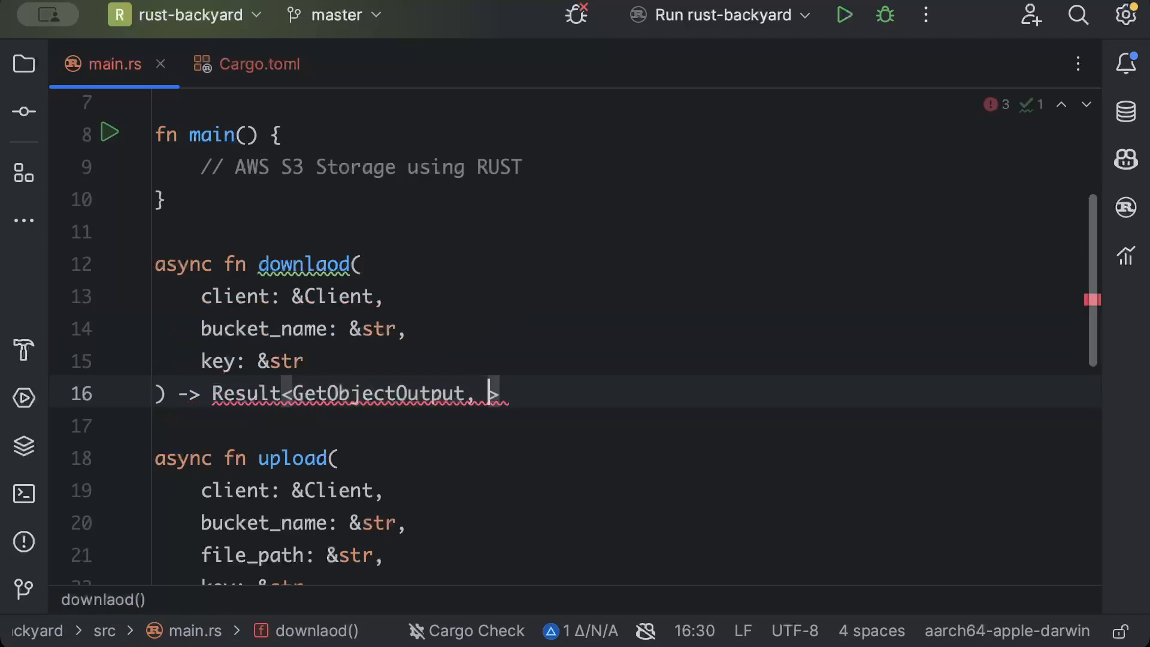
{"action": "type", "text": "SdkError<G>"}
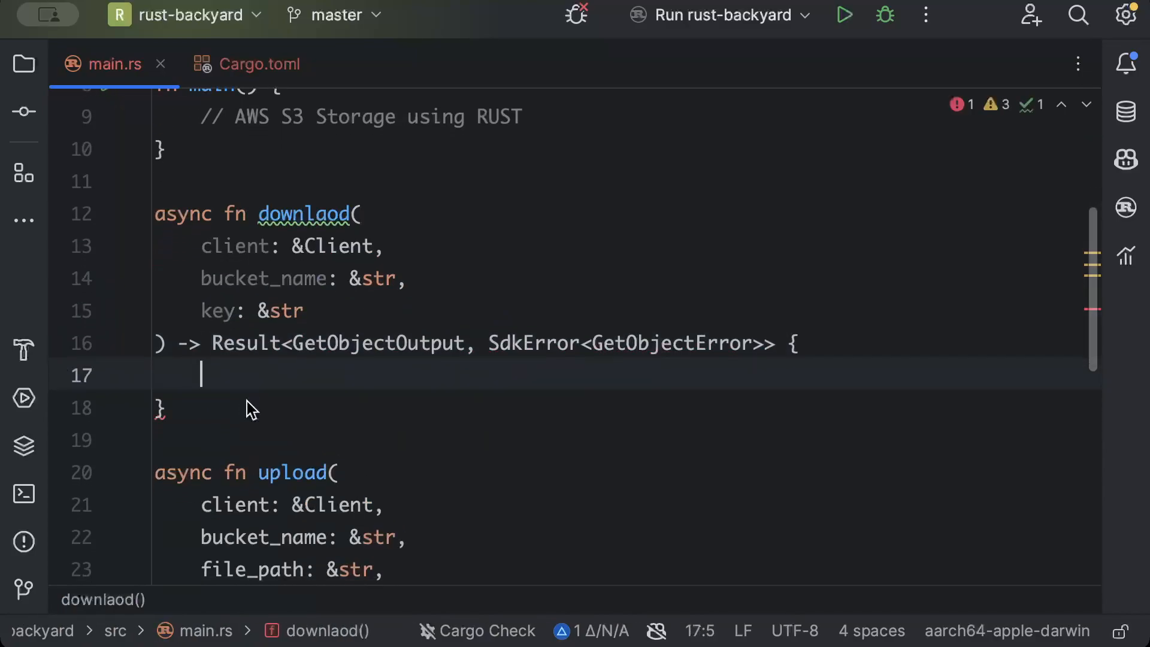
{"action": "type", "text": "client"}
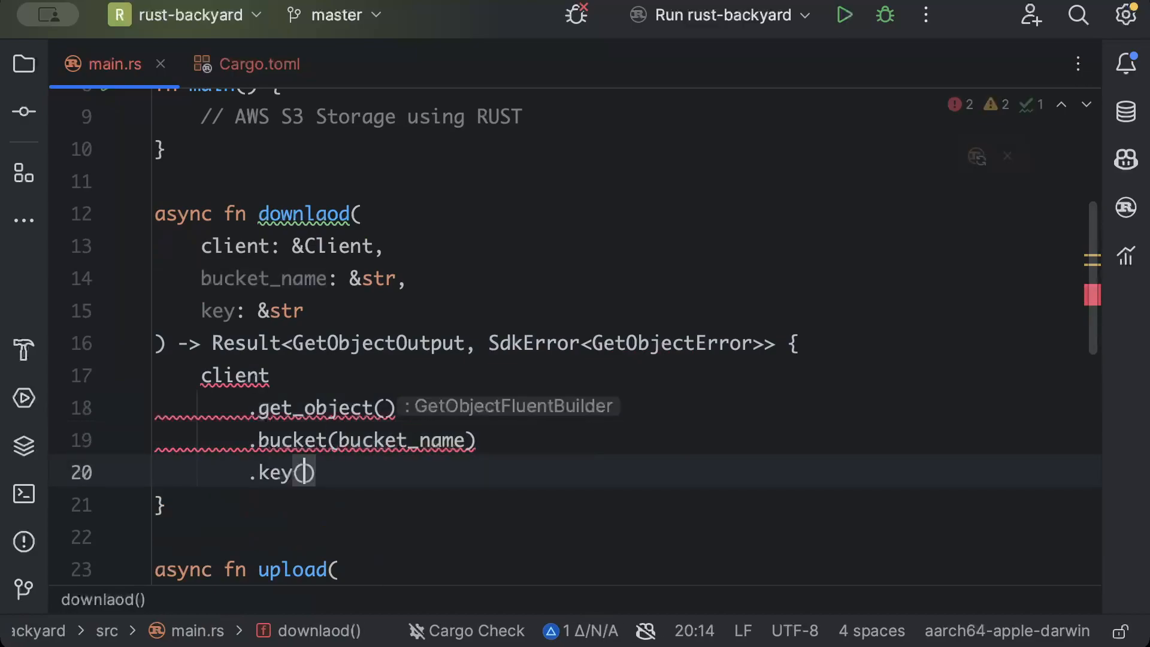
{"action": "type", "text": "key"}
{"action": "type", "text": ".send()"}
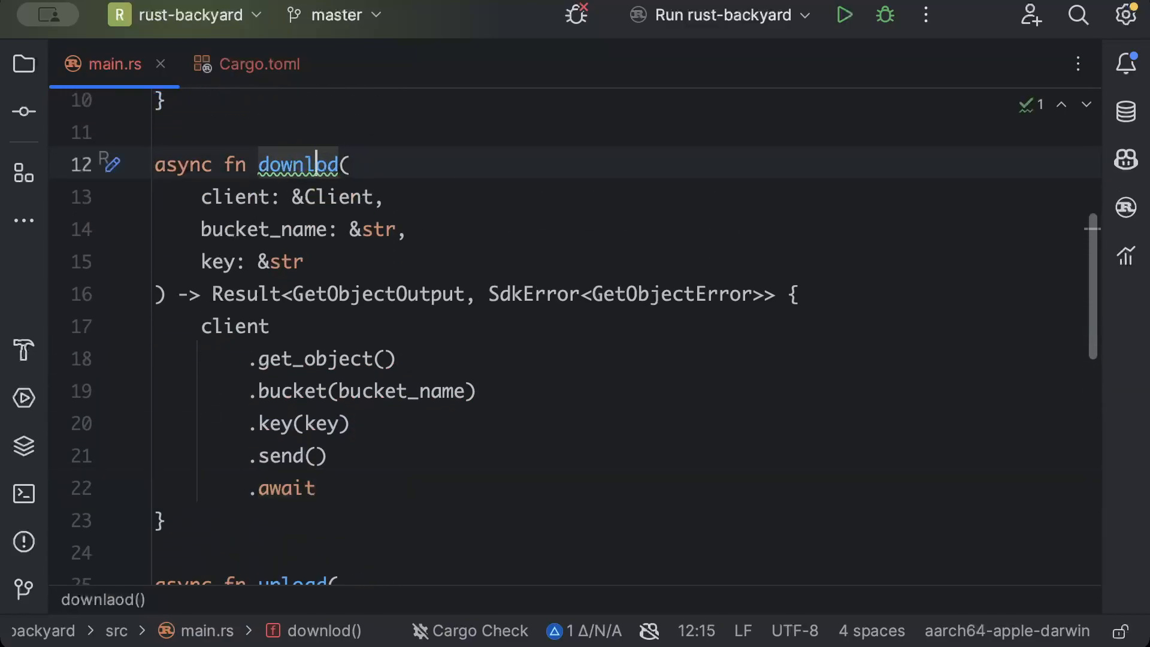
{"action": "scroll", "scroll_direction": "down", "scroll_amount": 3}
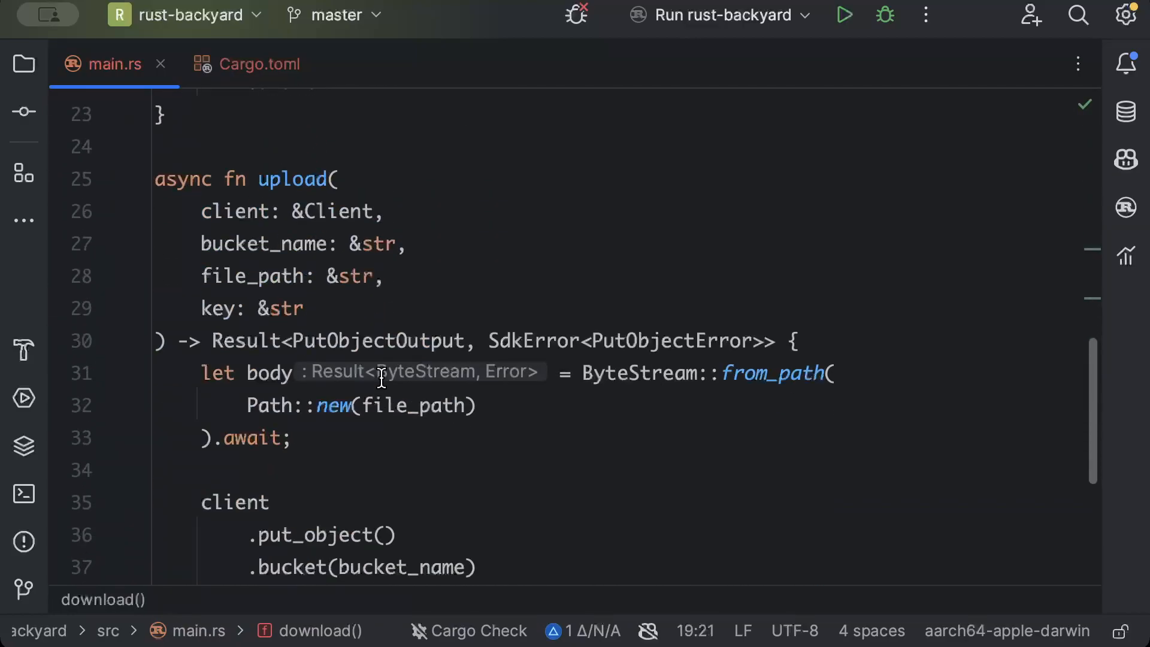
Step: Make main an async #[tokio::main] function and start conf with aws_config::from_env()
{"action": "scroll", "scroll_direction": "up", "scroll_amount": 3}
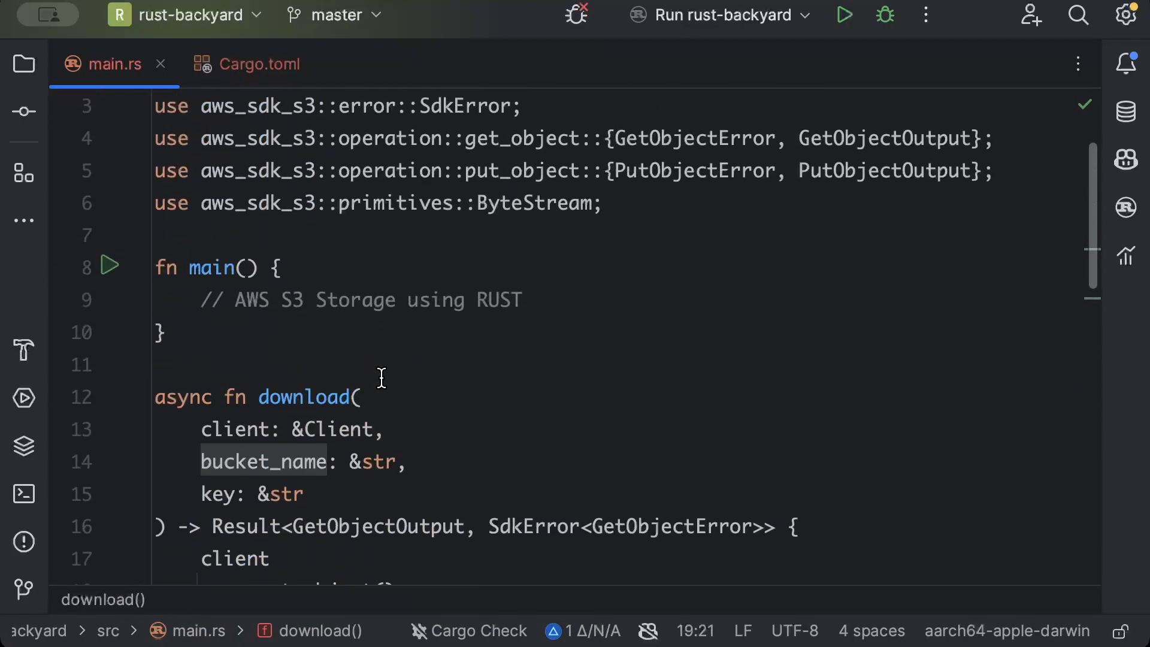
{"action": "type", "text": "#[tokio::main"}
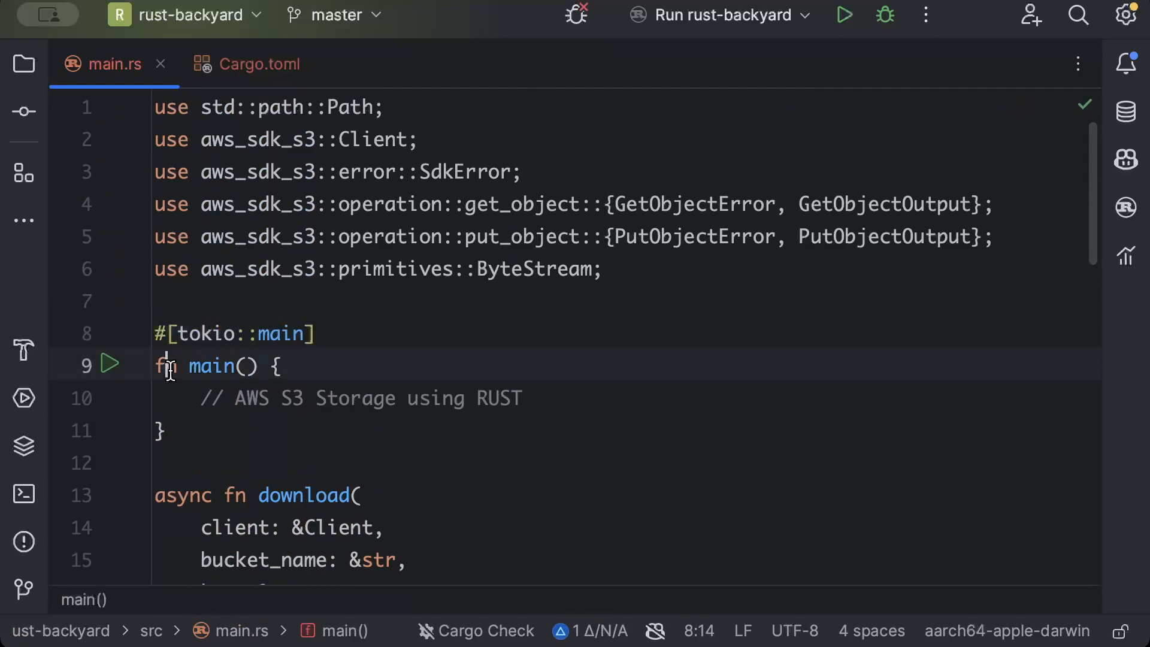
{"action": "type", "text": "async"}
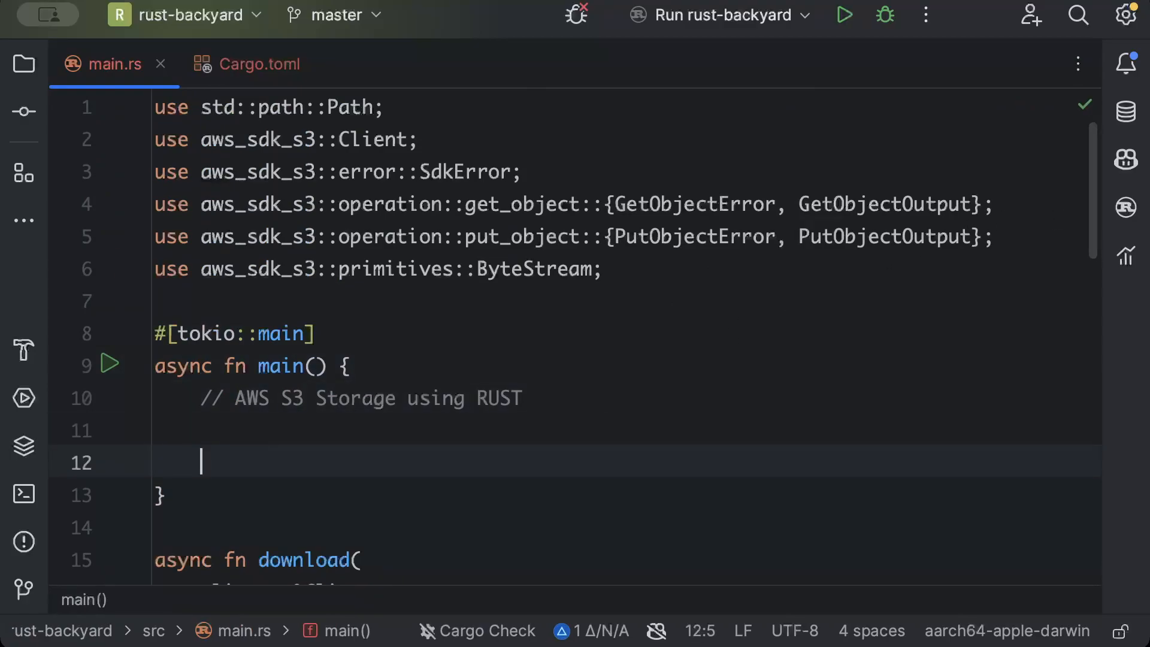
{"action": "mouse_move", "coordinate": [340, 392]}
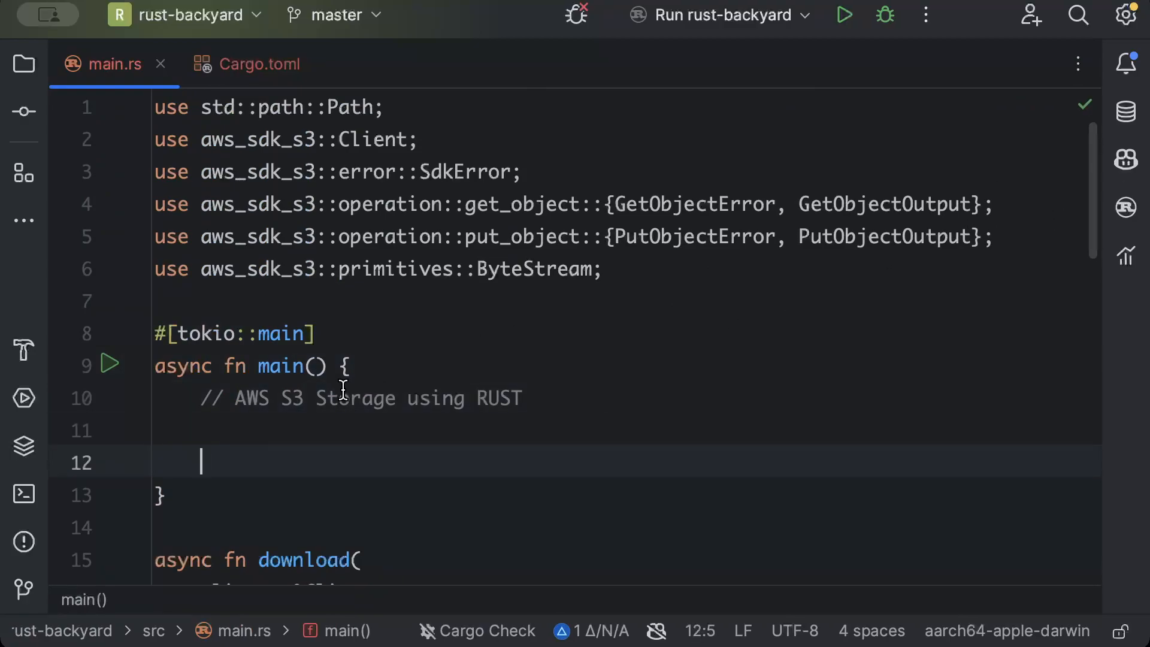
{"action": "type", "text": "let conf ="}
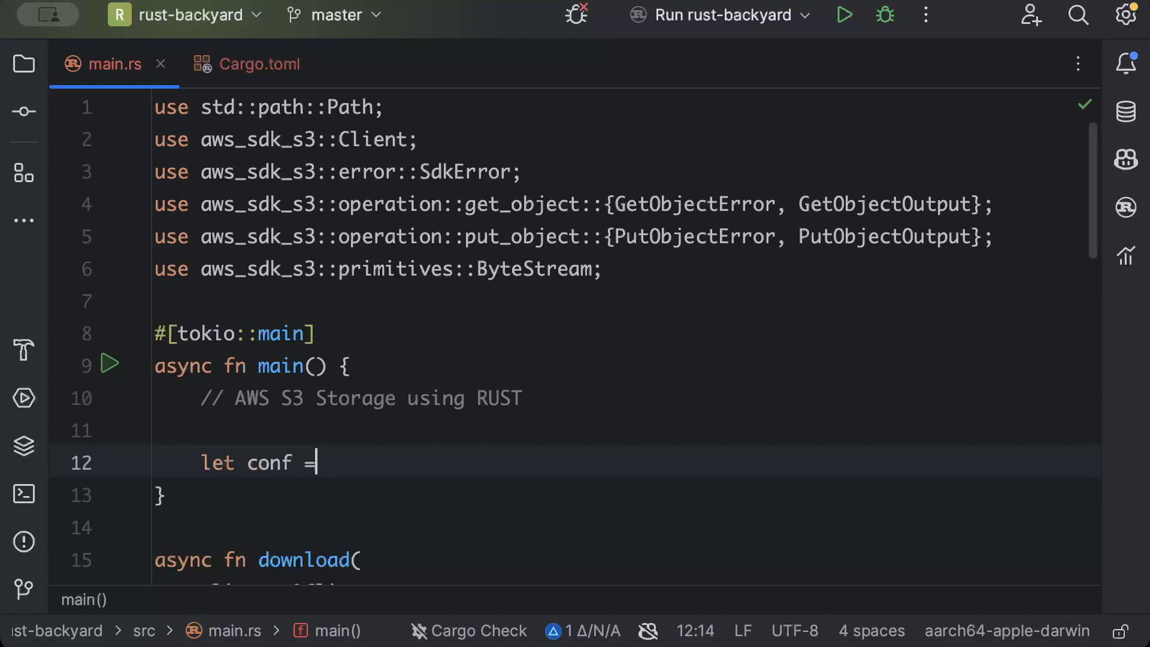
{"action": "type", "text": "aws_config::f"}
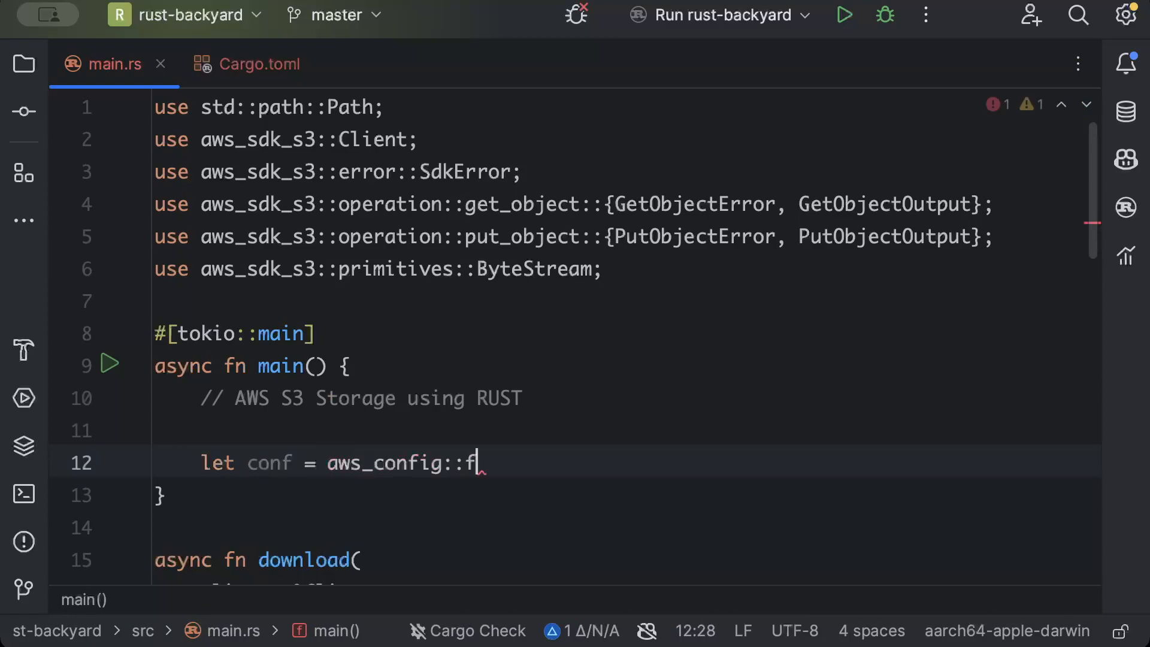
{"action": "type", "text": "rom_env()"}
{"action": "type", "text": "."}
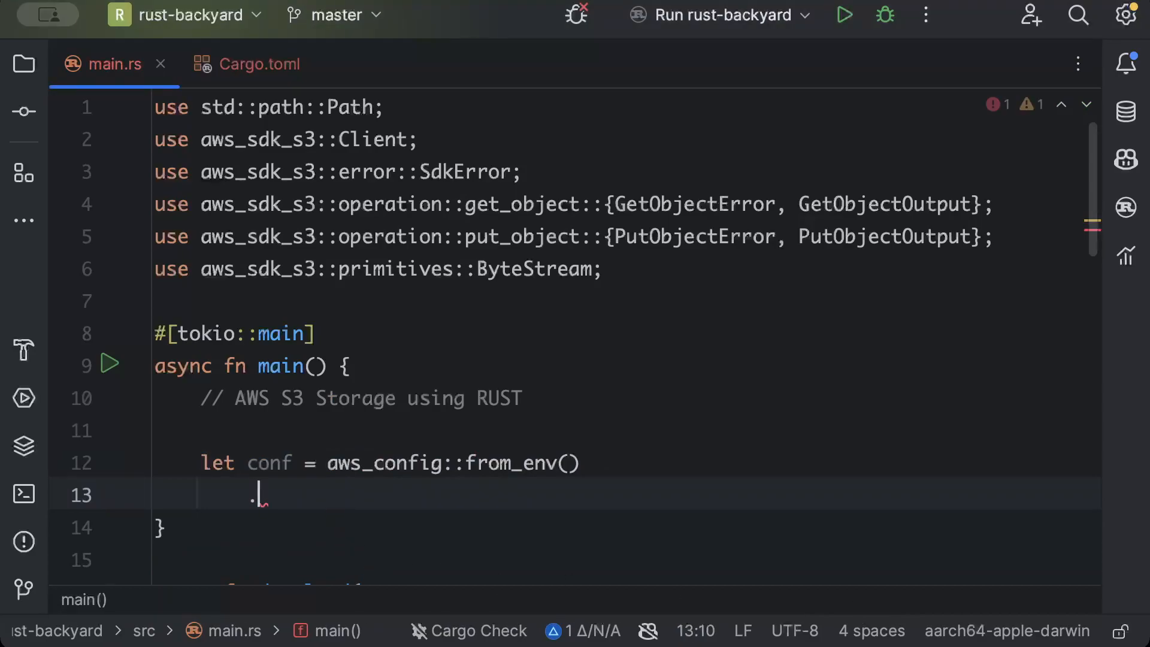
Step: Set the config region to ap-southeast-1, load it, and create an S3 Client from it
{"action": "type", "text": "region("}
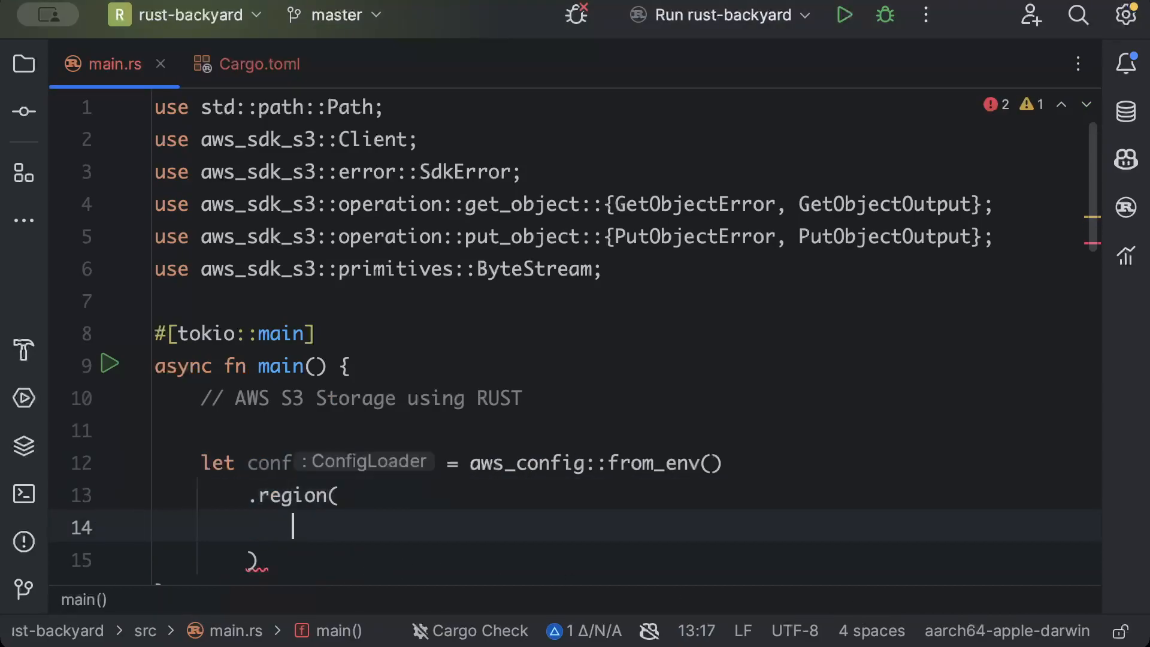
{"action": "type", "text": "Region::new(\""}
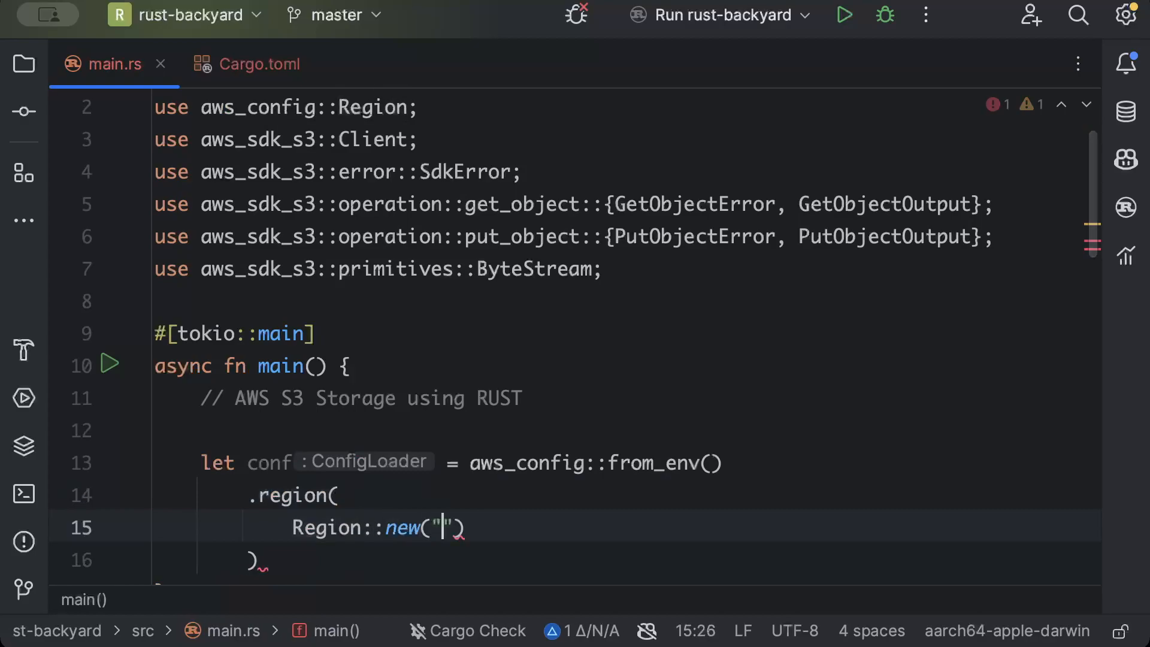
{"action": "type", "text": "ap-south"}
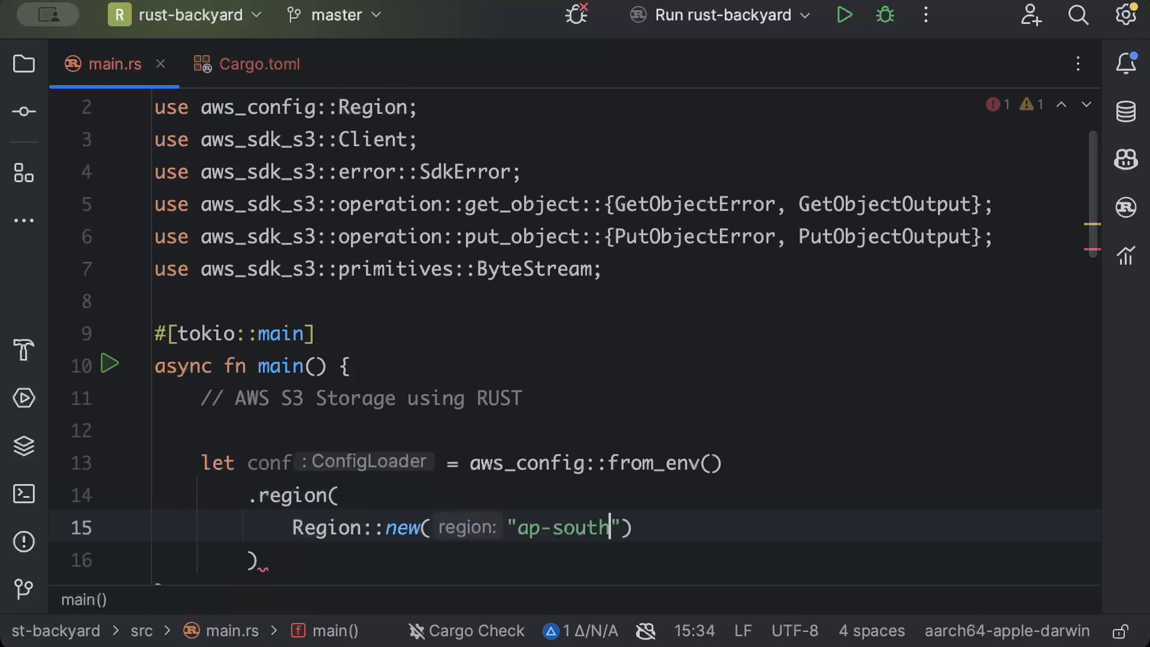
{"action": "type", "text": "east-1"}
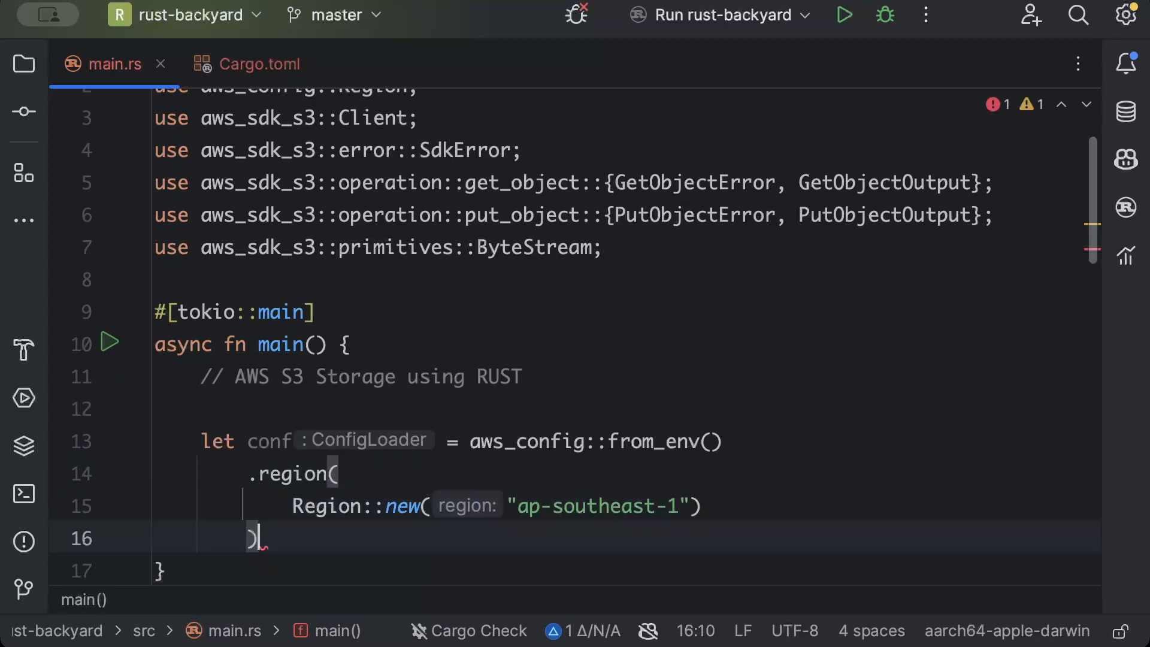
{"action": "type", "text": "."}
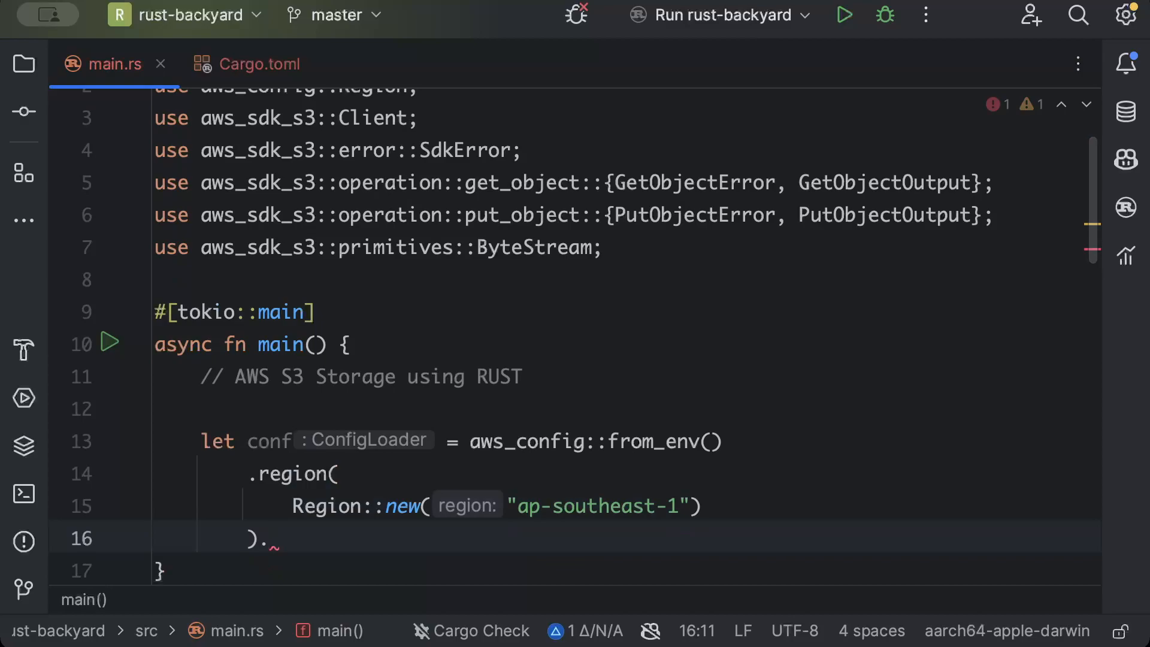
{"action": "type", "text": "load()"}
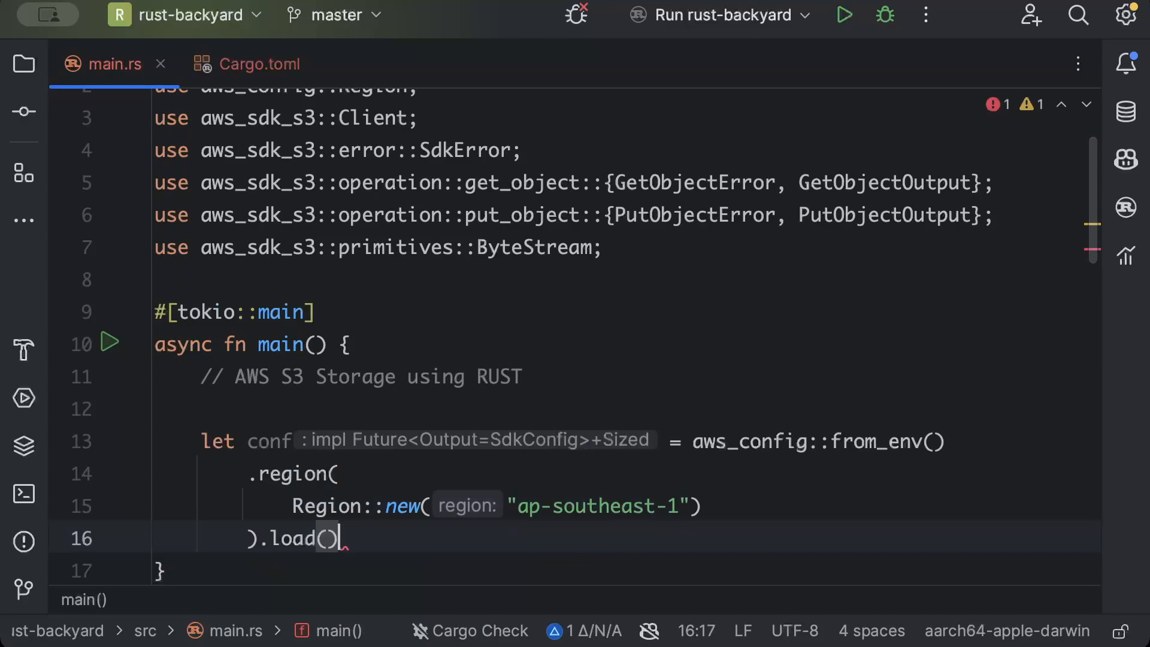
{"action": "type", "text": ".await;"}
{"action": "type", "text": "let cli"}
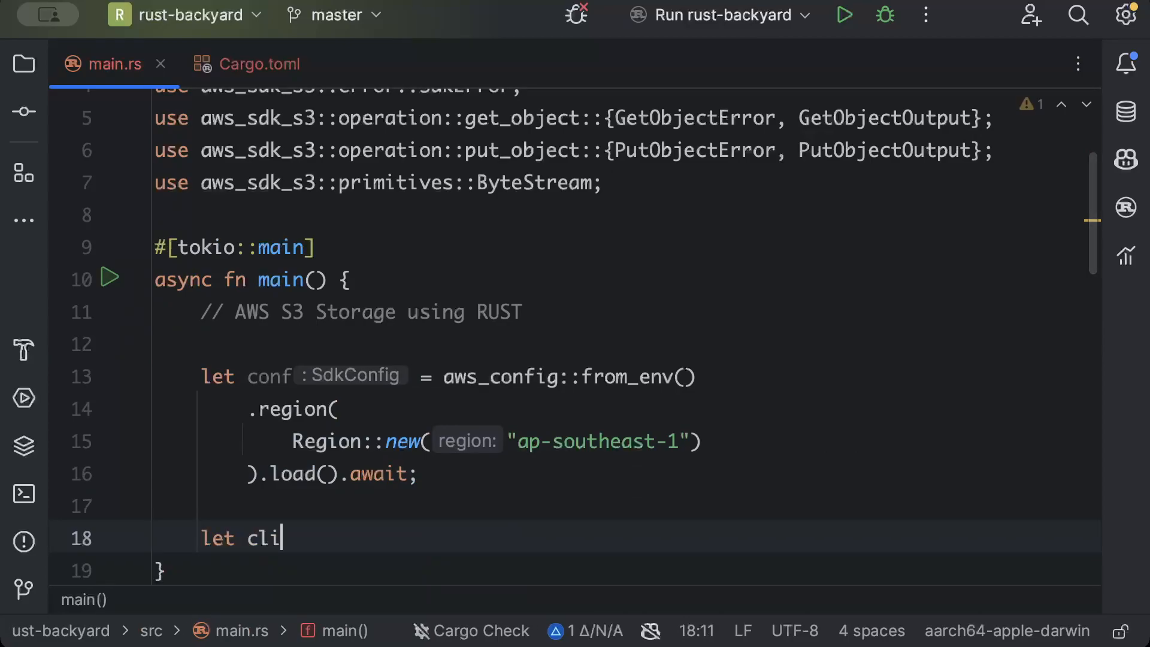
{"action": "type", "text": "ent = Client::new(&conf);"}
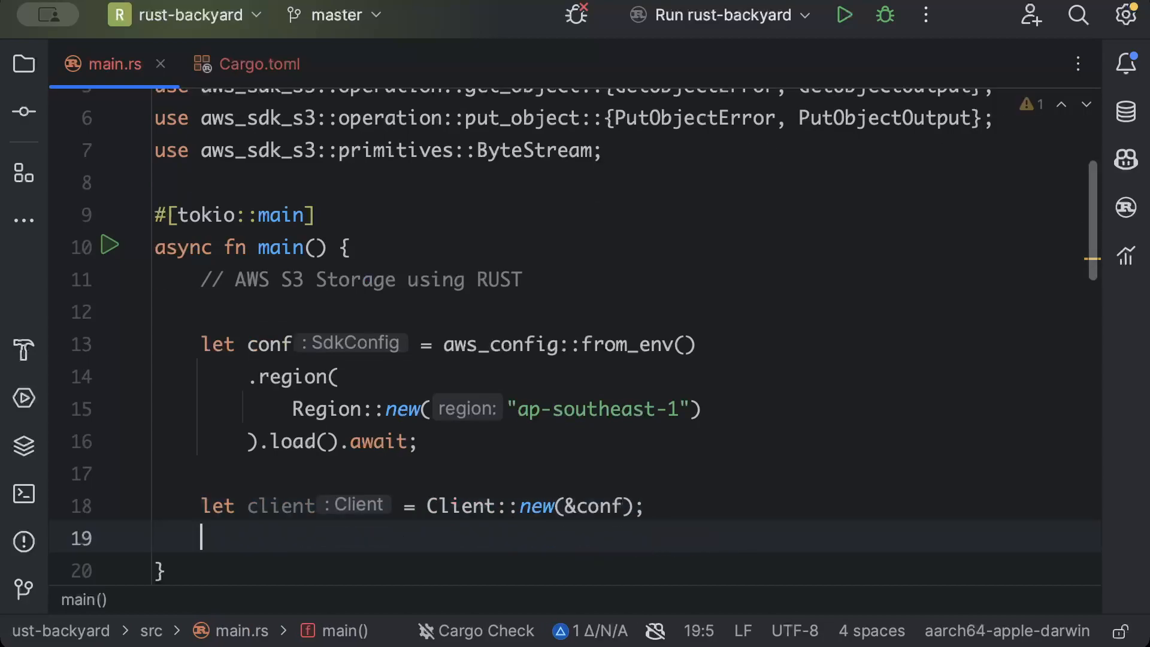
{"action": "type", "text": "let name = \"aws-semicolon-dump"}
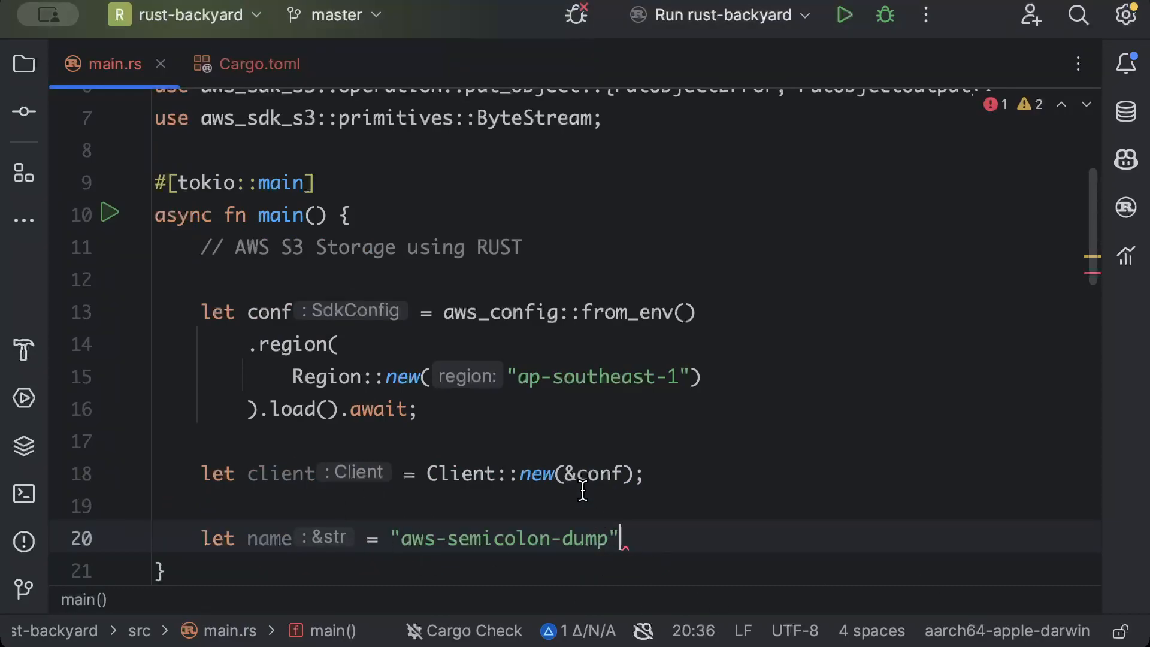
Step: Define path as 'Absolute path to ur file' and key as 'Unknown' after the bucket name
{"action": "key", "text": "enter"}
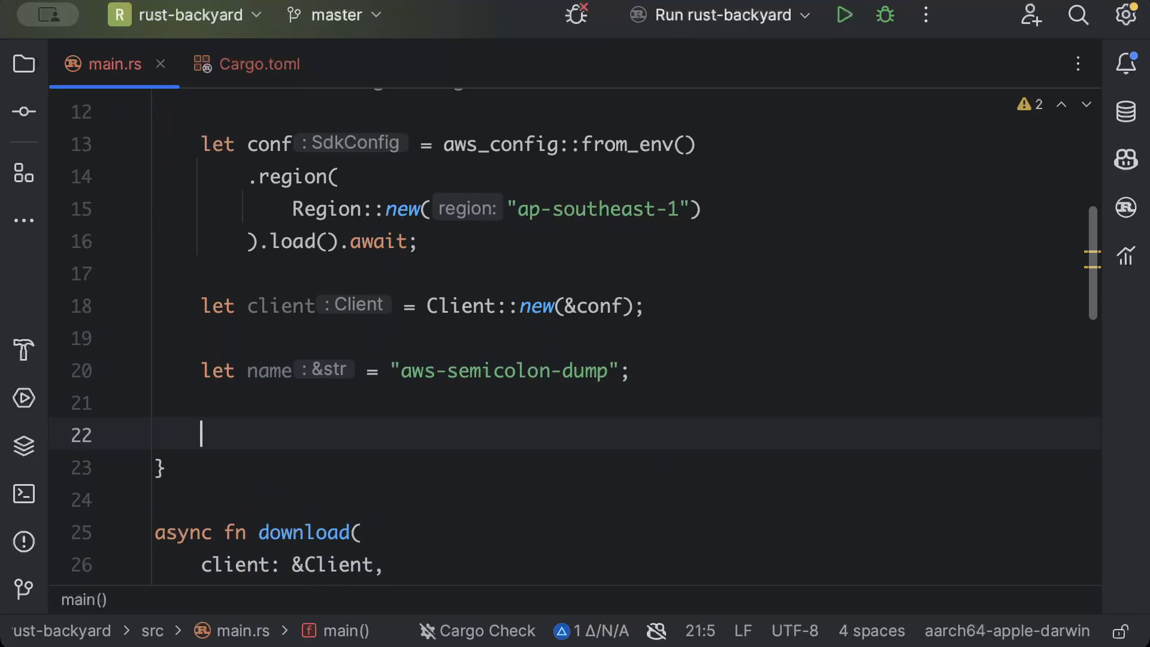
{"action": "type", "text": "let path = \"Absool"}
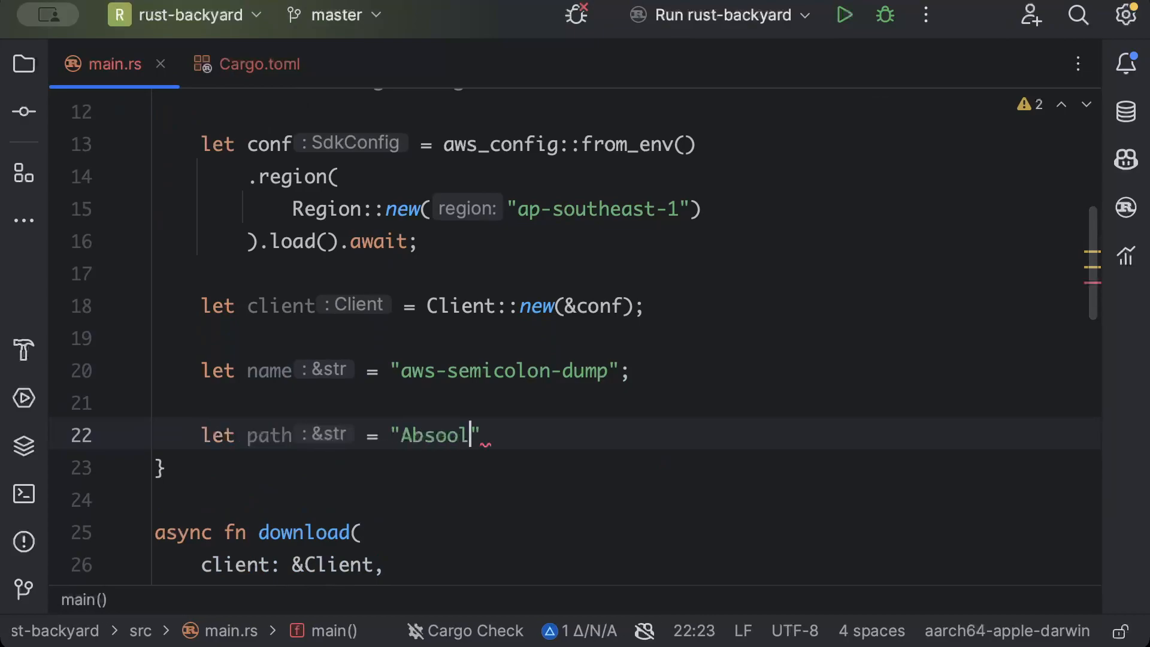
{"action": "type", "text": "te"}
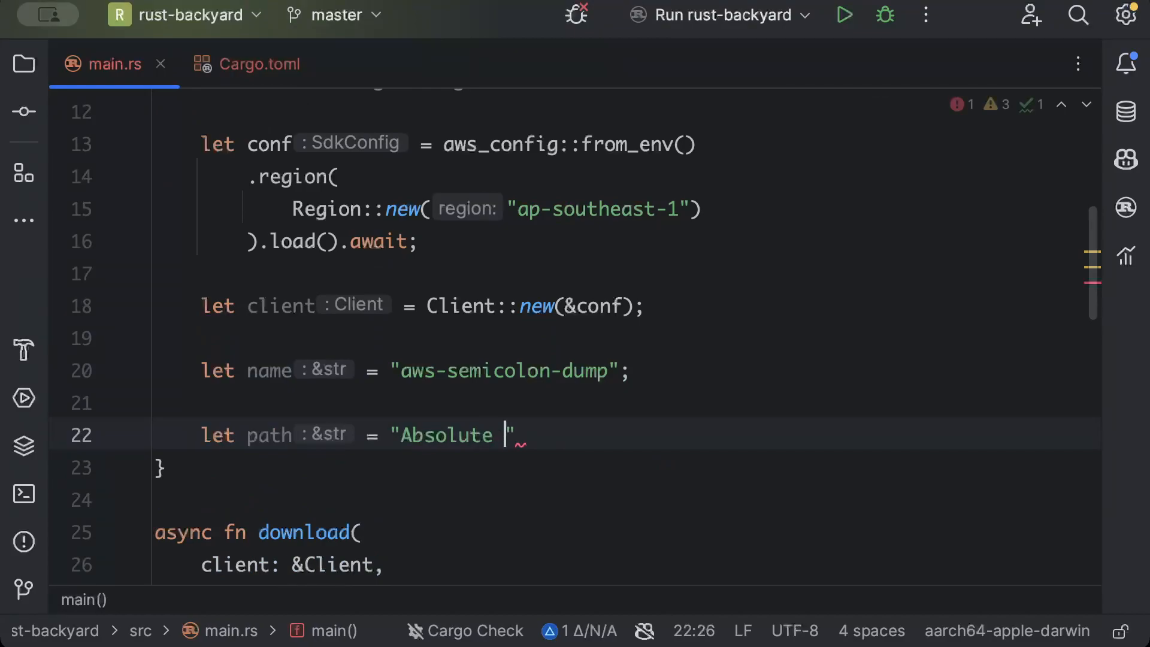
{"action": "type", "text": "path to ur fil"}
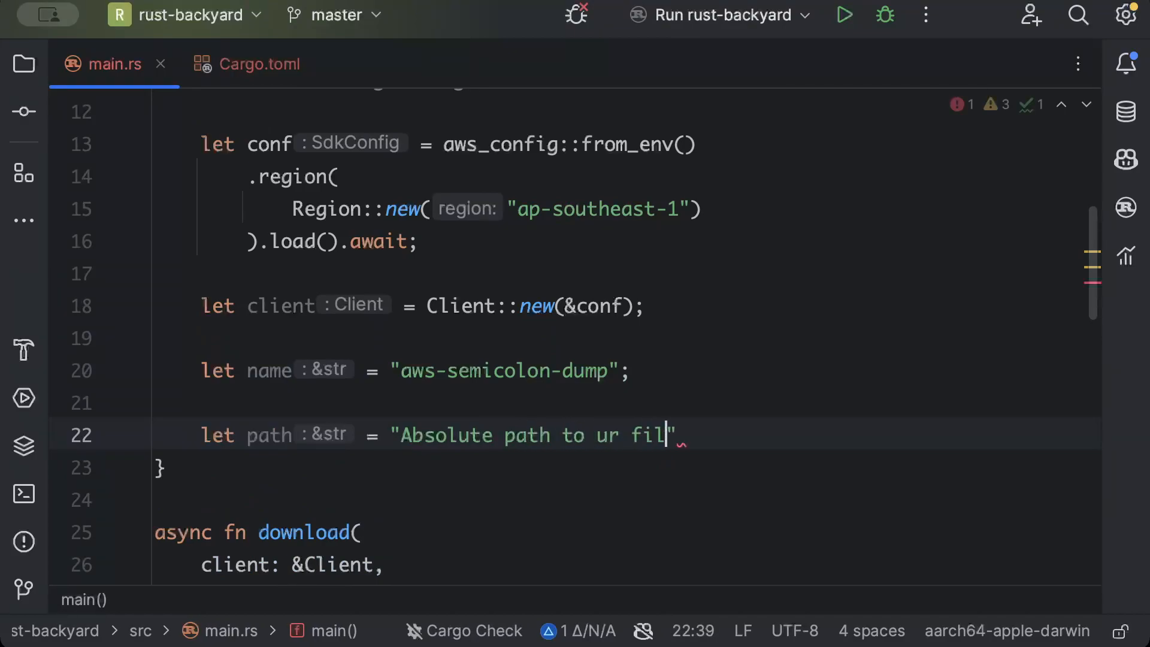
{"action": "type", "text": "e;"}
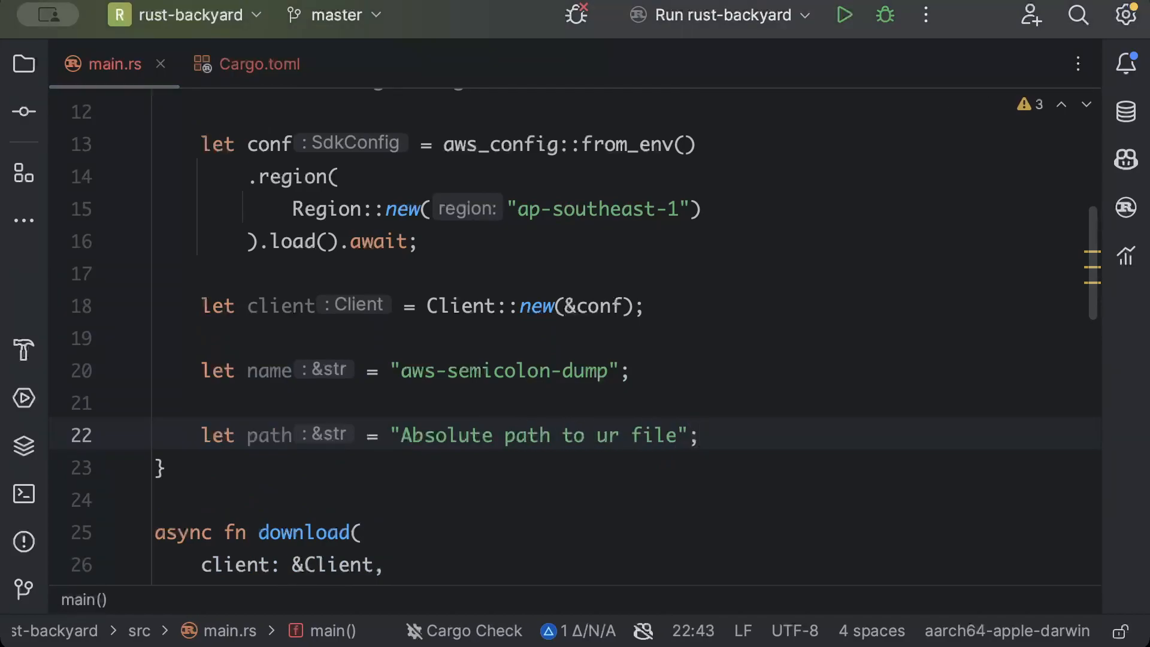
{"action": "type", "text": "let k"}
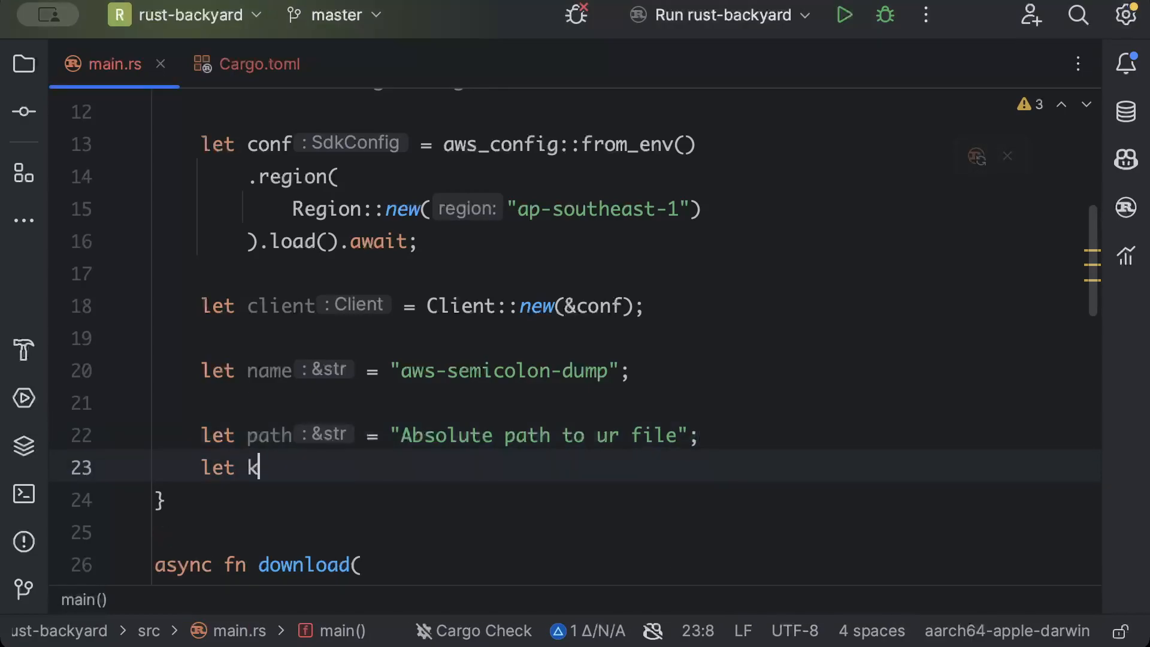
{"action": "type", "text": "ey :&str = \"\""}
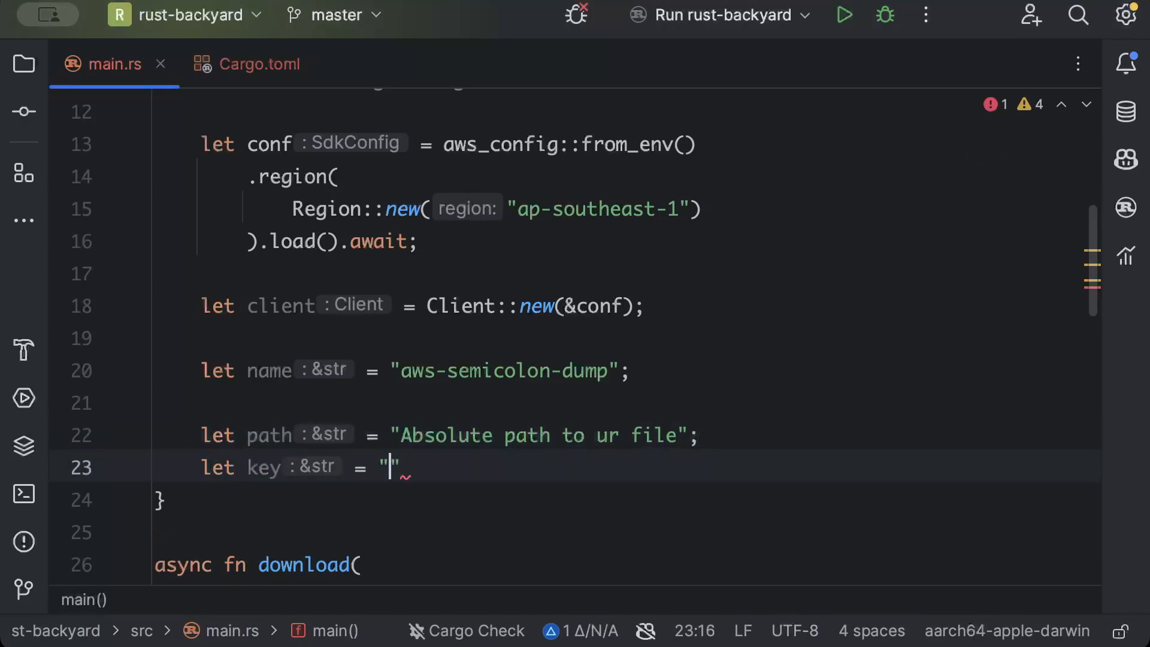
{"action": "type", "text": "Unknown"}
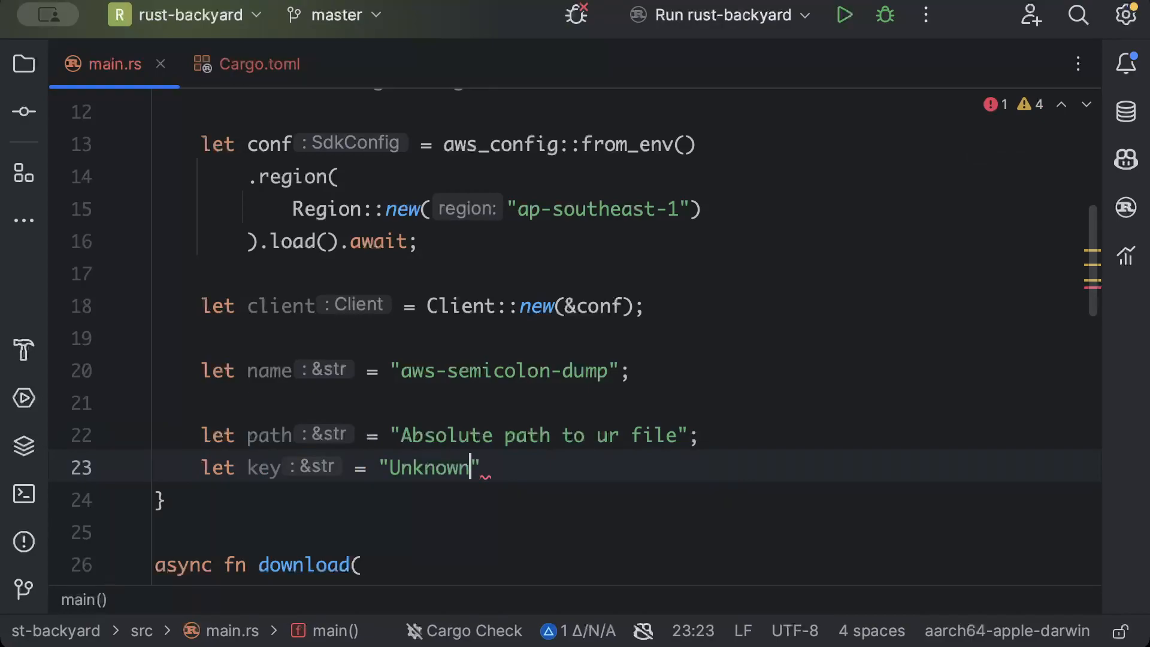
{"action": "type", "text": ";"}
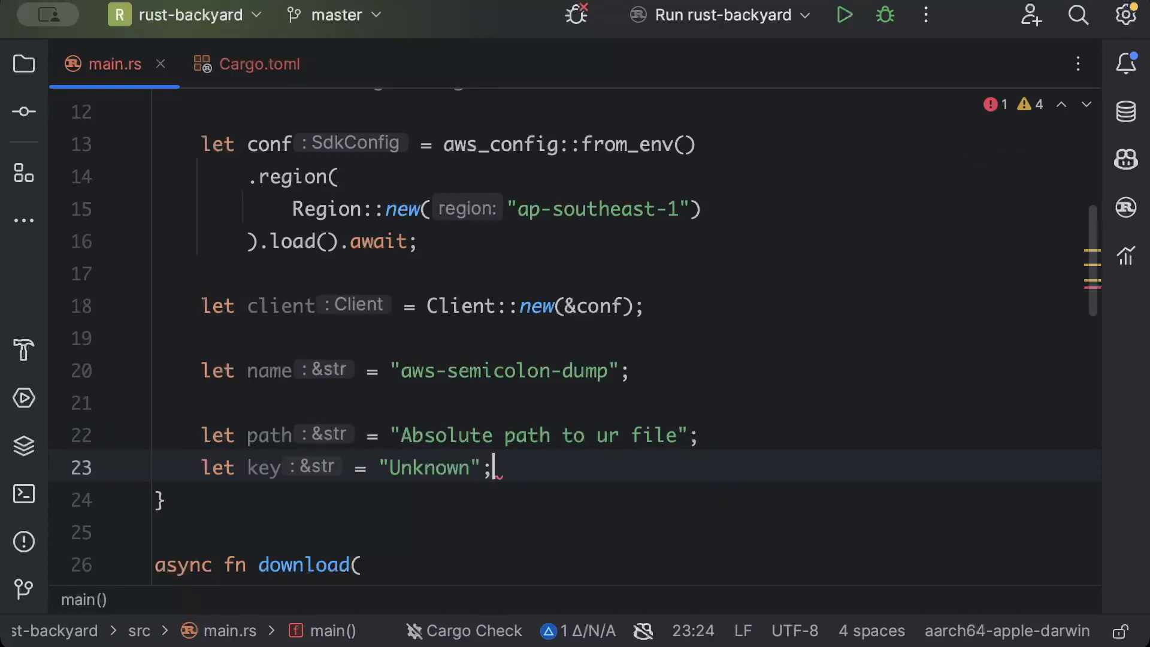
{"action": "key", "text": "enter"}
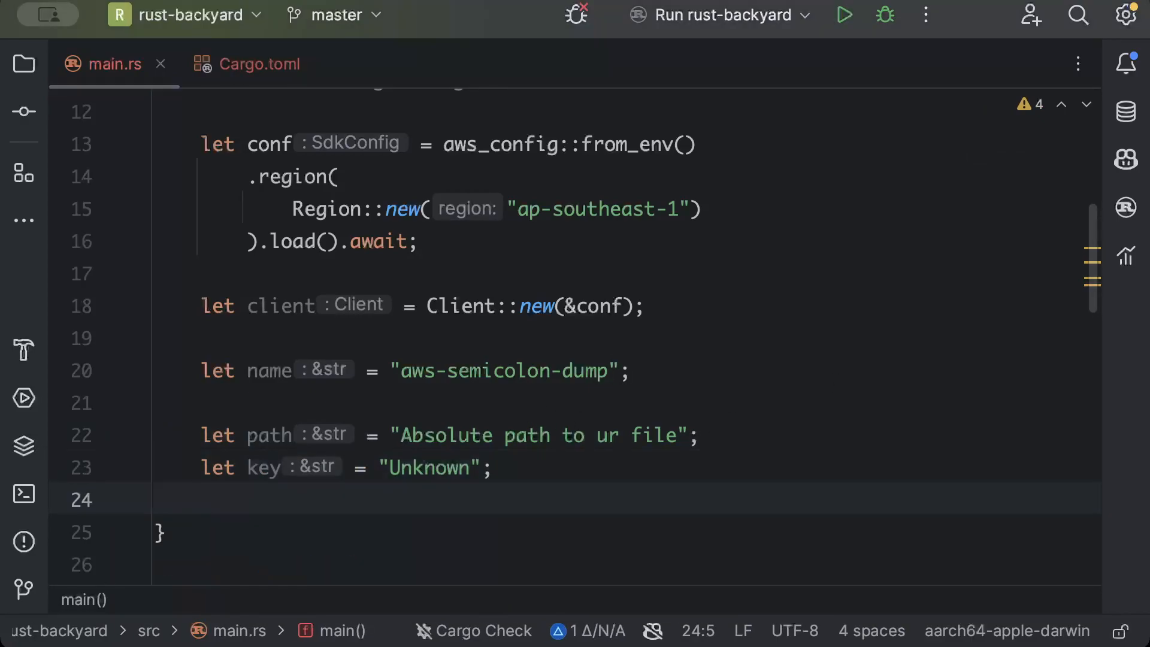
{"action": "type", "text": "let result = upload("}
{"action": "type", "text": "&client,"}
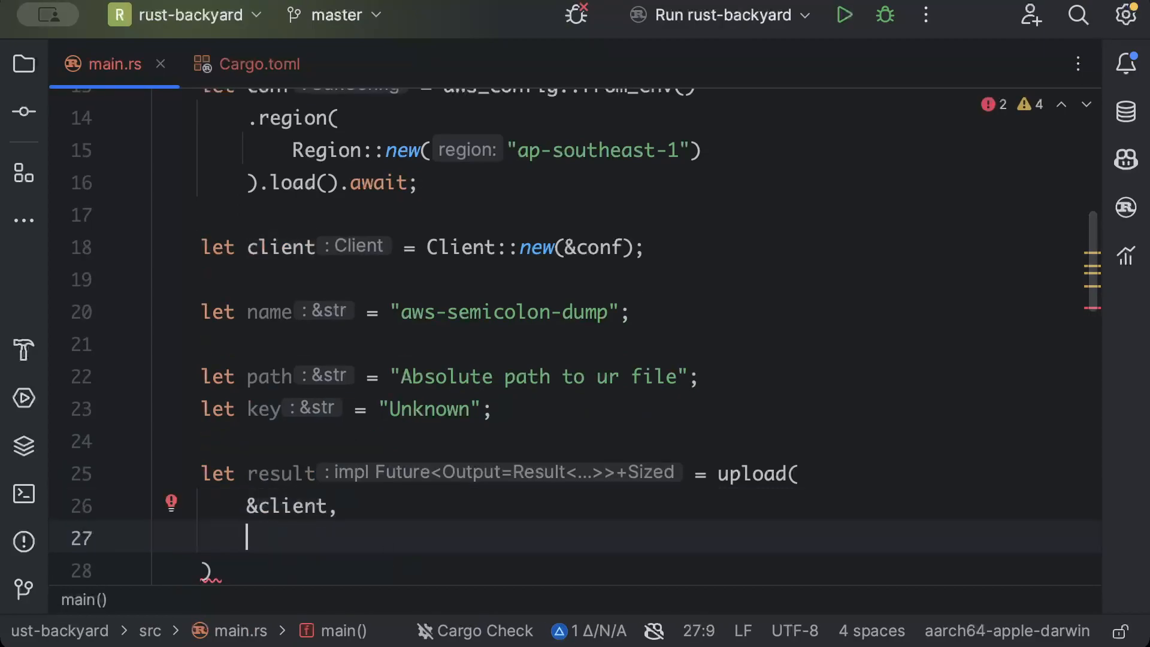
Step: Await and unwrap upload(&client, name, path, key), then print the result with {:?}
{"action": "type", "text": "name,"}
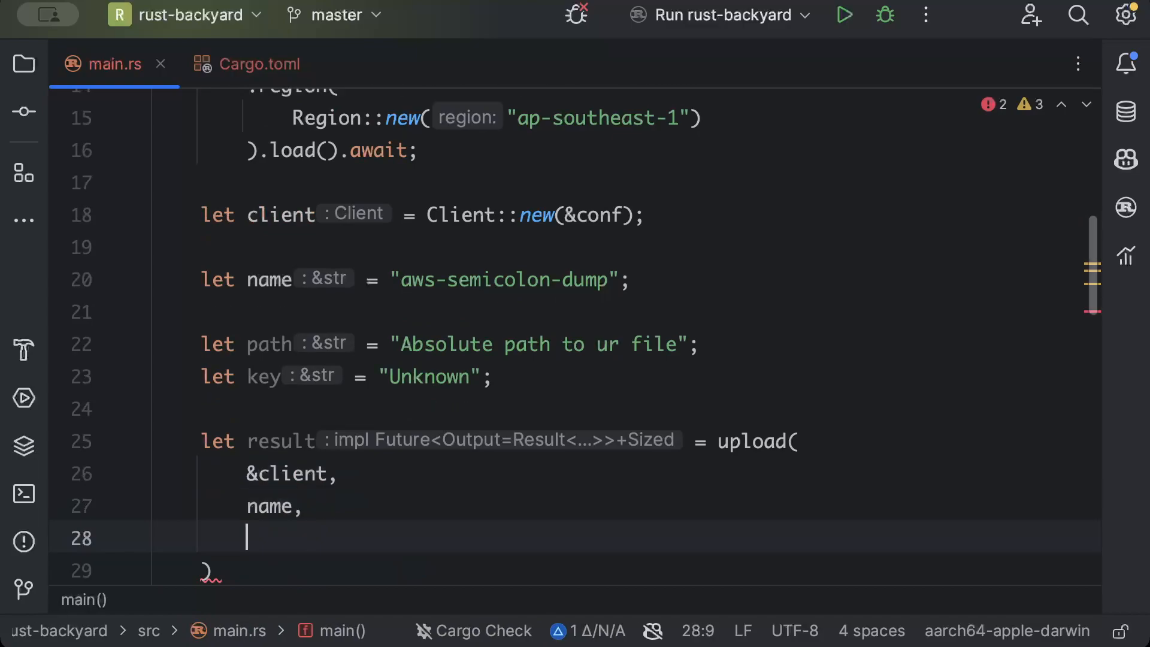
{"action": "type", "text": "path,"}
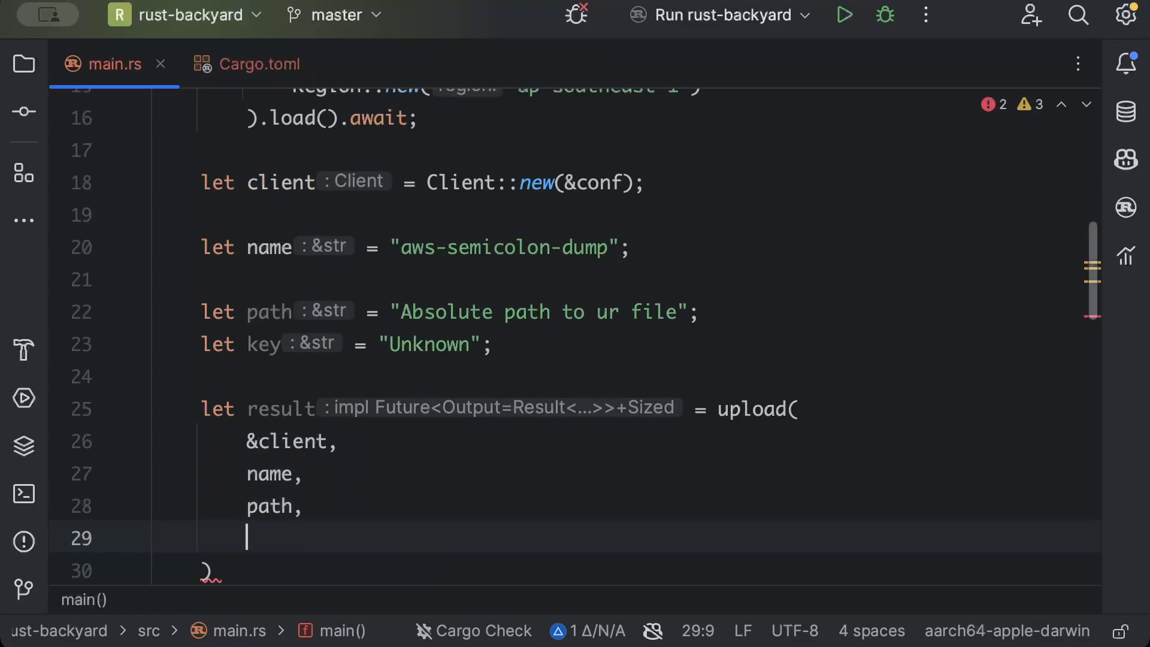
{"action": "type", "text": "key"}
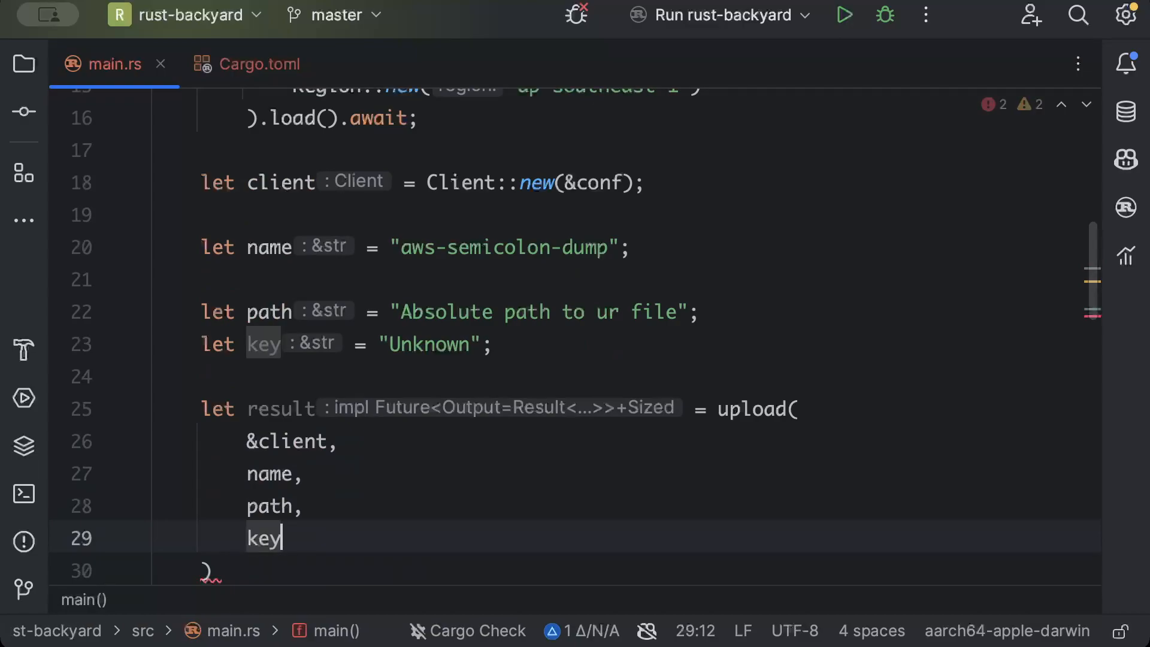
{"action": "type", "text": ").d"}
{"action": "type", "text": ".unwrap();"}
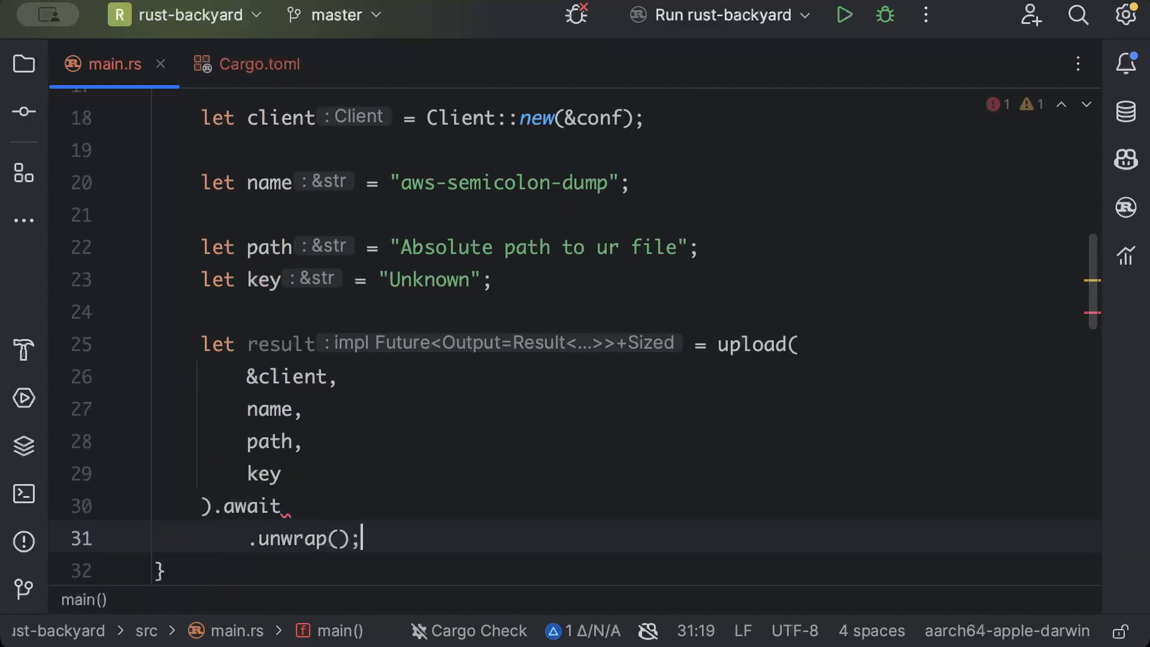
{"action": "type", "text": "println!(\"\")"}
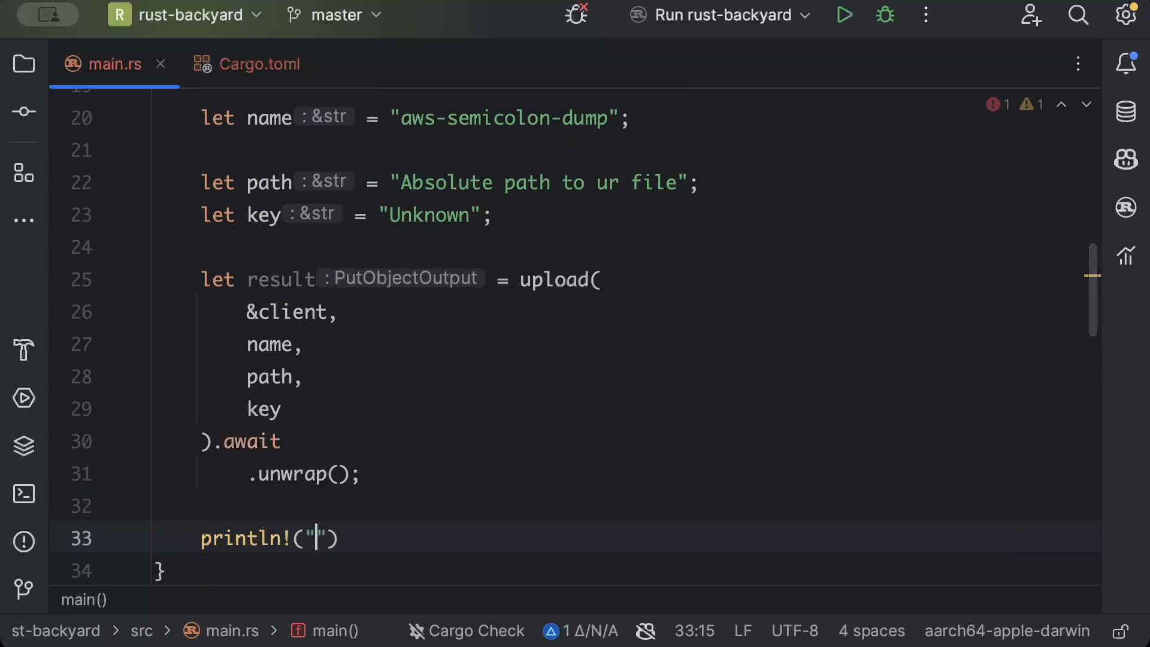
{"action": "type", "text": "{:?}\","}
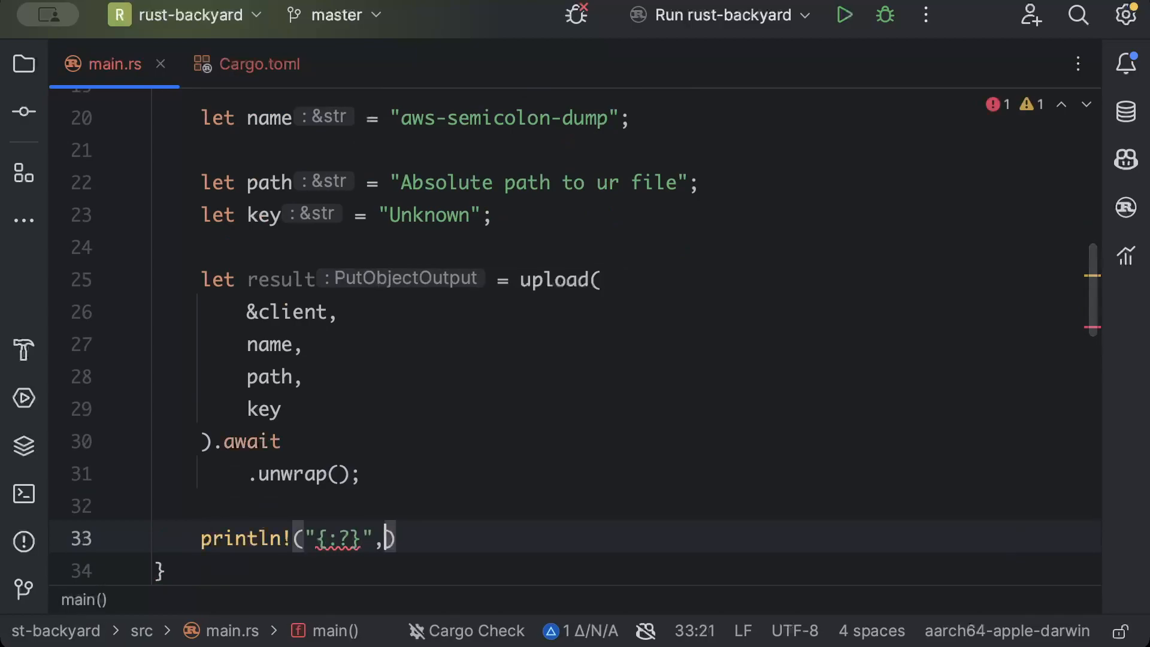
{"action": "type", "text": "result)"}
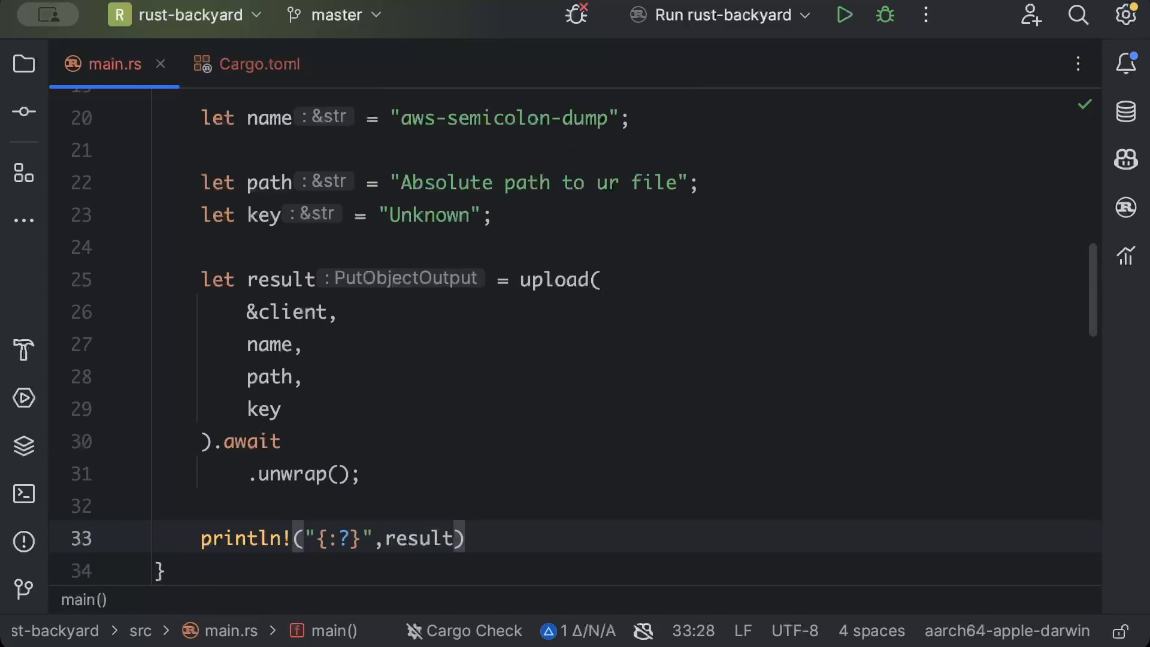
{"action": "scroll", "scroll_direction": "up", "scroll_amount": 3}
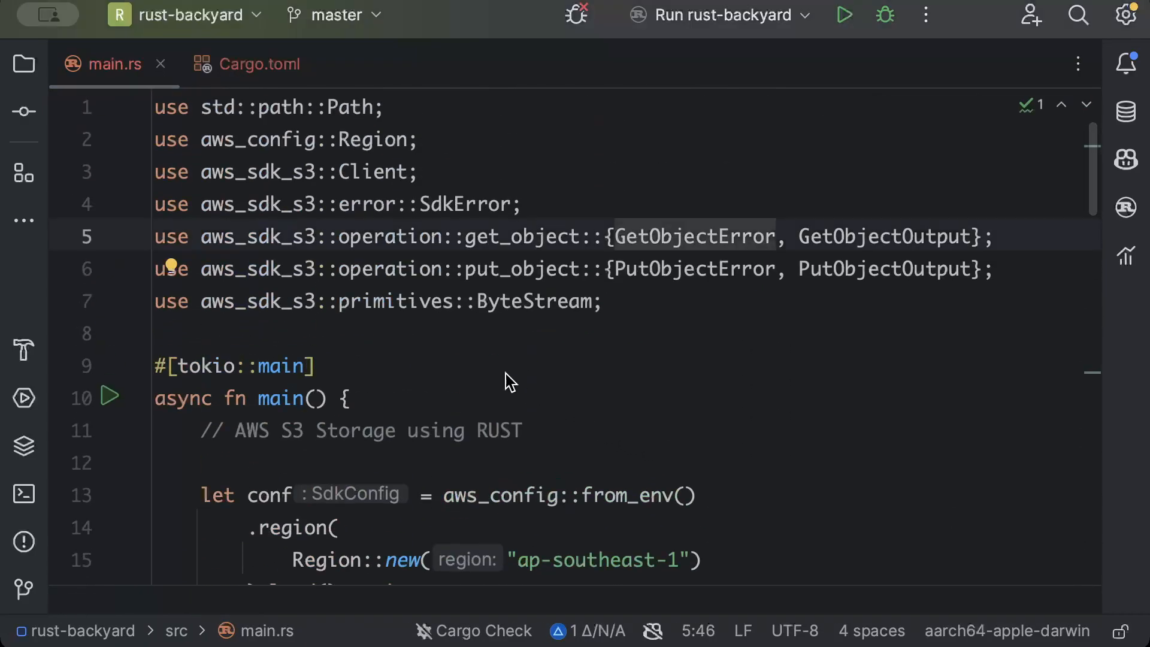
Step: Launch the project with cargo run --quiet in RustRover's terminal
{"action": "left_click", "coordinate": [22, 493]}
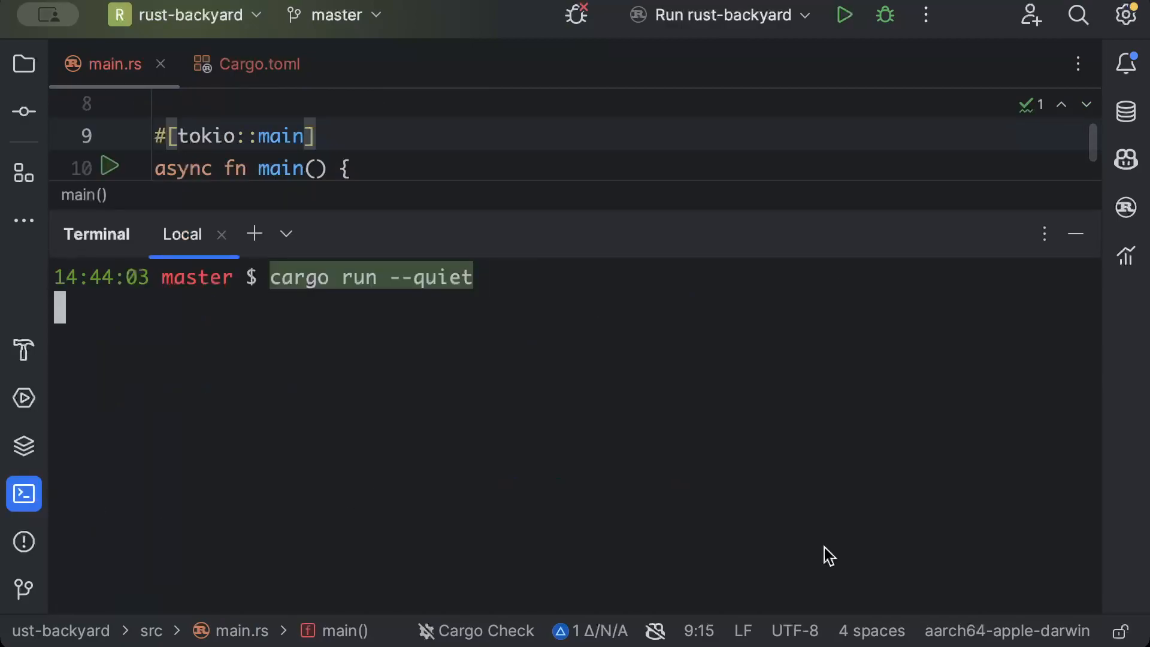
{"action": "key", "text": "Return"}
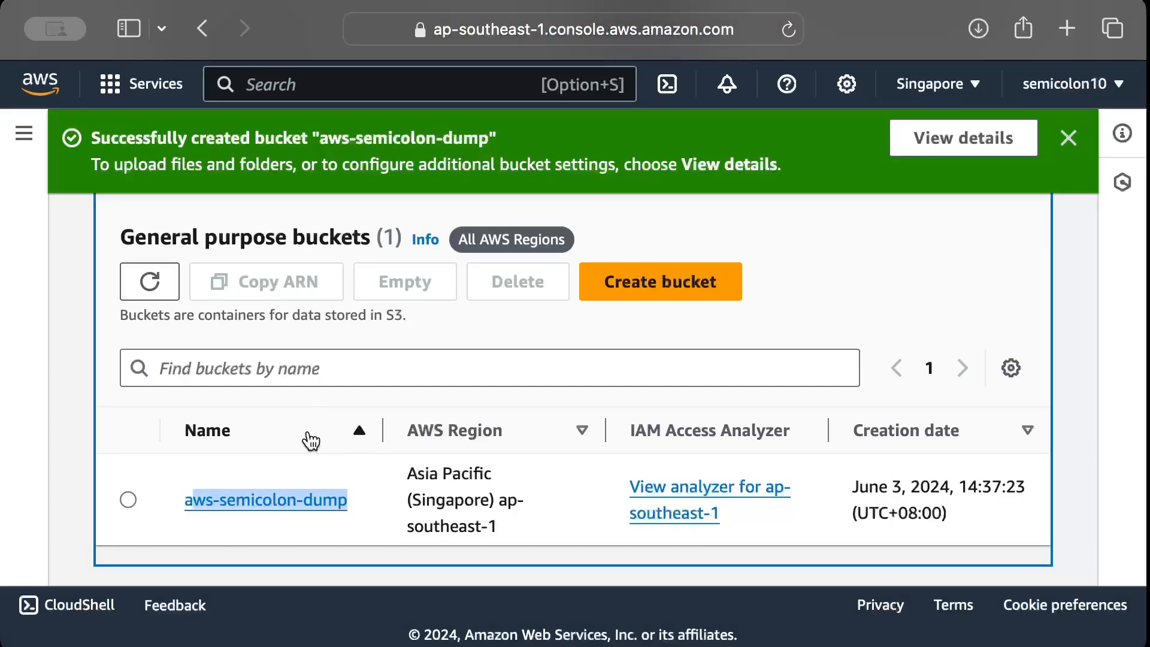
{"action": "left_click", "coordinate": [265, 499]}
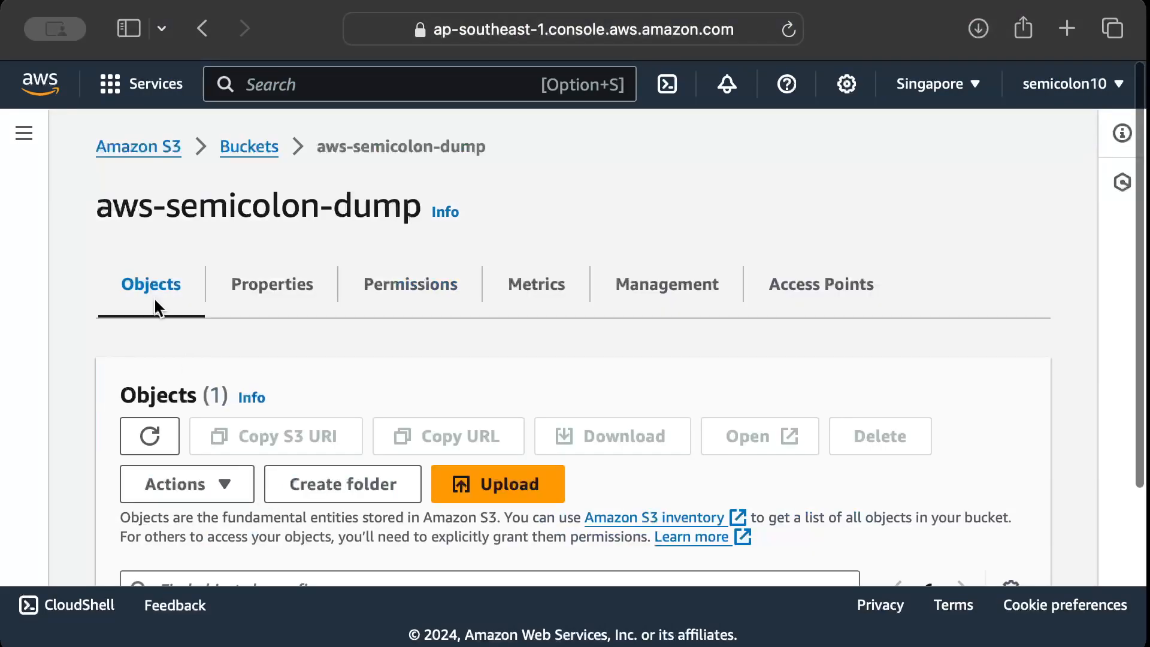
{"action": "scroll", "scroll_direction": "down", "scroll_amount": 3}
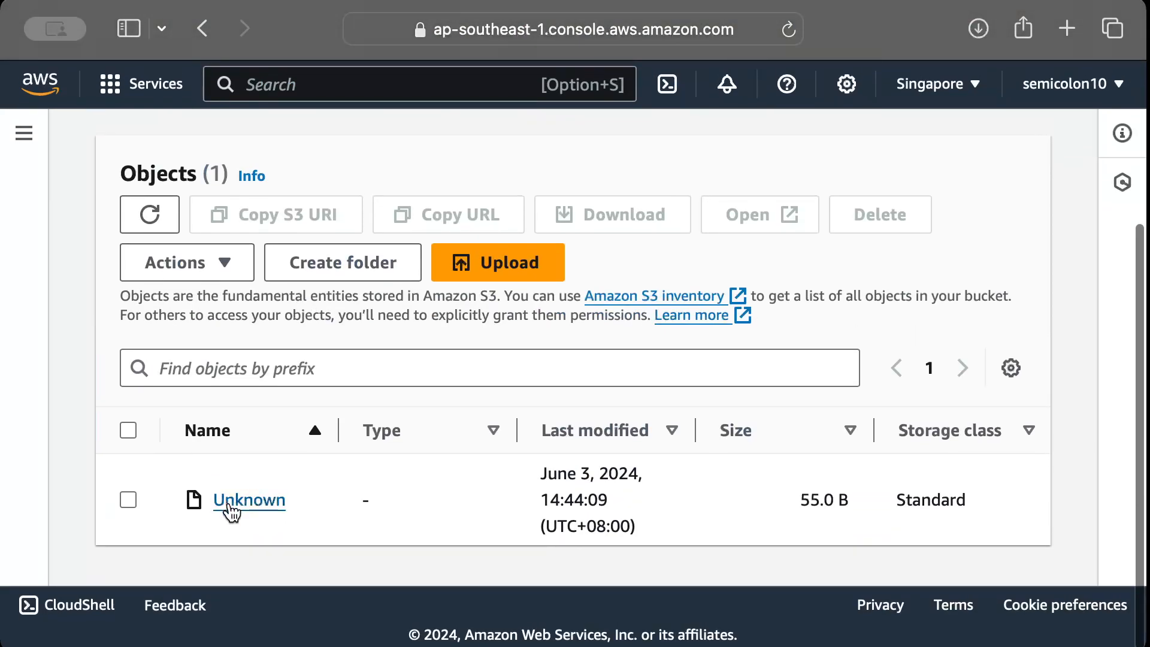
{"action": "mouse_move", "coordinate": [814, 504]}
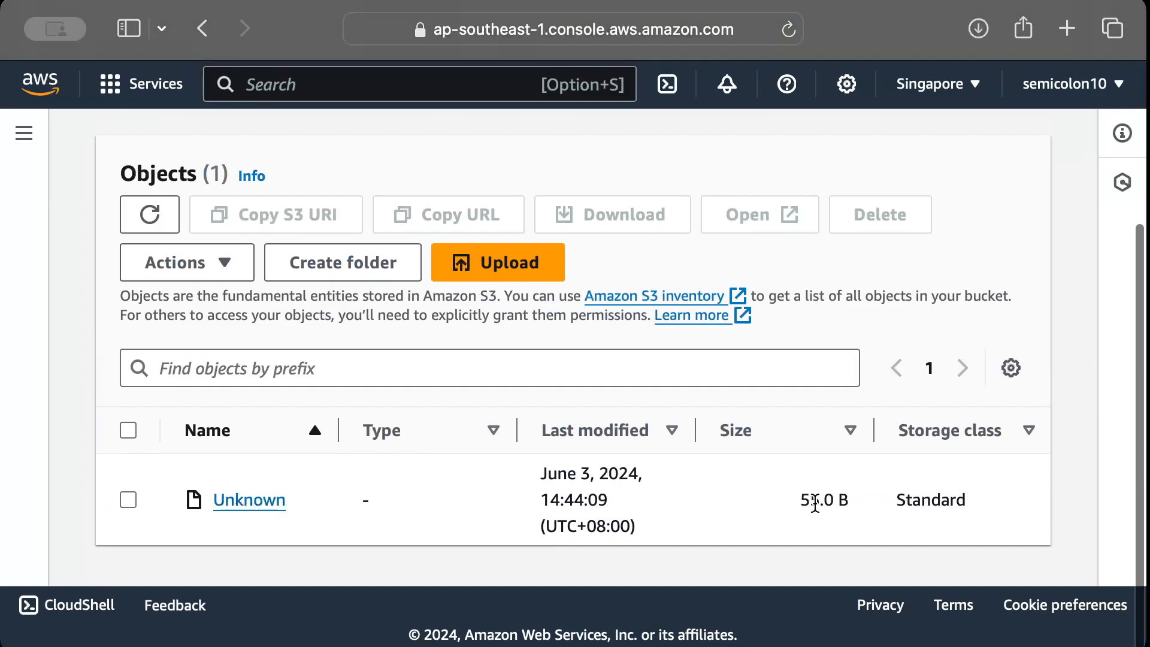
{"action": "double_click", "coordinate": [815, 500]}
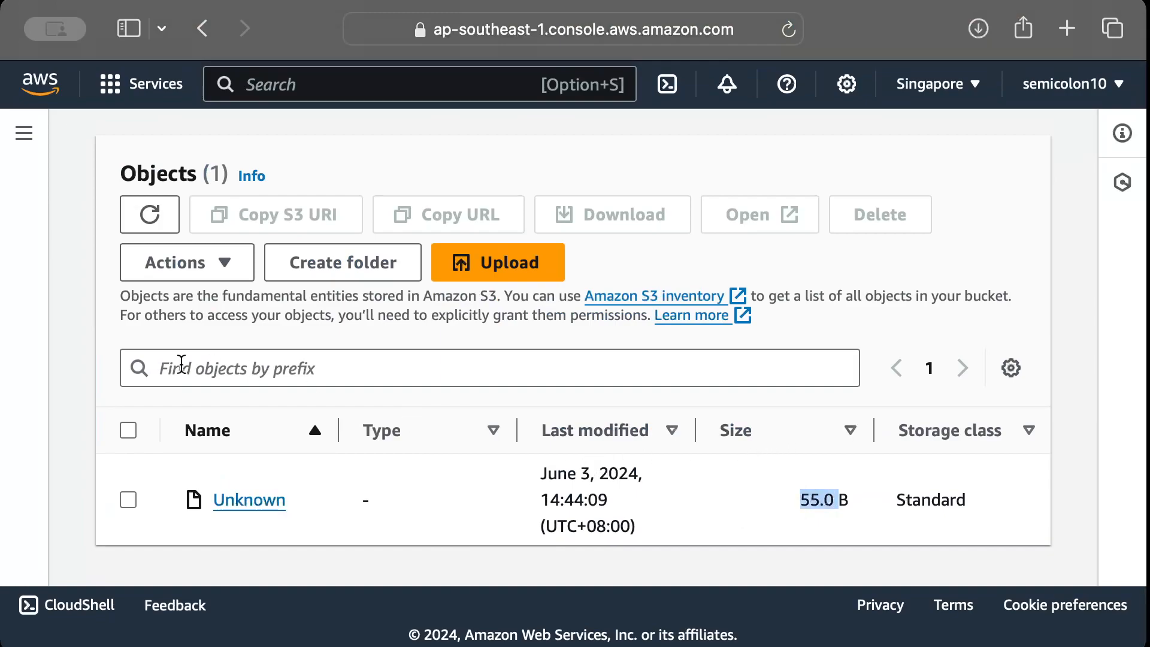
{"action": "scroll", "scroll_direction": "up", "scroll_amount": 3}
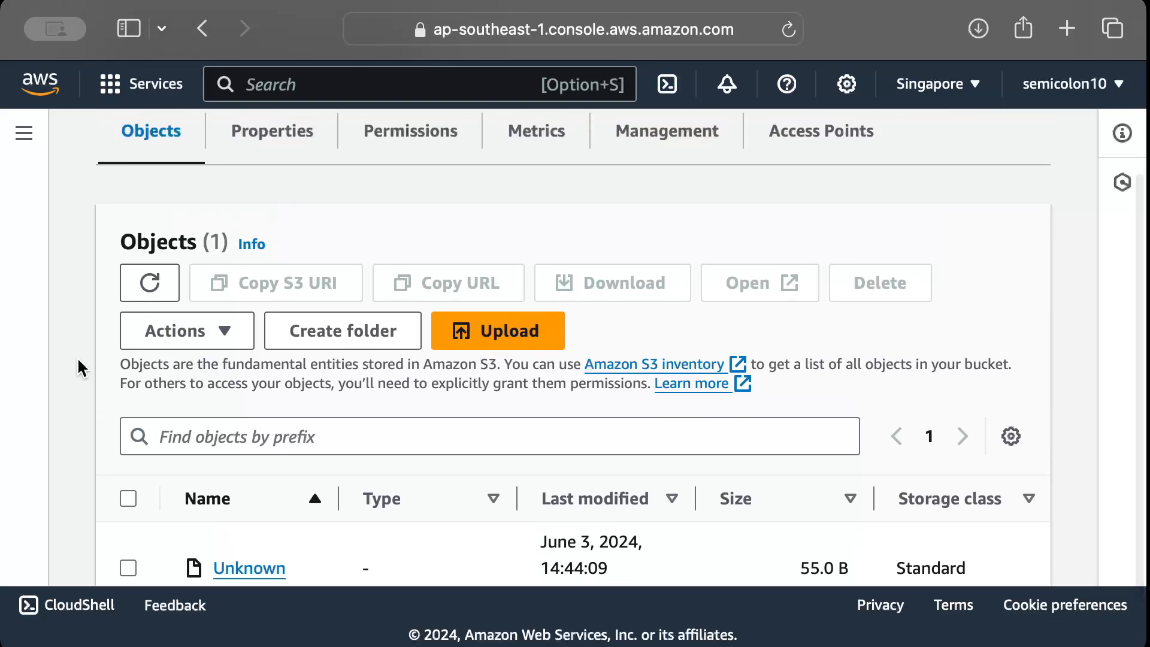
{"action": "scroll", "scroll_direction": "down", "scroll_amount": 3}
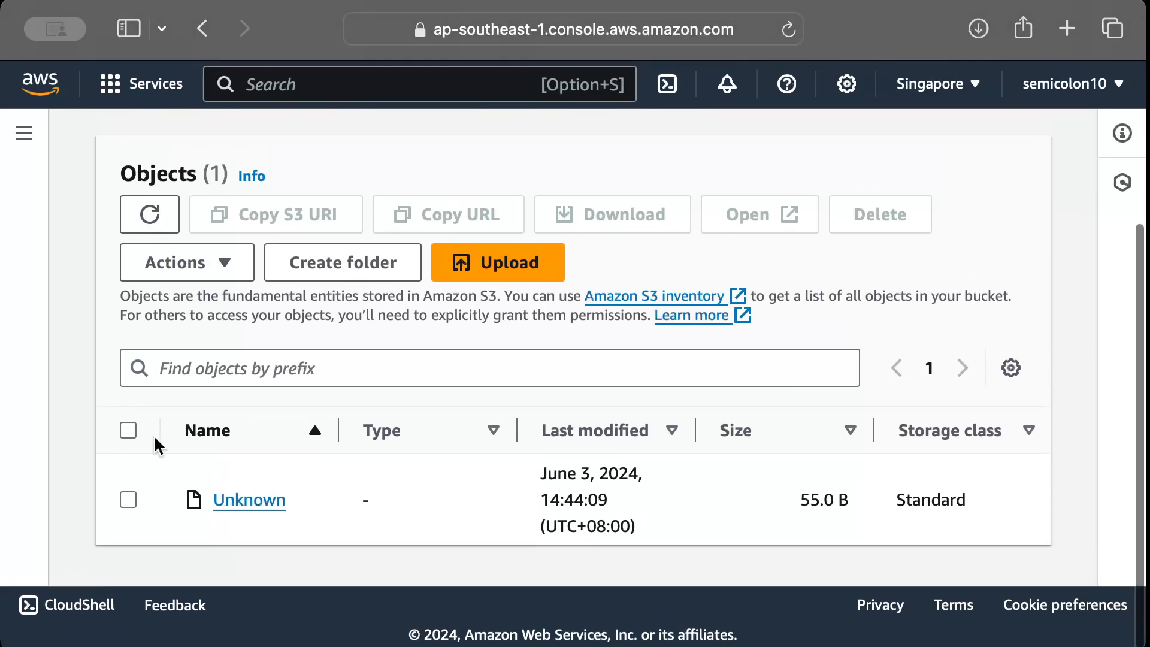
Step: View the Unknown object's overview page, scrolling through its checksums and tags
{"action": "left_click", "coordinate": [248, 500]}
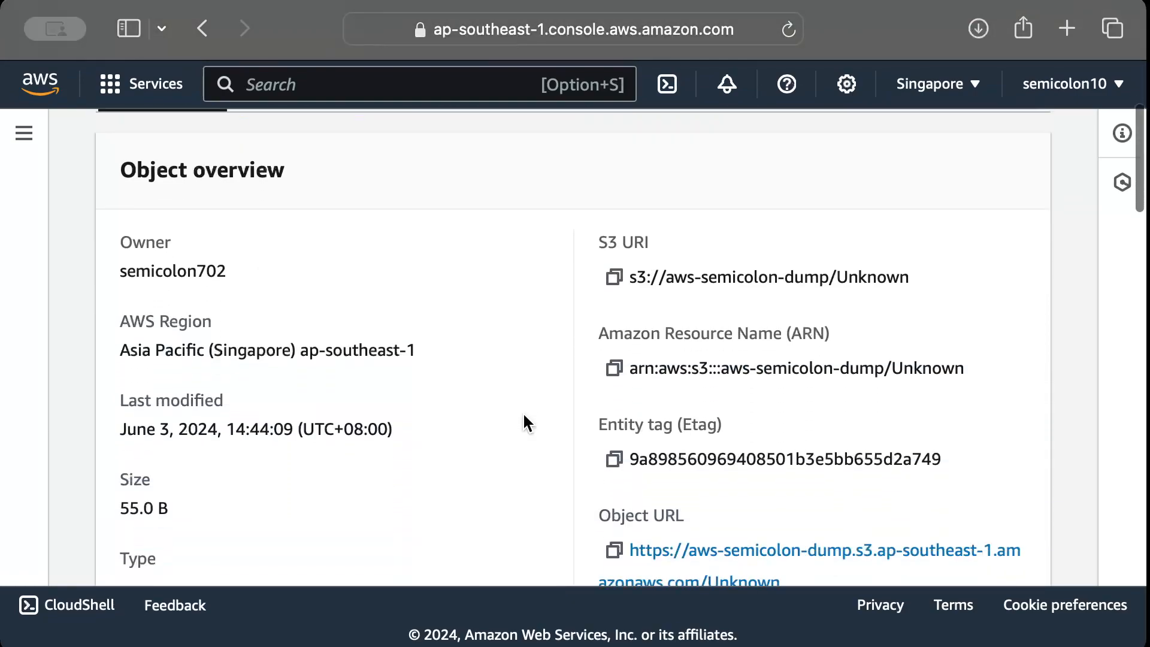
{"action": "scroll", "scroll_direction": "down", "scroll_amount": 3}
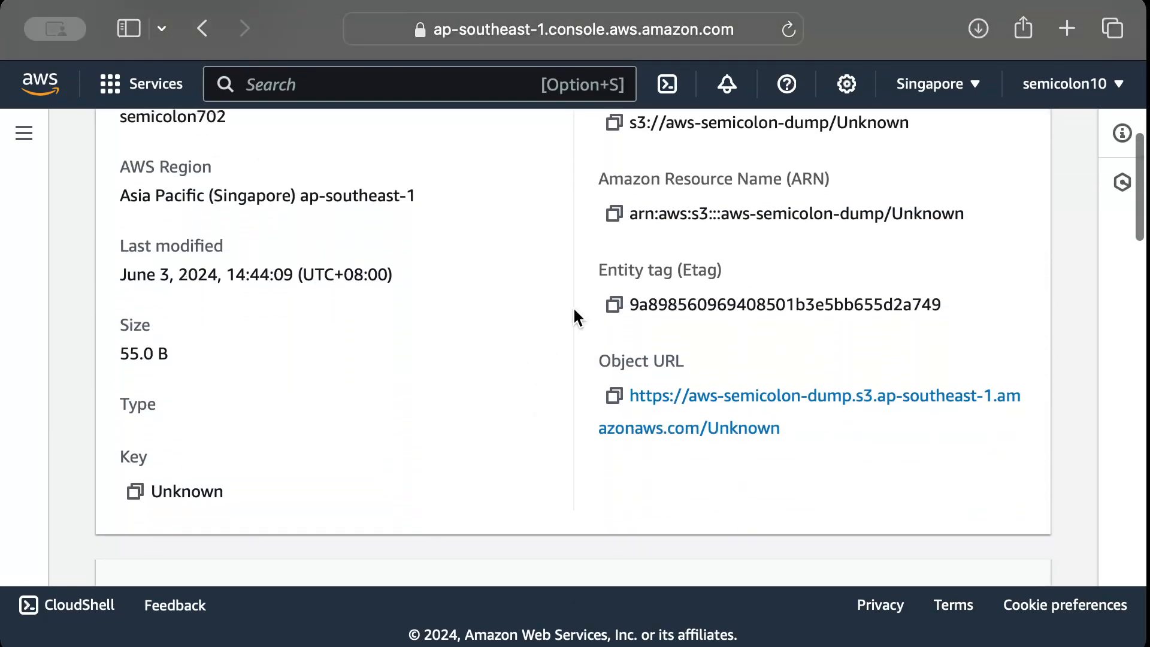
{"action": "mouse_move", "coordinate": [587, 394]}
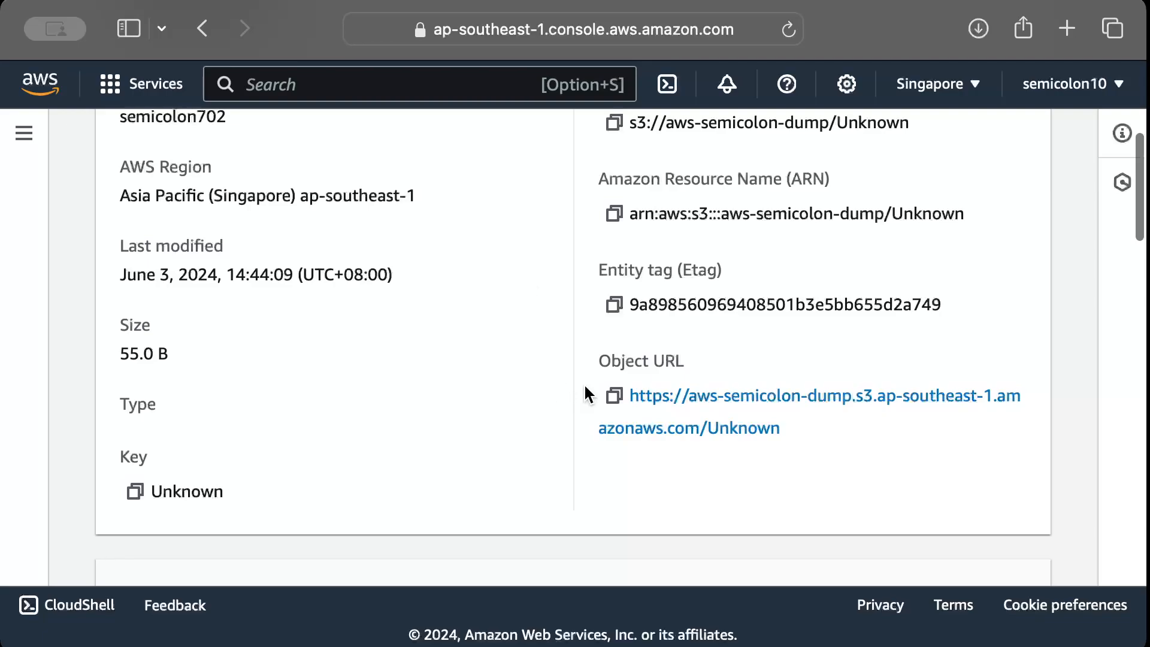
{"action": "scroll", "scroll_direction": "down", "scroll_amount": 3}
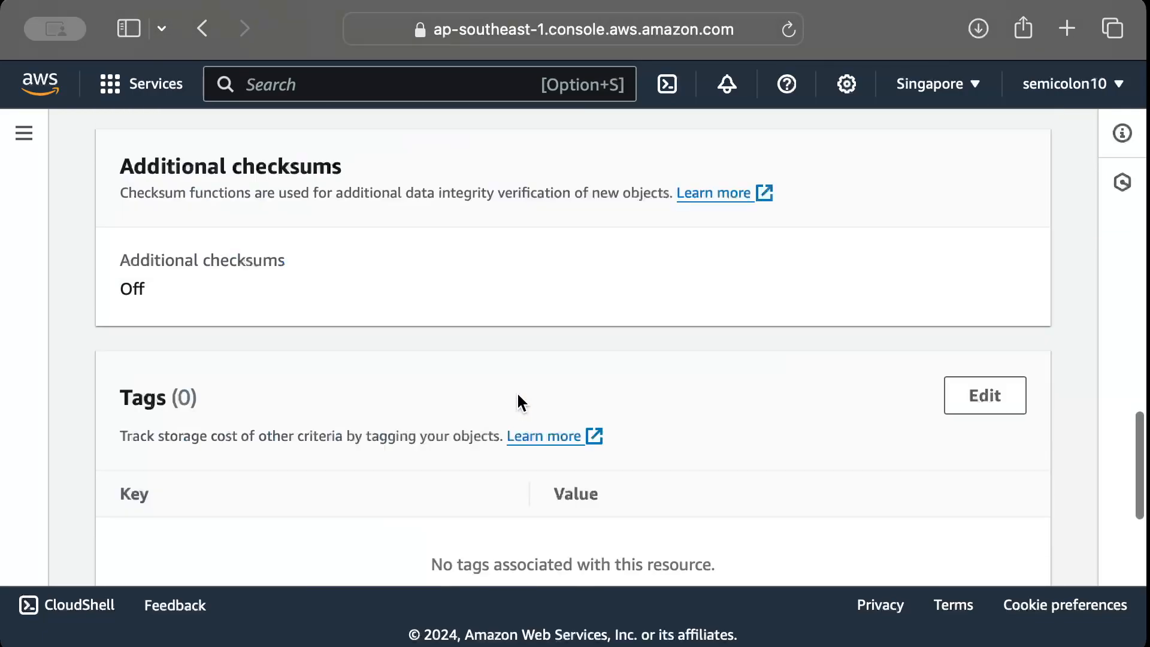
{"action": "scroll", "scroll_direction": "up", "scroll_amount": 3}
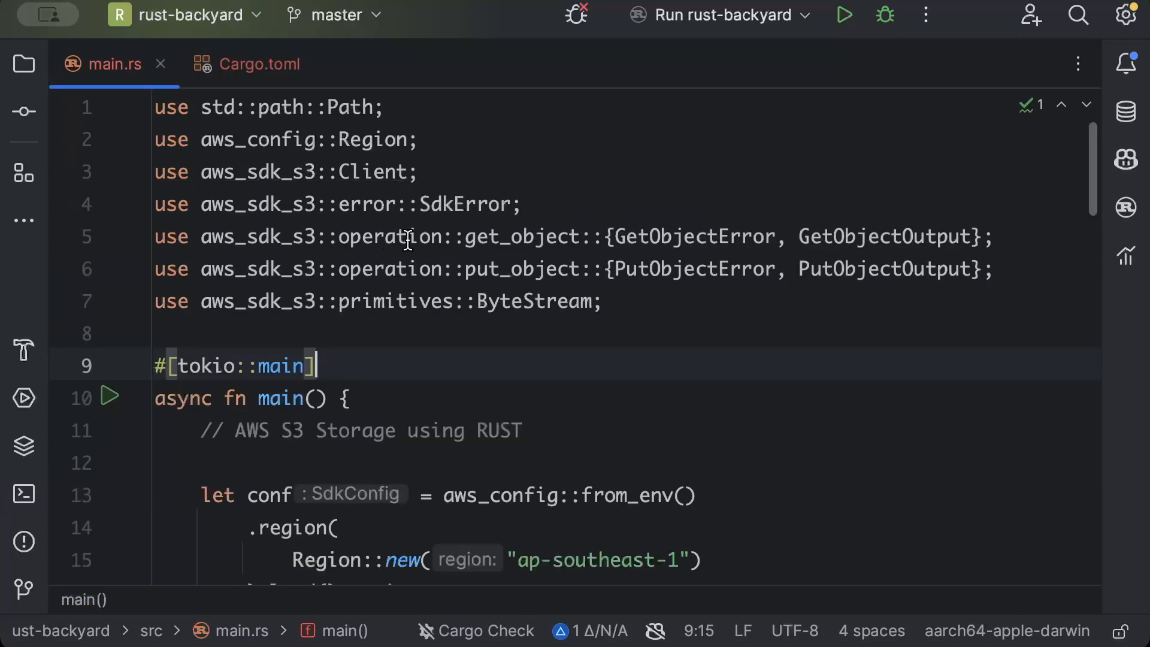
{"action": "mouse_move", "coordinate": [1045, 329]}
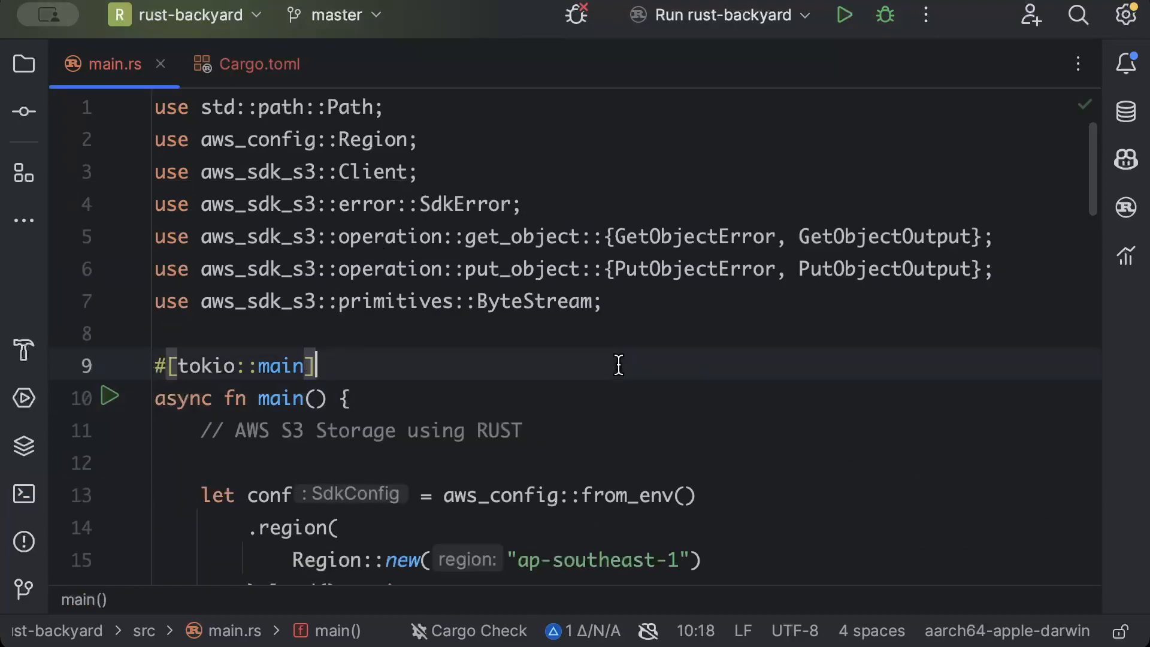
Step: Change upload to download(&client, name, key).await.unwrap() and delete the let path line
{"action": "scroll", "scroll_direction": "down", "scroll_amount": 3}
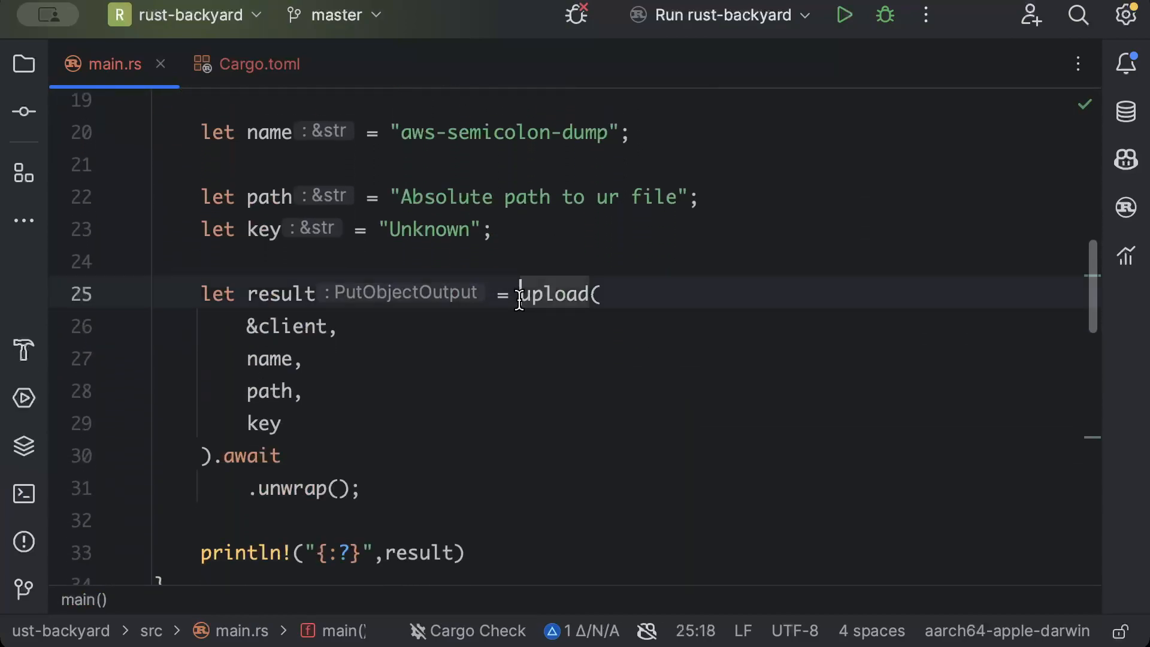
{"action": "type", "text": "down"}
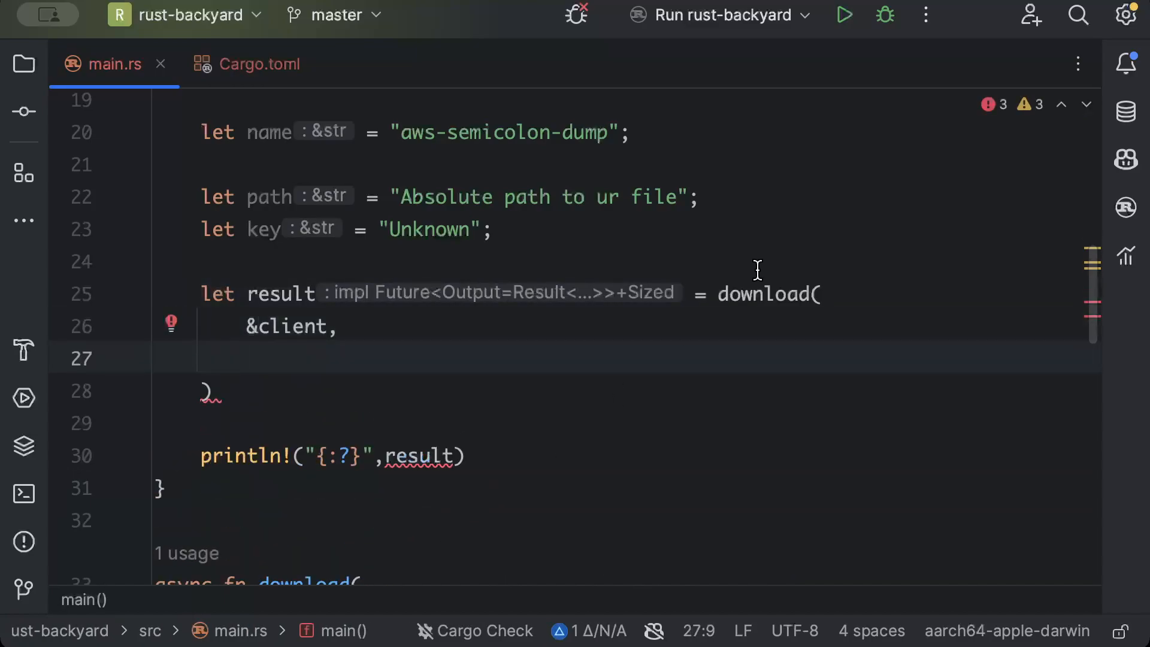
{"action": "mouse_move", "coordinate": [458, 345]}
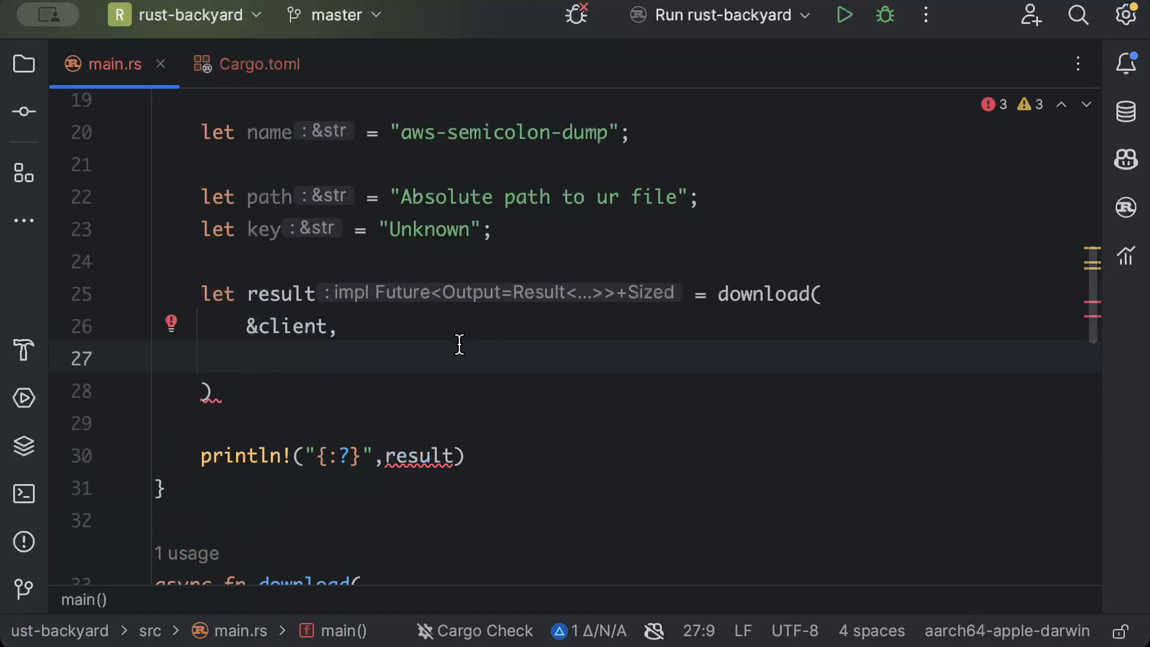
{"action": "type", "text": "na"}
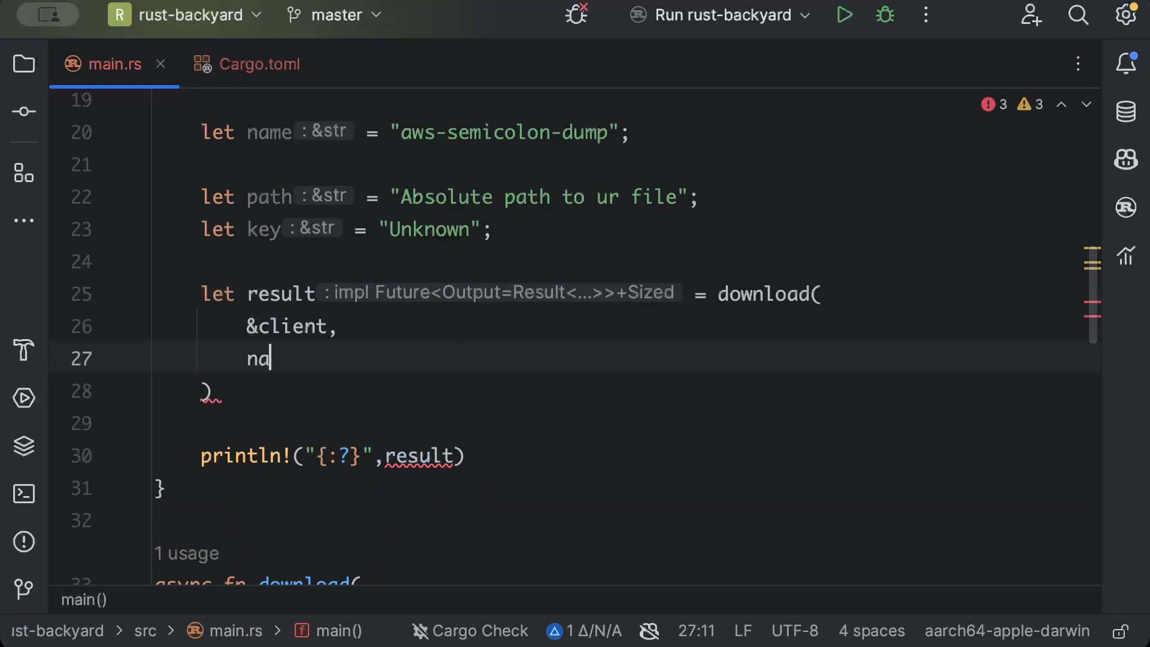
{"action": "type", "text": "me,"}
{"action": "left_click", "coordinate": [215, 391]}
{"action": "type", "text": "."}
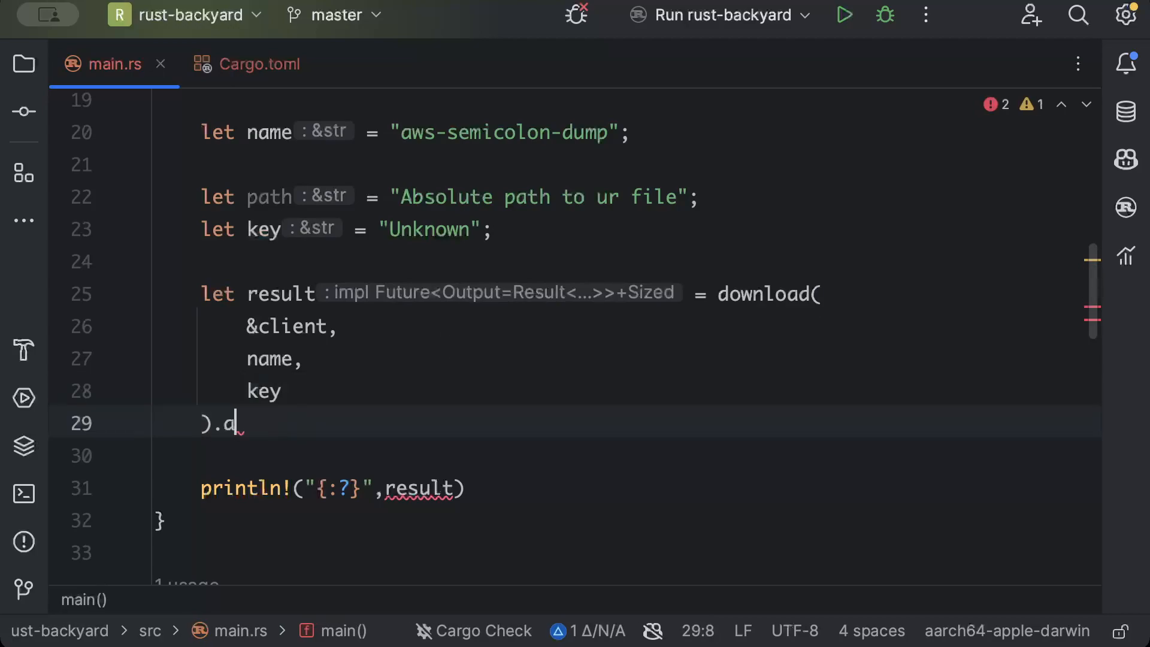
{"action": "type", "text": "await"}
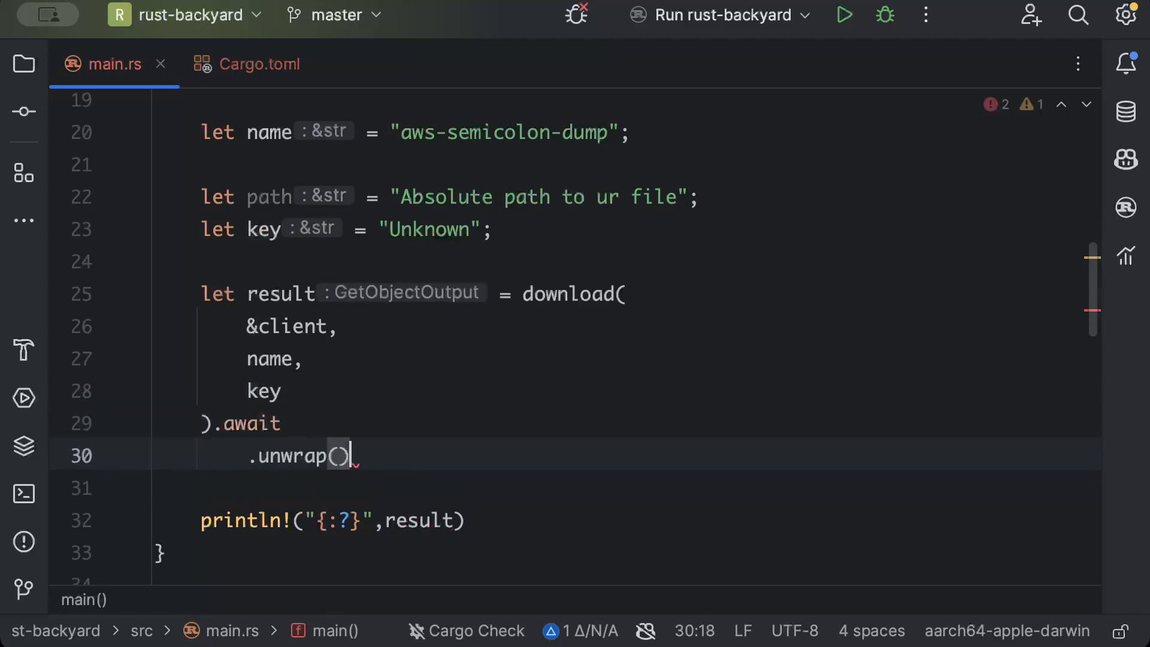
{"action": "left_click", "coordinate": [194, 274]}
{"action": "type", "text": ";"}
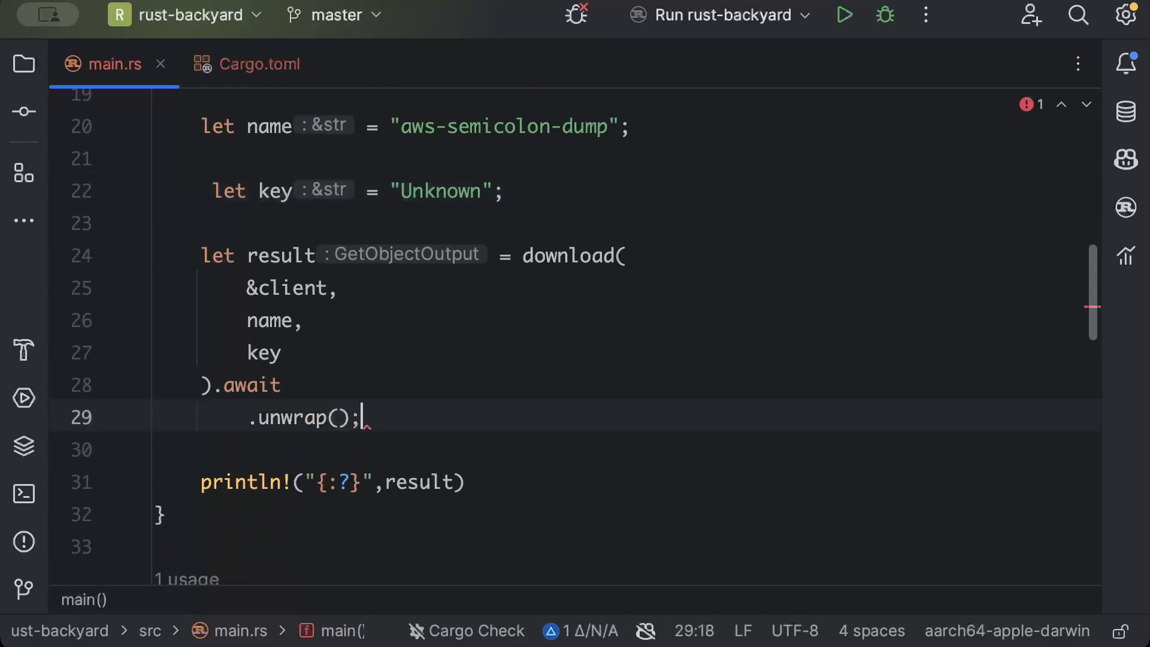
{"action": "type", "text": "let mut file ="}
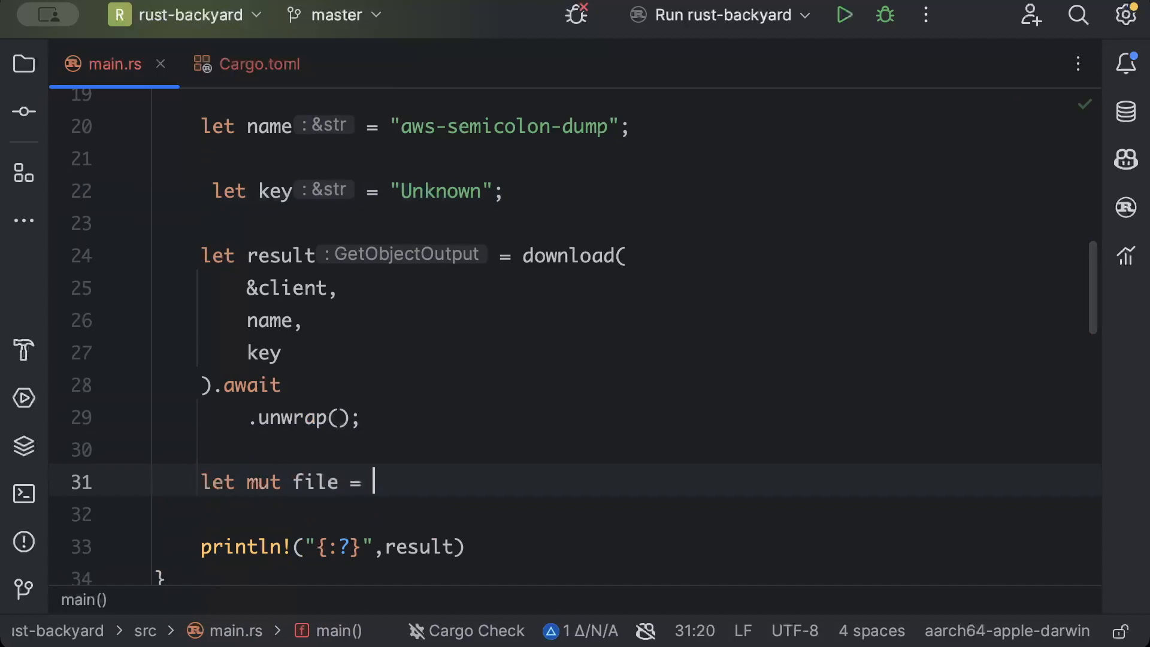
Step: Bind file to File::create("./dump.txt").await.unwrap() below the download call
{"action": "type", "text": "File::"}
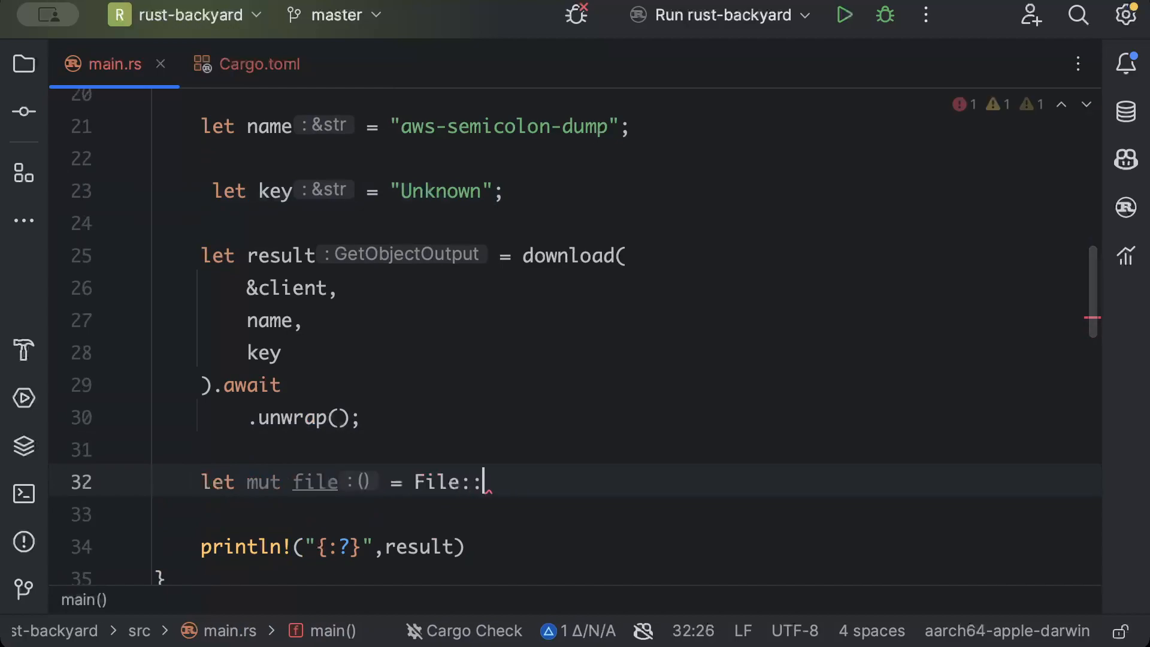
{"action": "type", "text": "create()"}
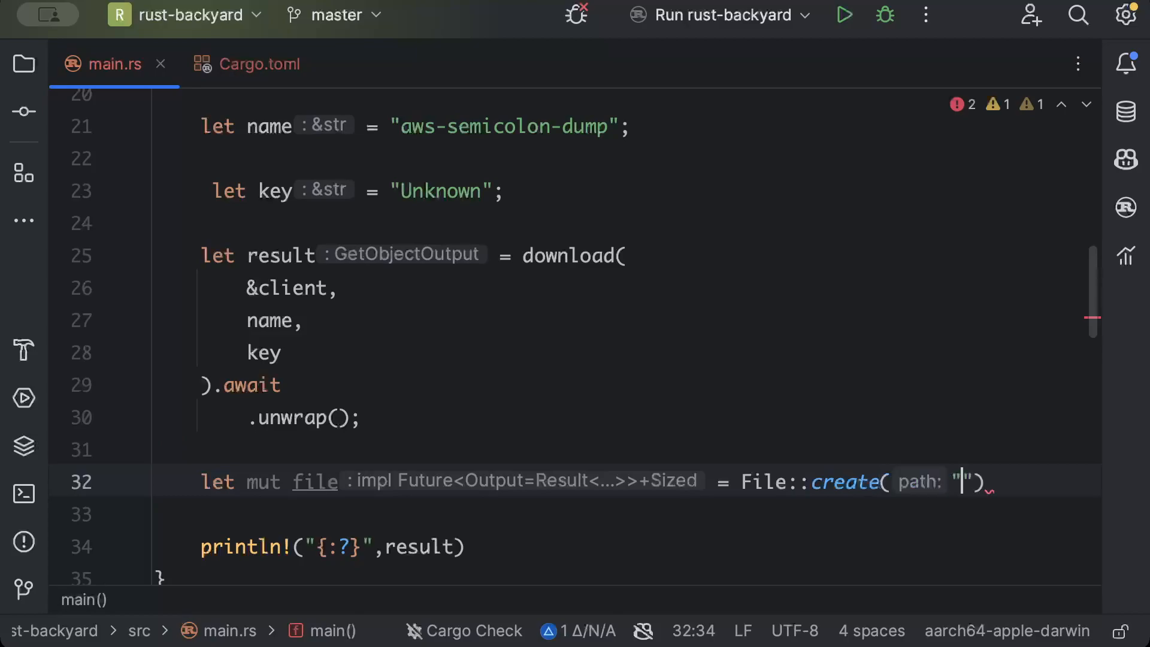
{"action": "type", "text": "./"}
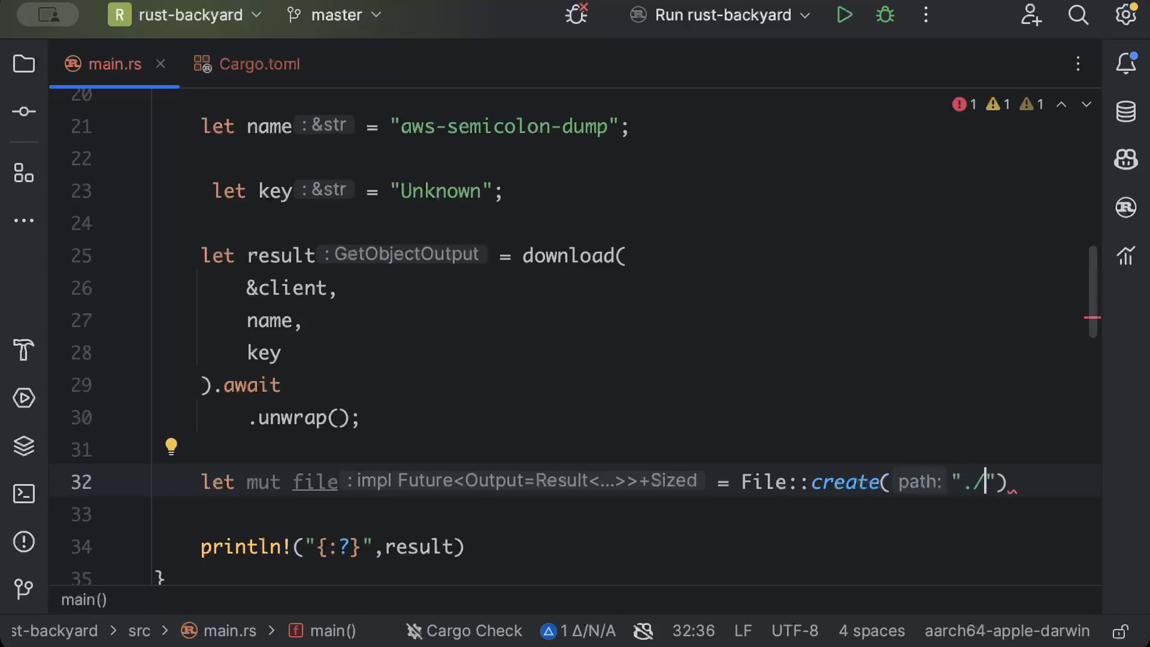
{"action": "type", "text": "dump.txt"}
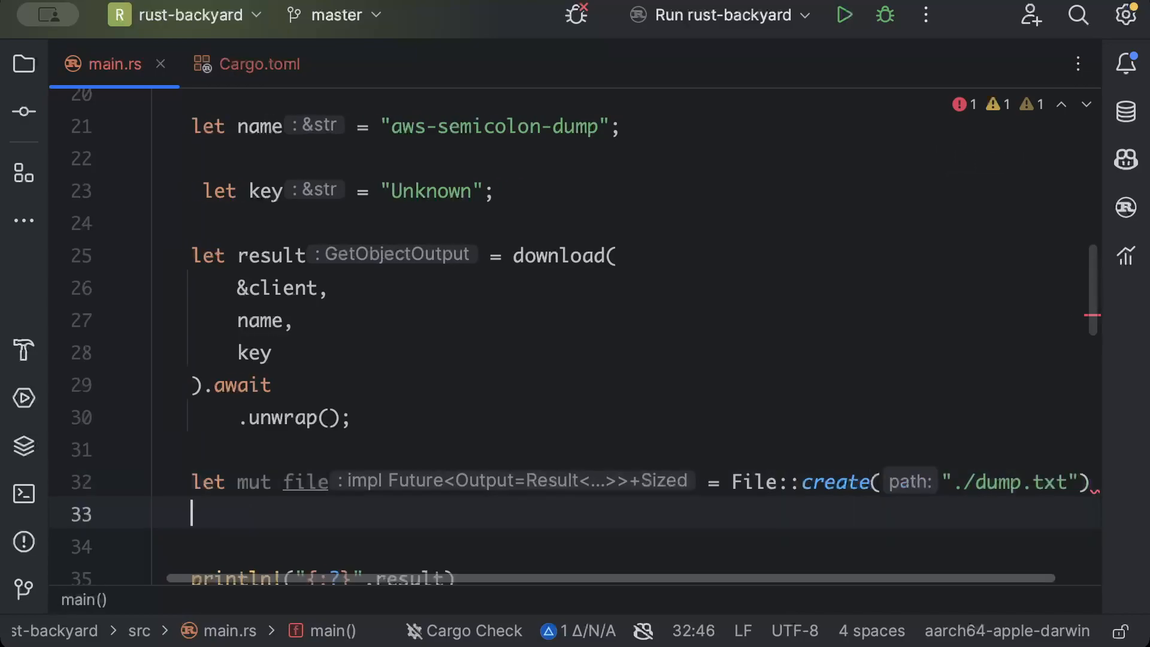
{"action": "type", "text": ".awai"}
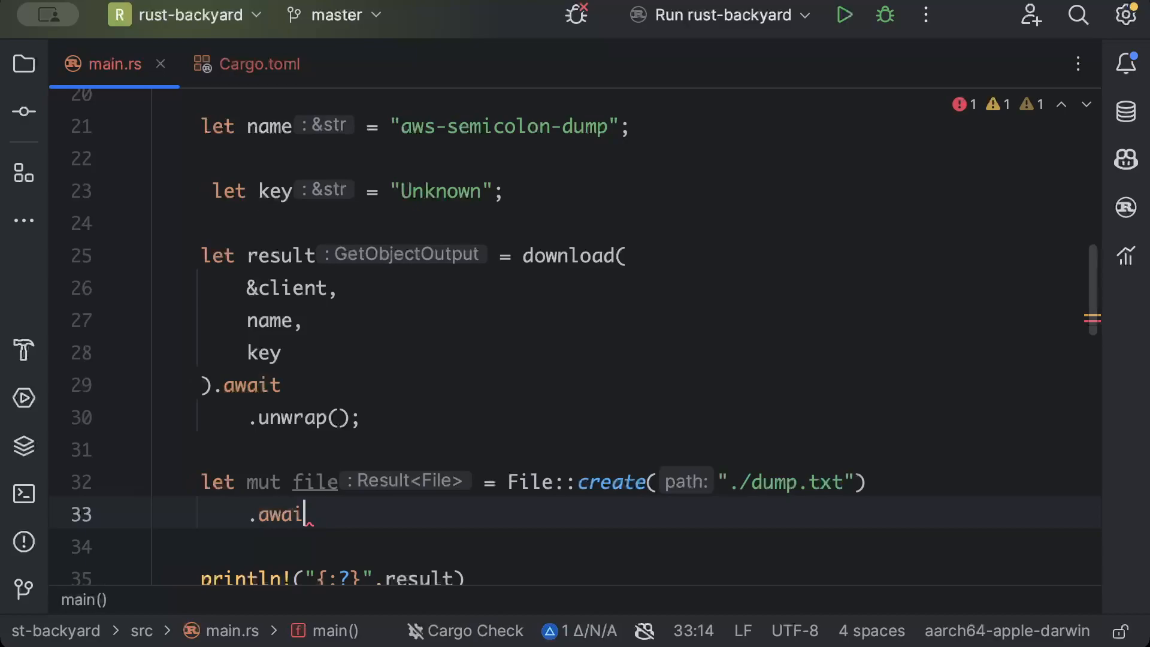
{"action": "key", "text": "Backspace"}
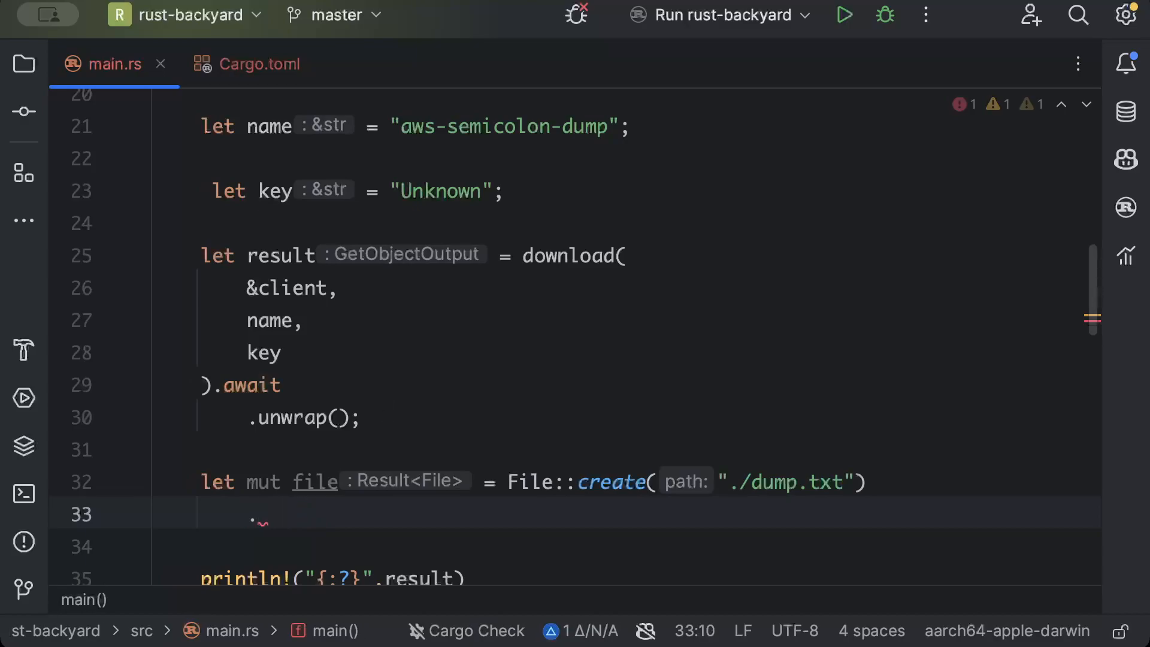
{"action": "mouse_move", "coordinate": [409, 387]}
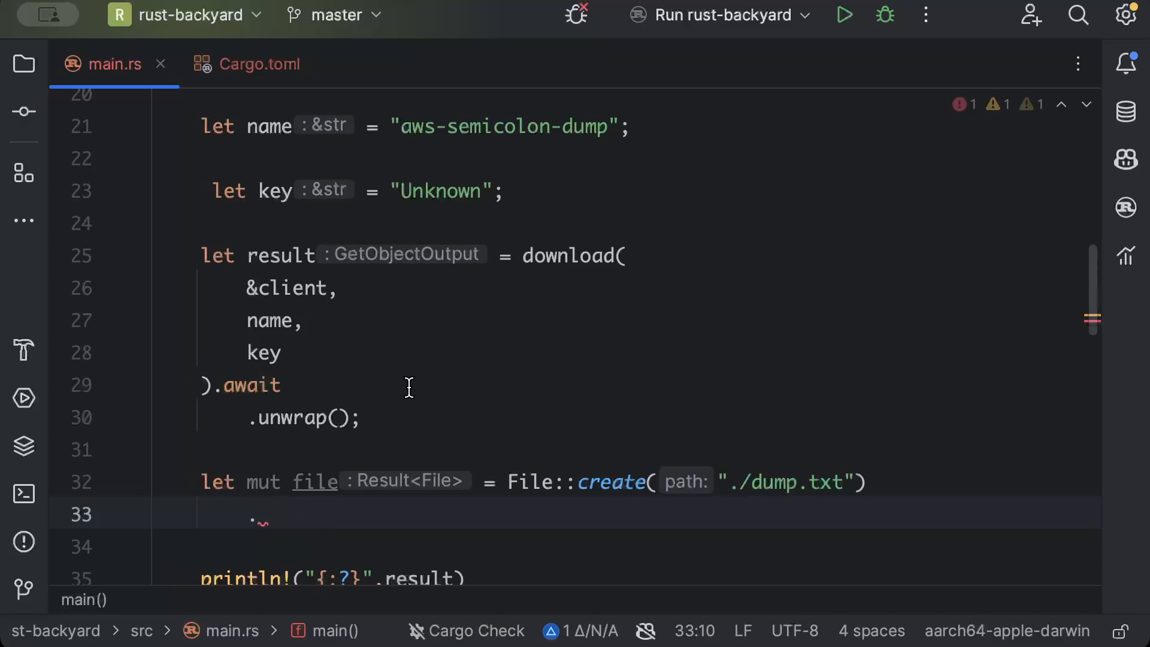
{"action": "mouse_move", "coordinate": [891, 526]}
{"action": "type", "text": ".await.unwrap();"}
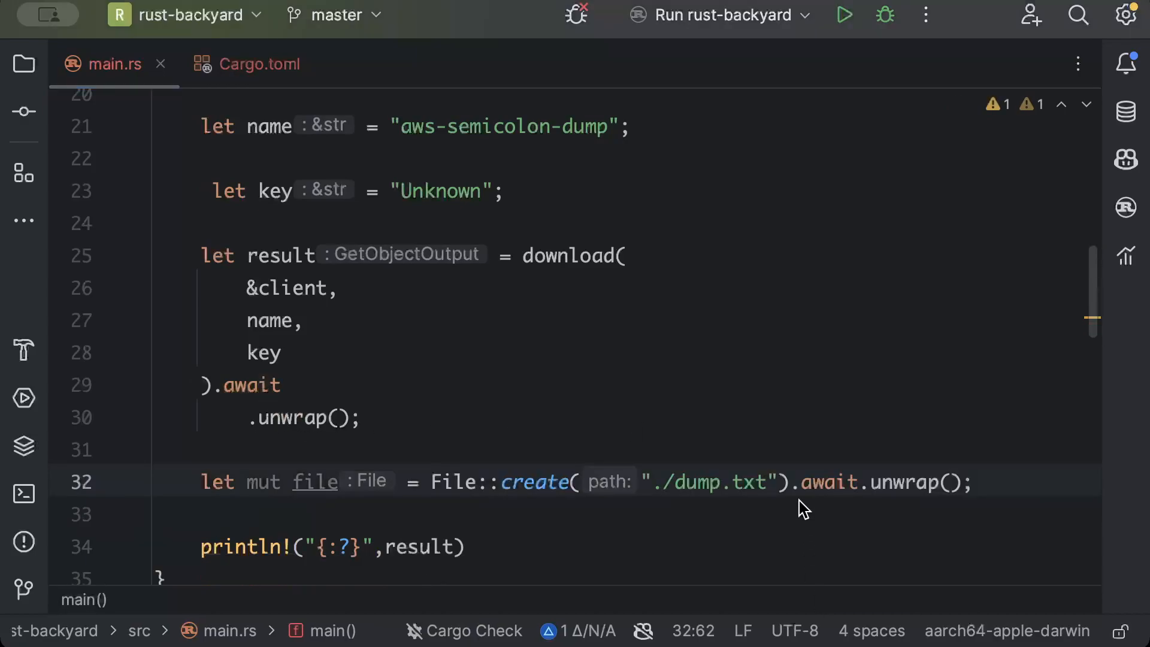
Step: Write a while let Some(bytes) loop over result.body.try_next() calling file.write_all(&bytes)
{"action": "type", "text": "while"}
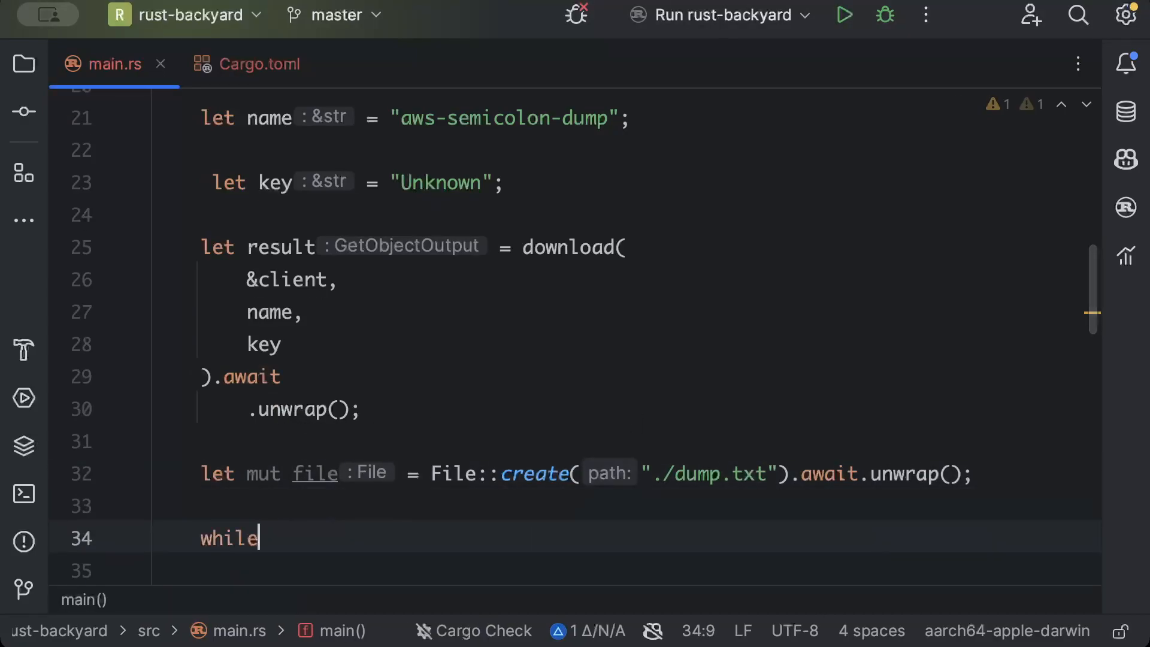
{"action": "type", "text": "let Some(byte"}
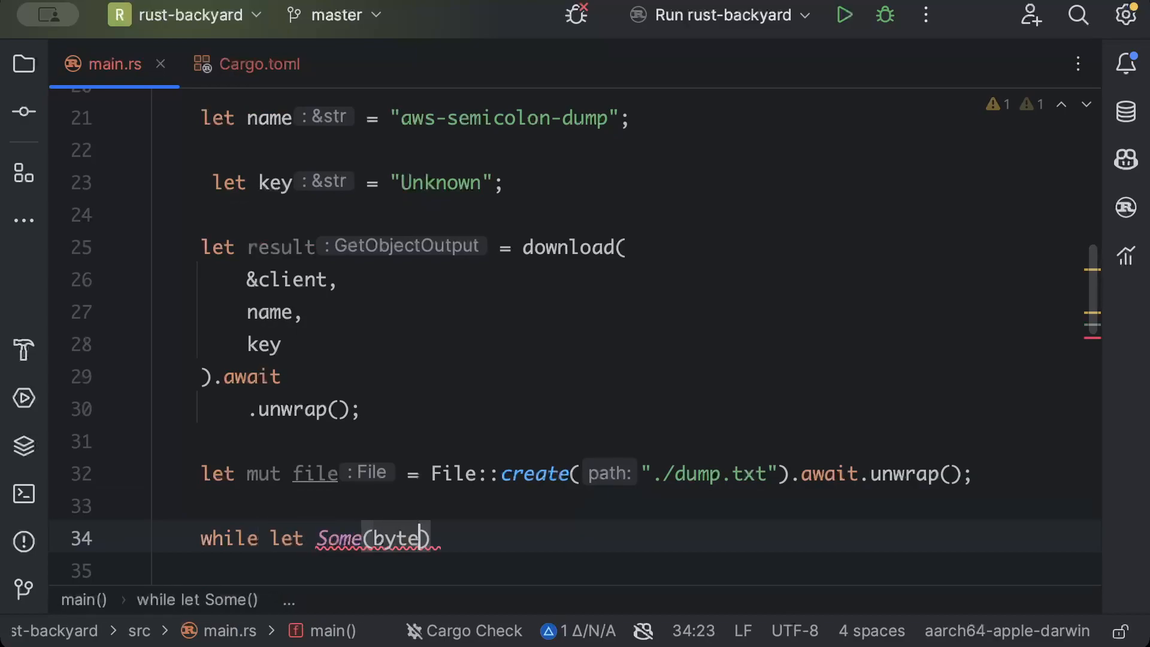
{"action": "type", "text": "s) = result."}
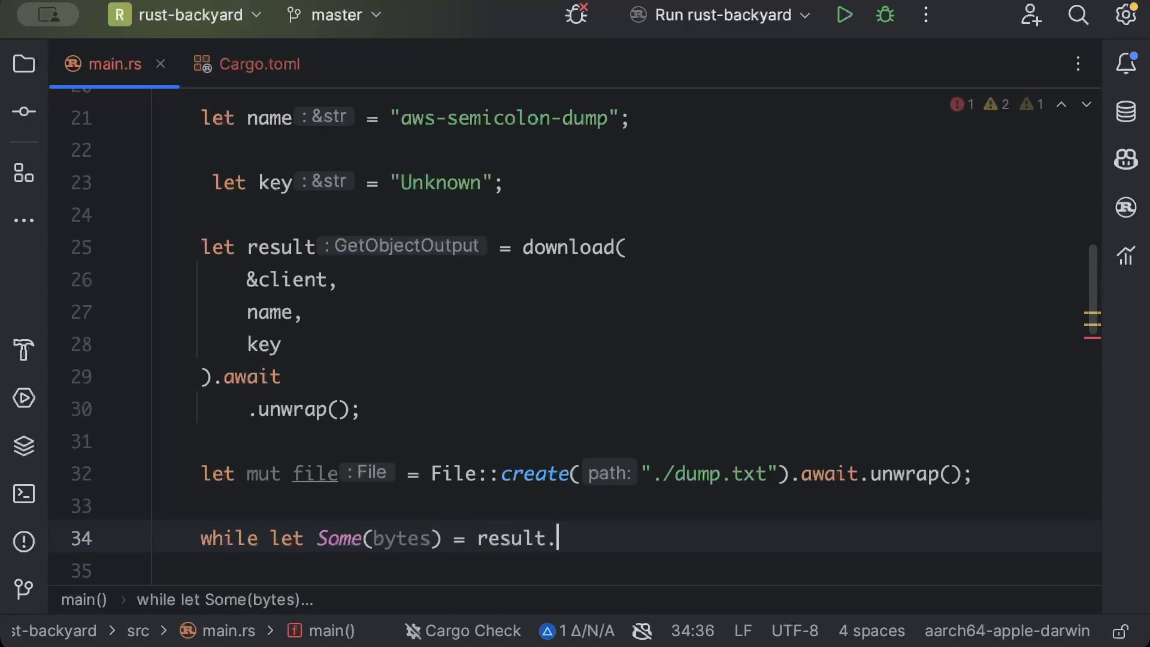
{"action": "type", "text": "body.try_next().await."}
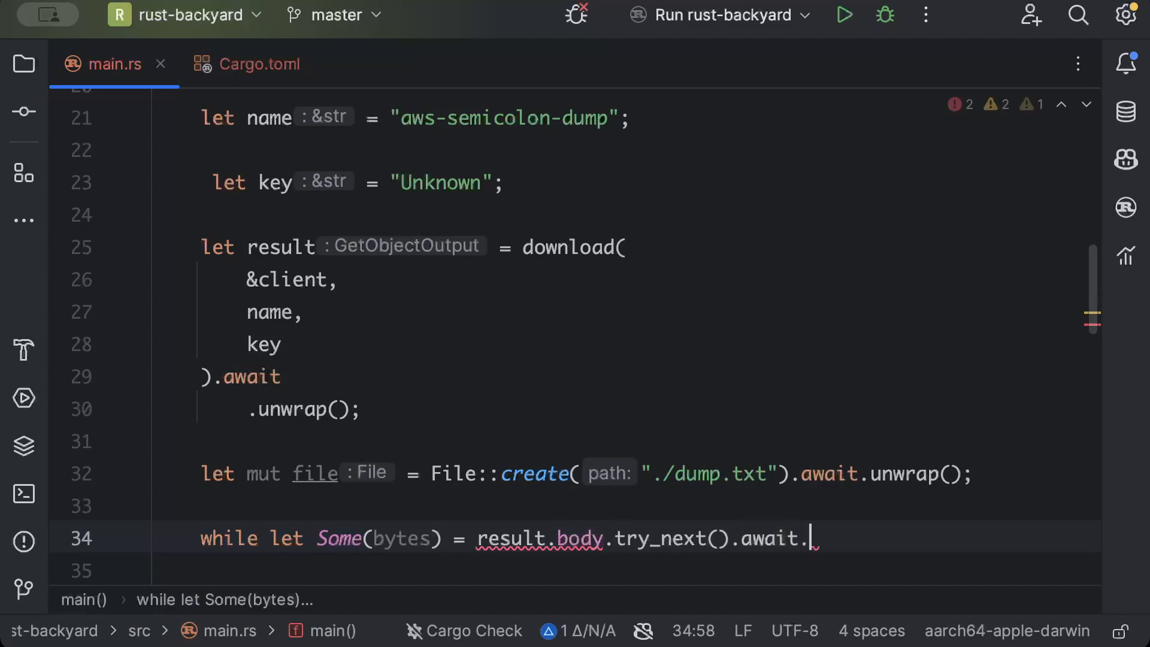
{"action": "type", "text": "unwrap() {"}
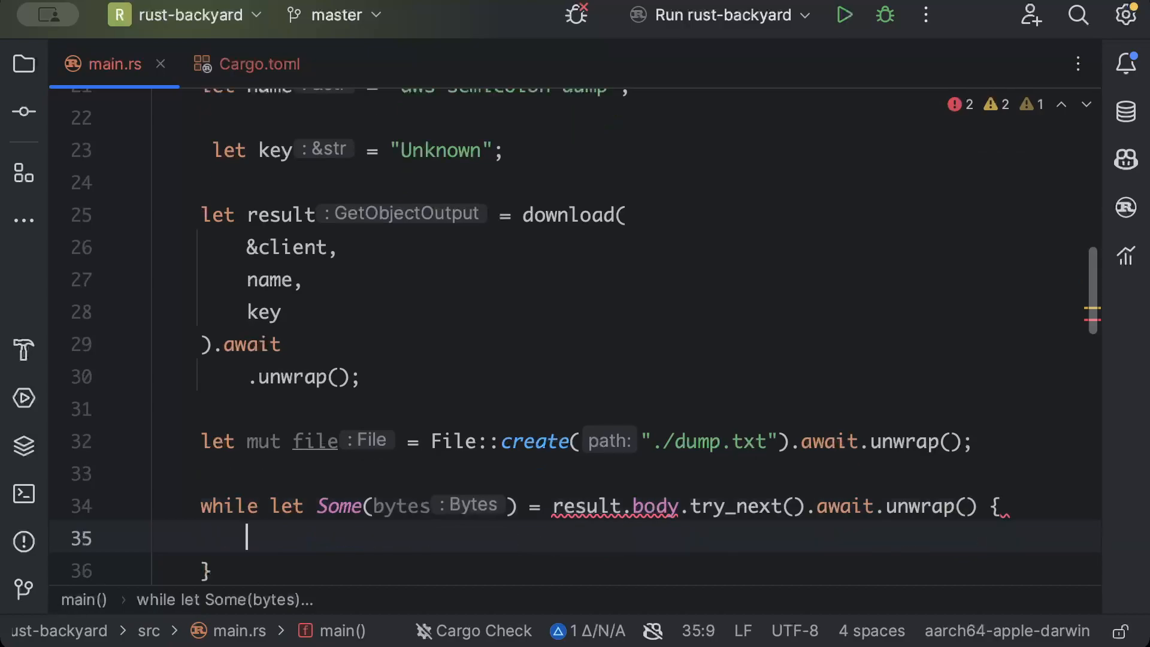
{"action": "type", "text": "file."}
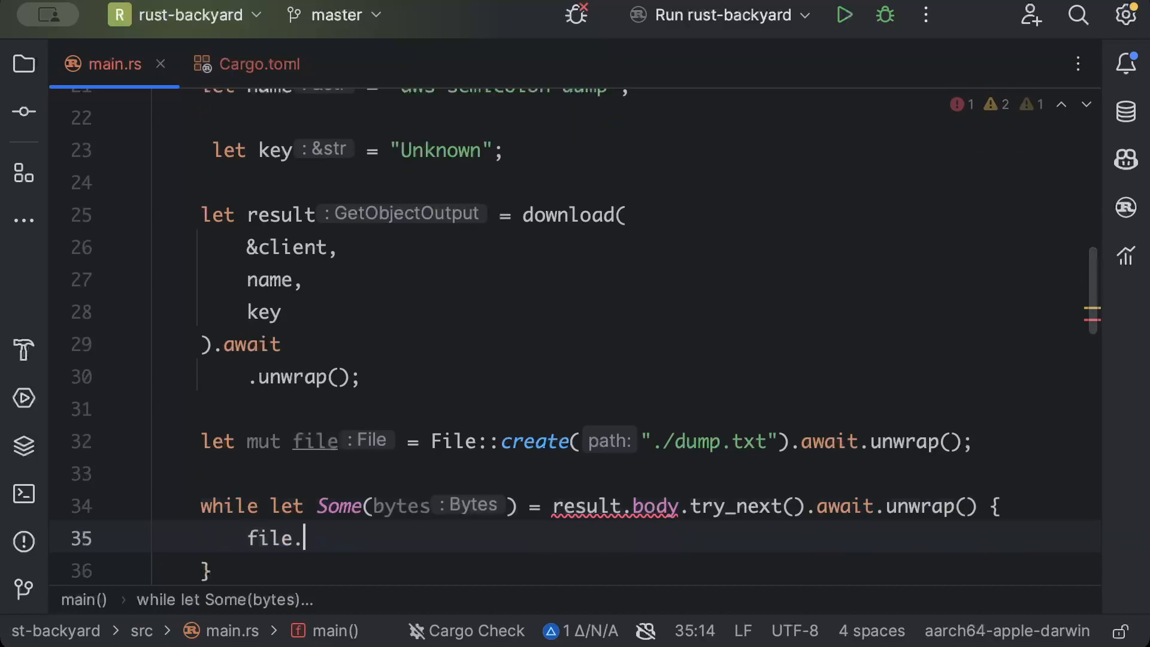
{"action": "type", "text": "write_all(&)"}
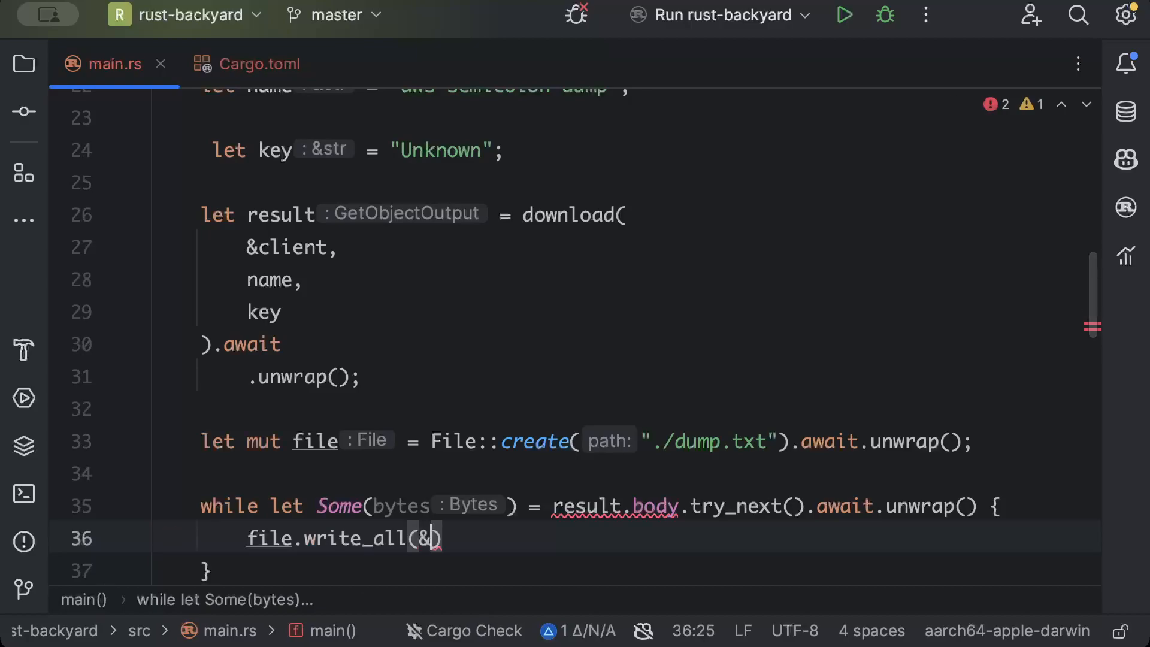
{"action": "type", "text": "bytes"}
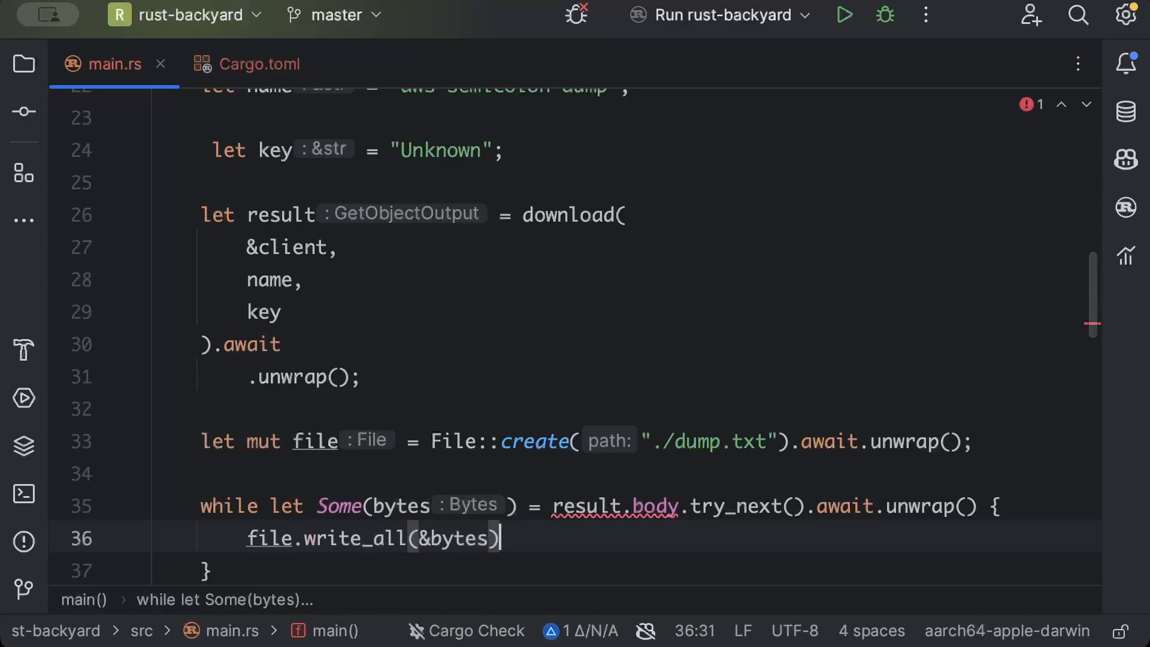
{"action": "type", "text": ".unwrap()"}
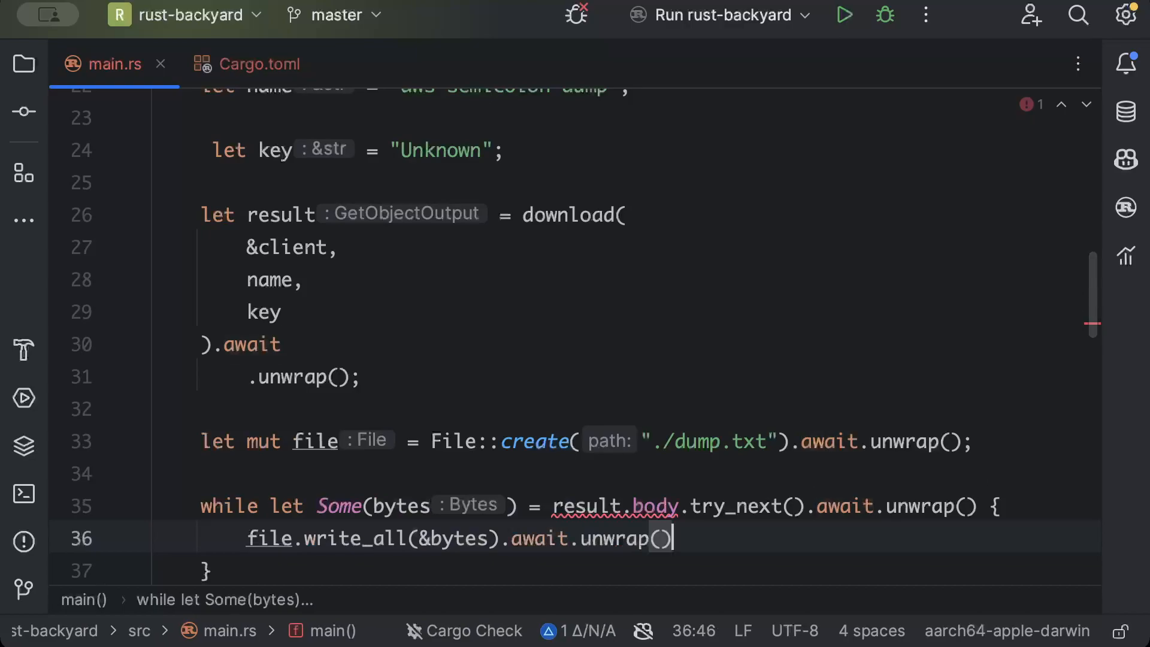
Step: Fix the error on result by declaring it let mut result
{"action": "left_click", "coordinate": [281, 215]}
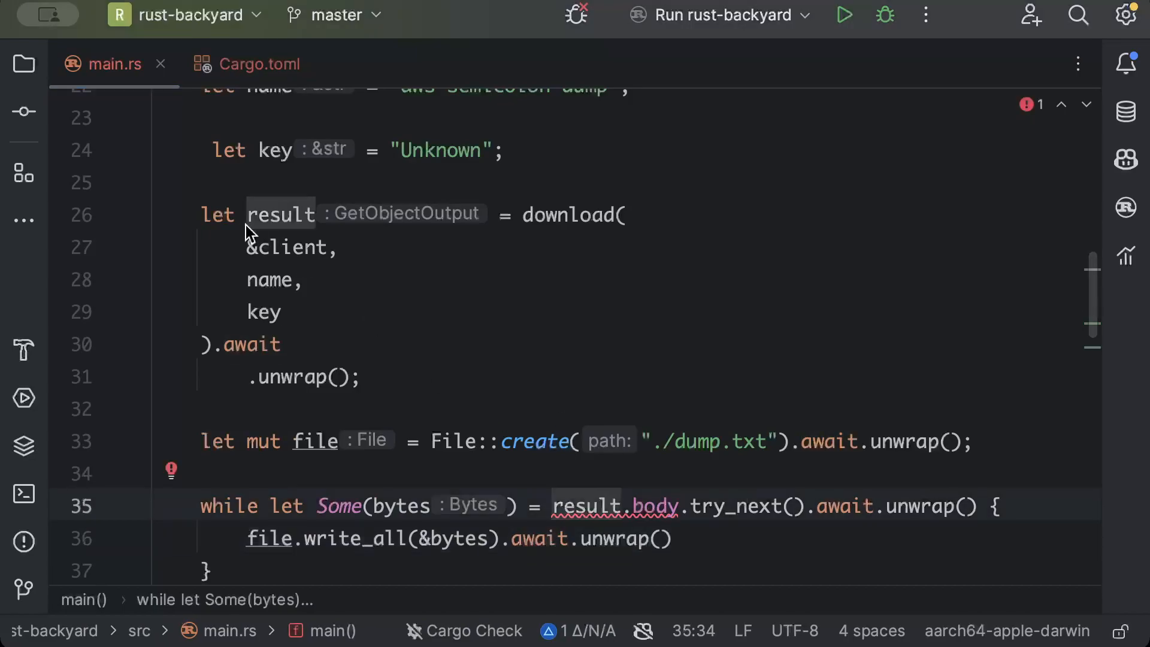
{"action": "left_click", "coordinate": [232, 214]}
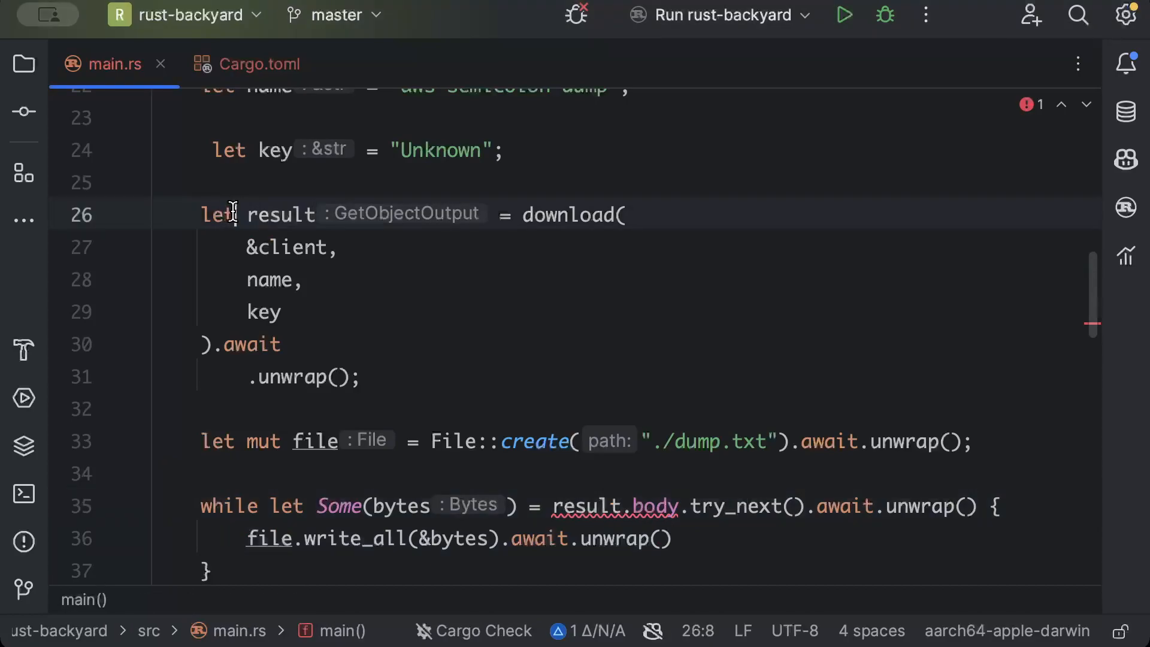
{"action": "scroll", "scroll_direction": "down", "scroll_amount": 3}
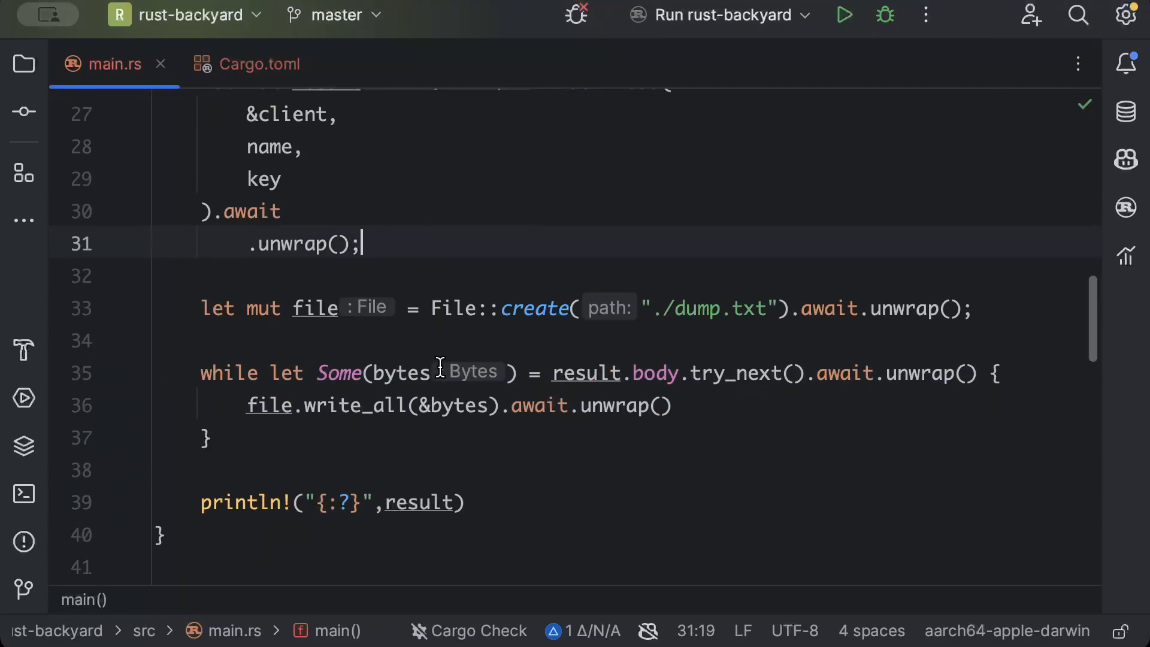
{"action": "scroll", "scroll_direction": "up", "scroll_amount": 3}
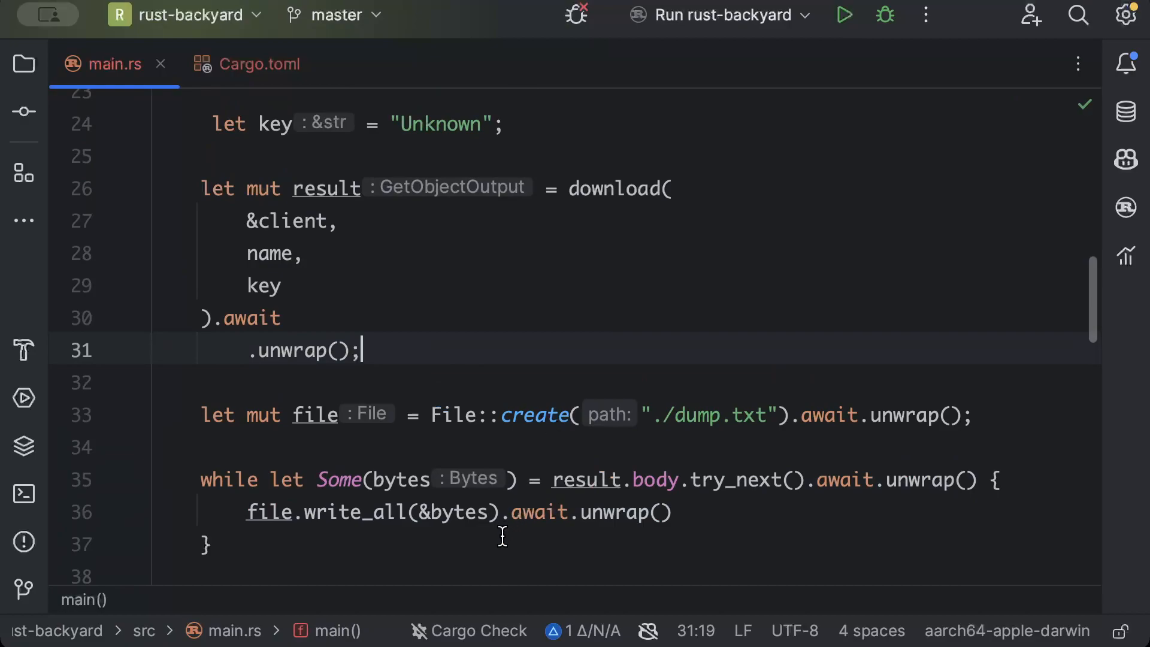
{"action": "mouse_move", "coordinate": [639, 355]}
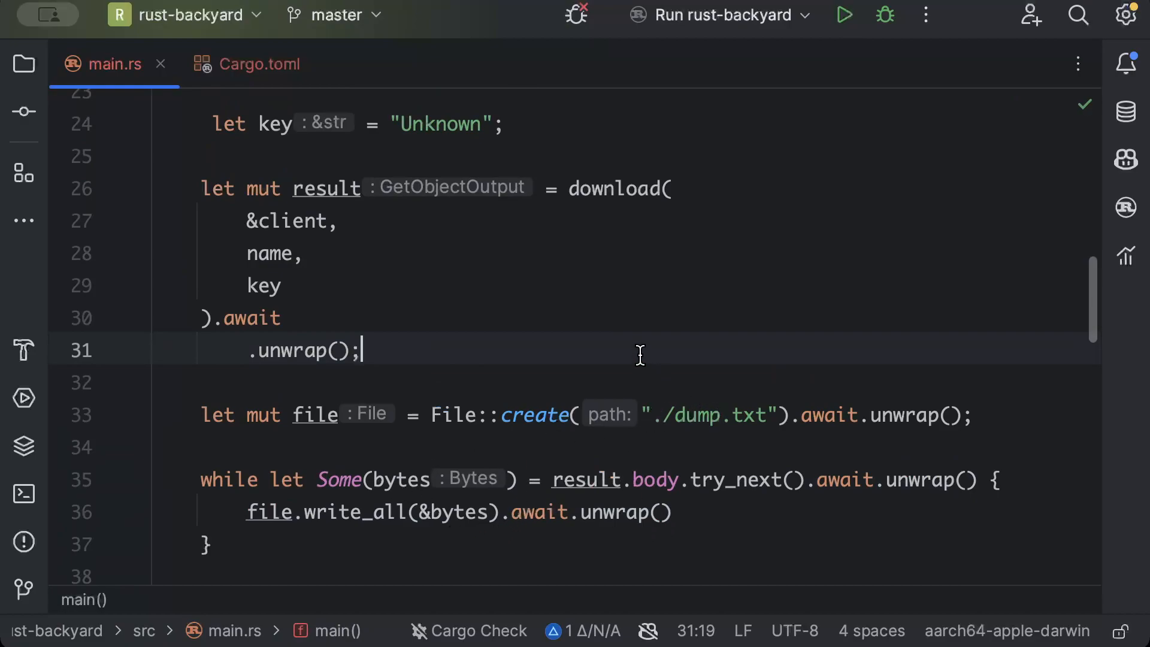
Step: Run cargo run --quiet in the terminal and scroll through the GetObjectOutput output
{"action": "left_click", "coordinate": [23, 493]}
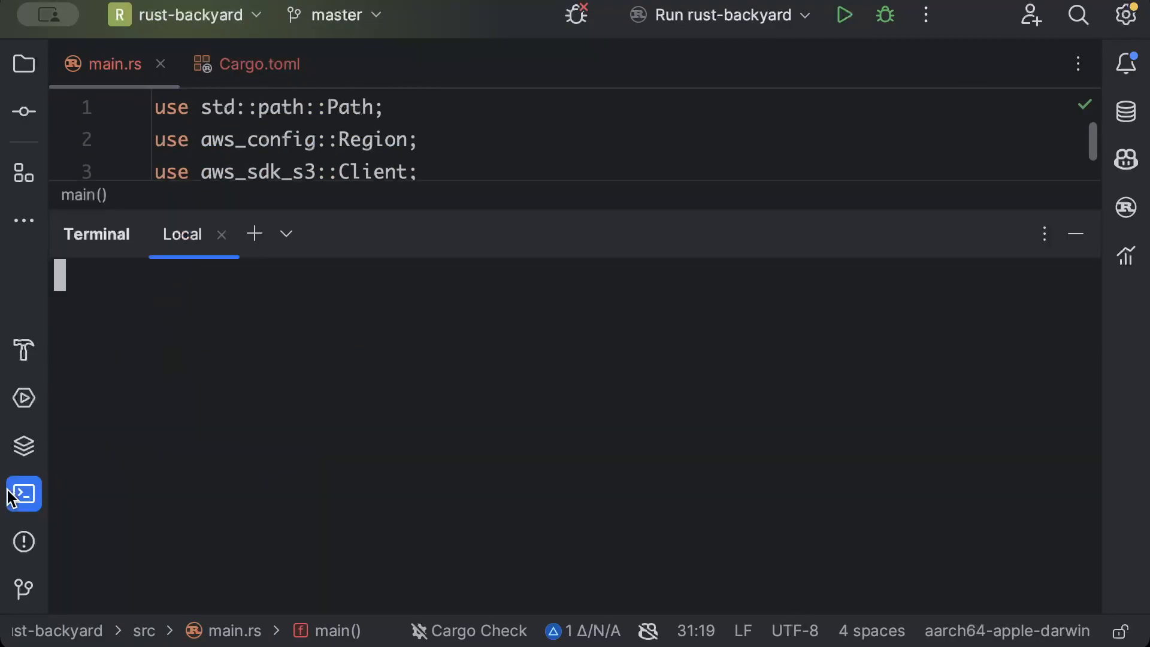
{"action": "type", "text": "cargo run --quiet"}
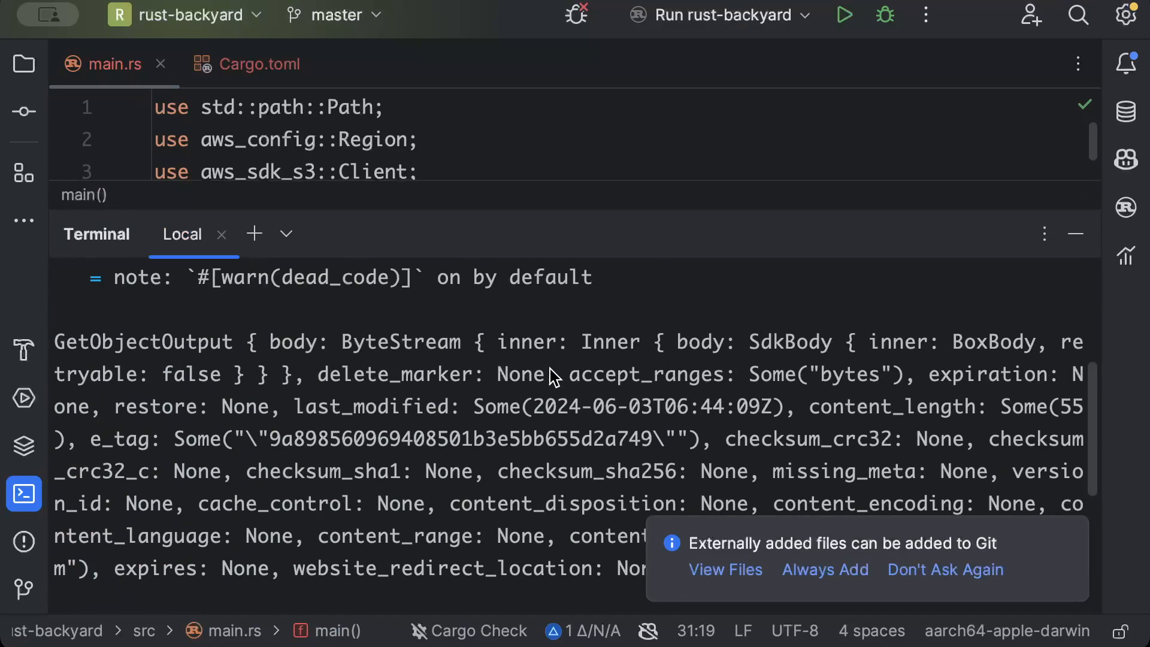
{"action": "scroll", "scroll_direction": "down", "scroll_amount": 3}
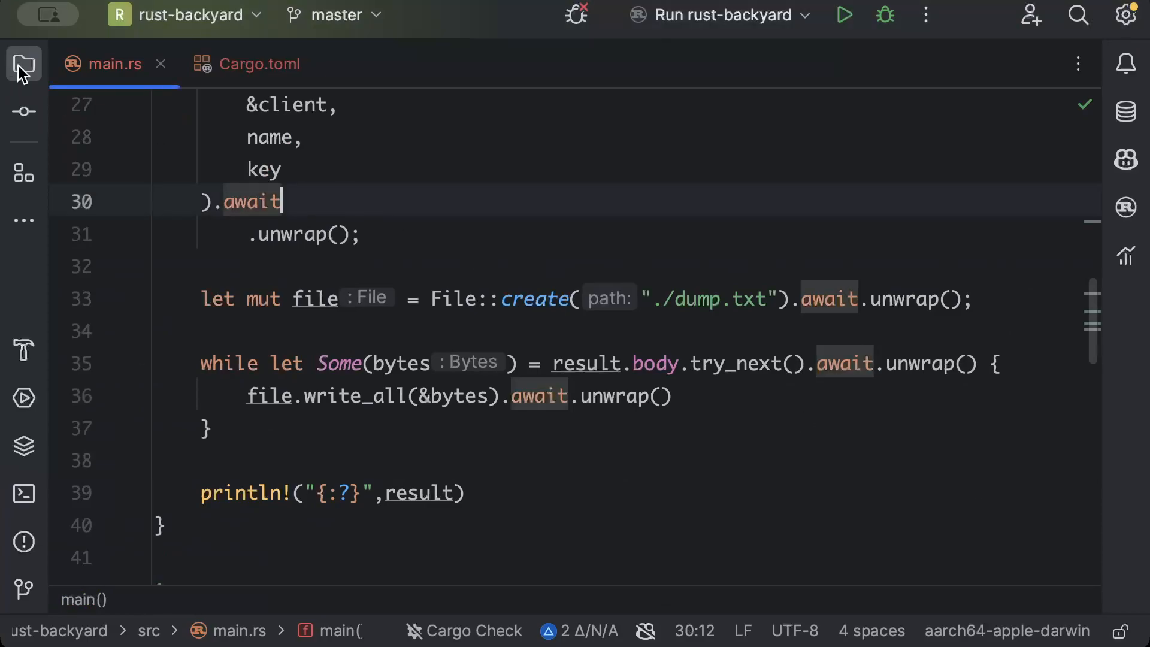
Step: Inspect dump.txt's four downloaded lines from the Project view, then switch back to main.rs
{"action": "left_click", "coordinate": [23, 63]}
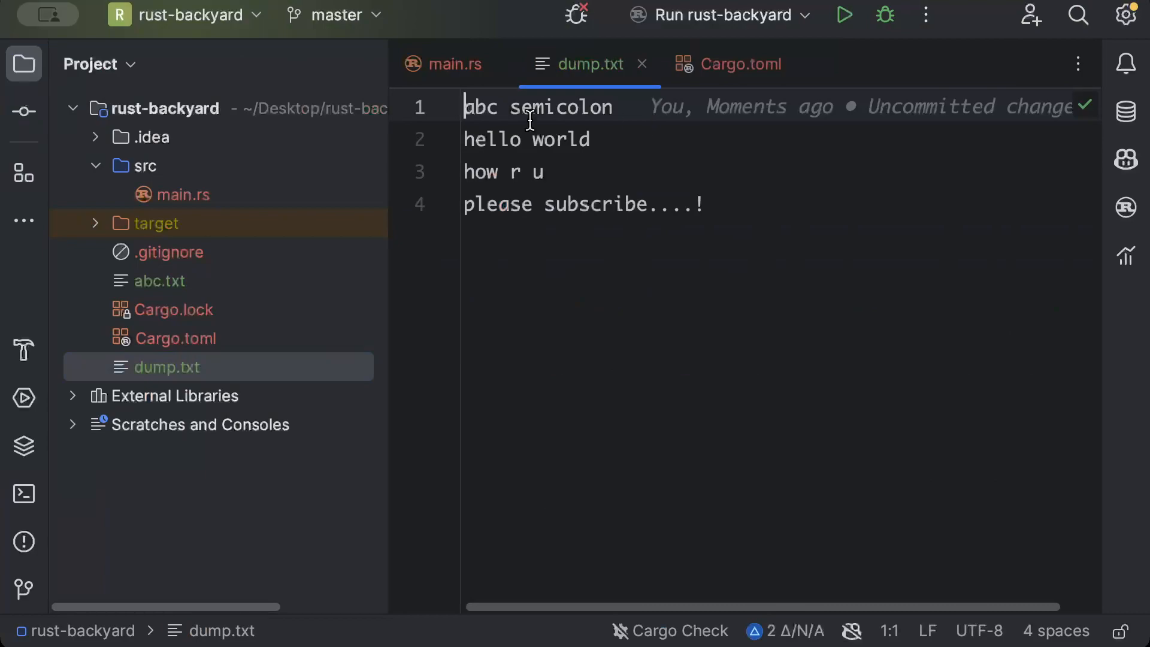
{"action": "mouse_move", "coordinate": [544, 130]}
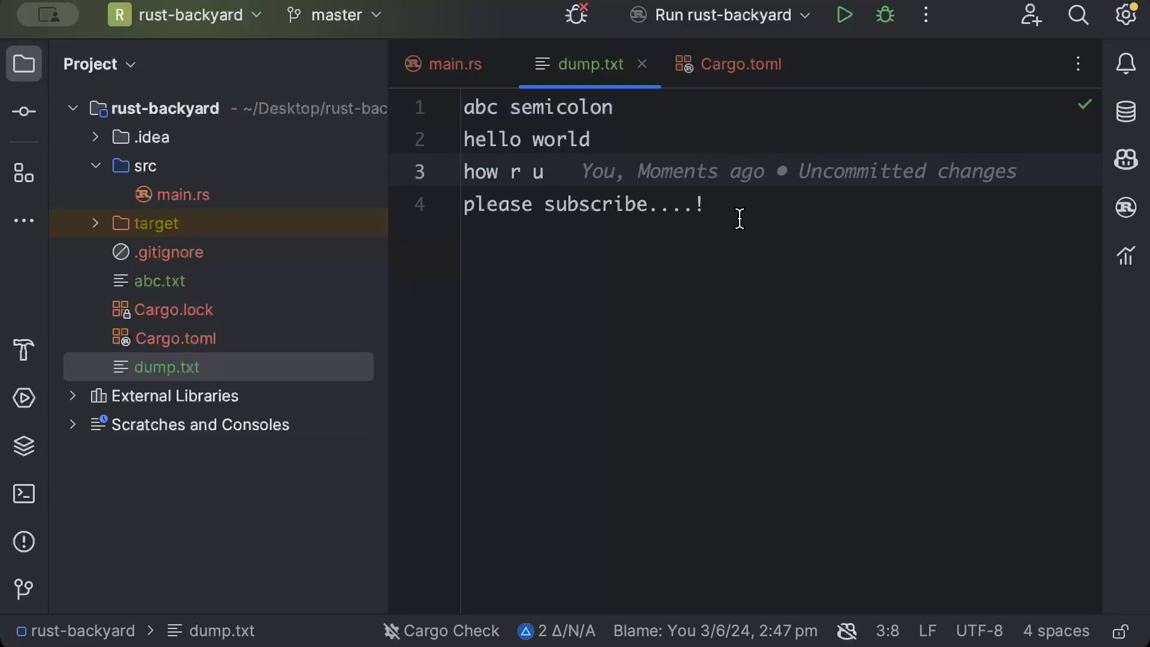
{"action": "left_click", "coordinate": [702, 204]}
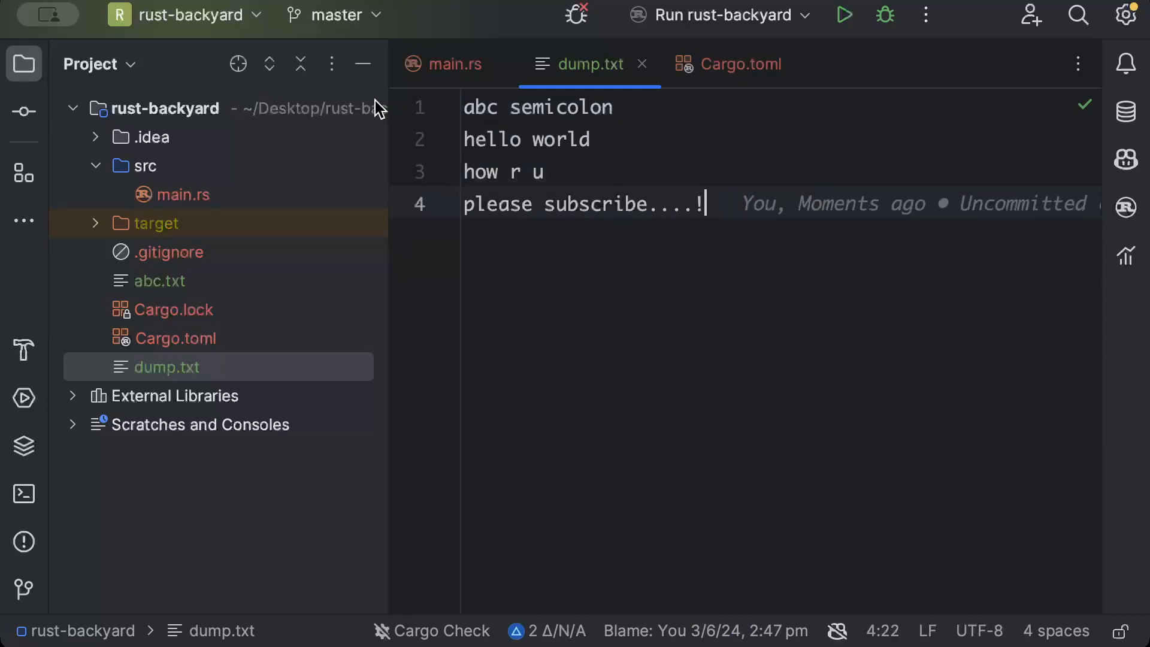
{"action": "left_click", "coordinate": [530, 172]}
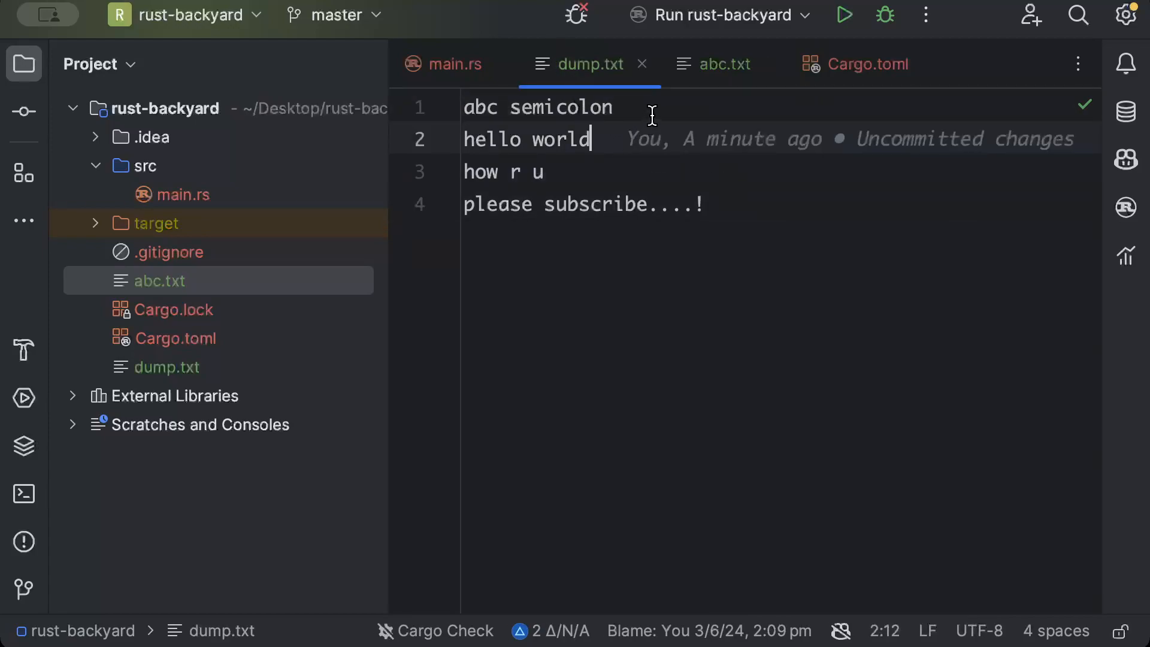
{"action": "left_click", "coordinate": [702, 203]}
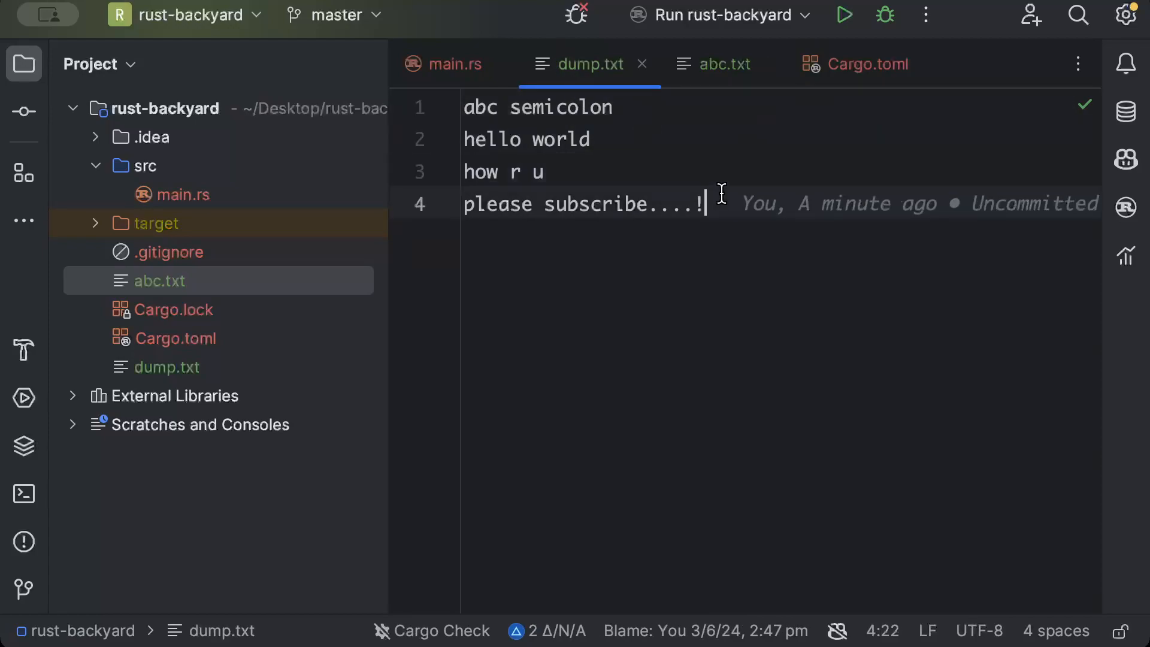
{"action": "left_click", "coordinate": [455, 64]}
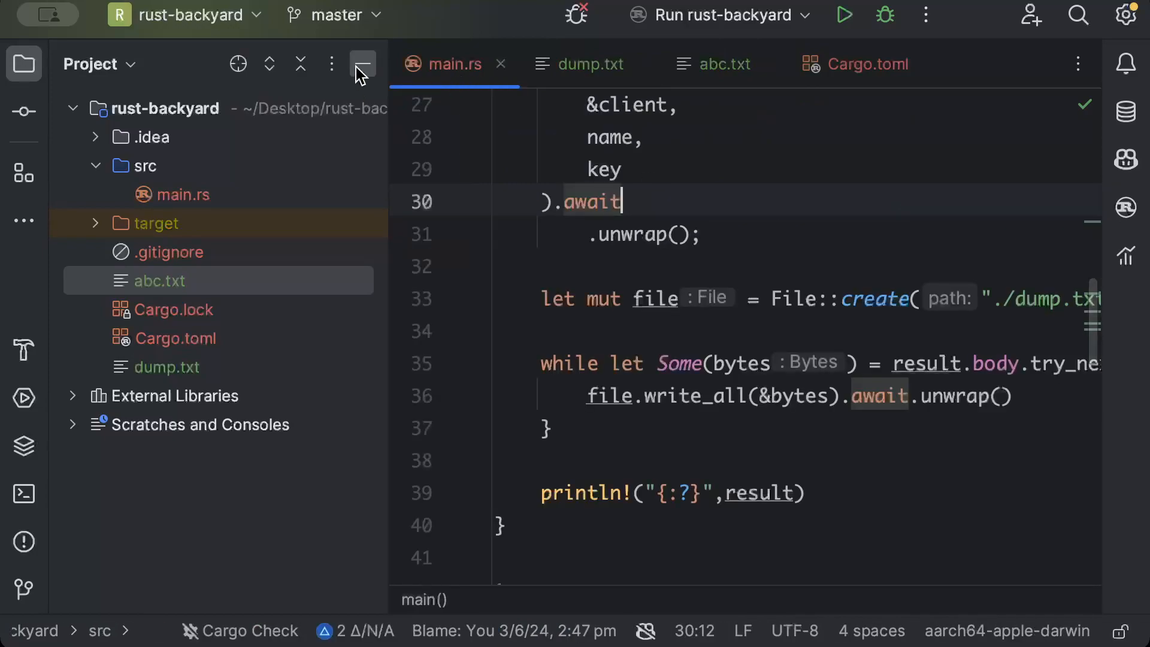
Step: Hide the Project panel and scroll main.rs up to its imports
{"action": "left_click", "coordinate": [361, 64]}
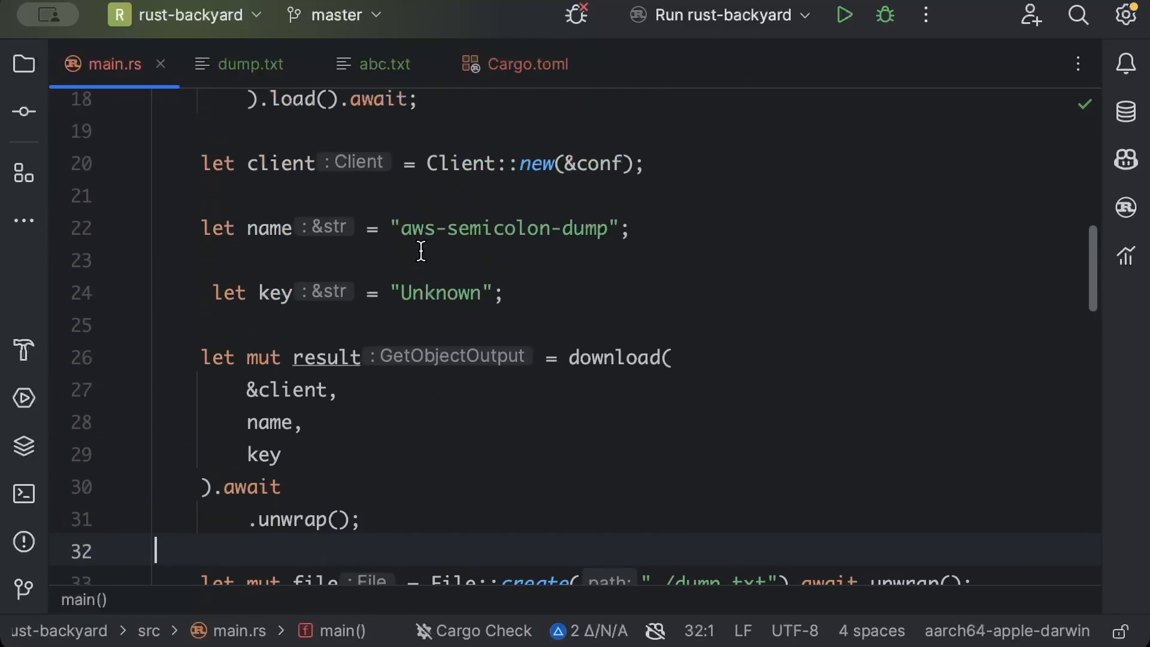
{"action": "scroll", "scroll_direction": "up", "scroll_amount": 3}
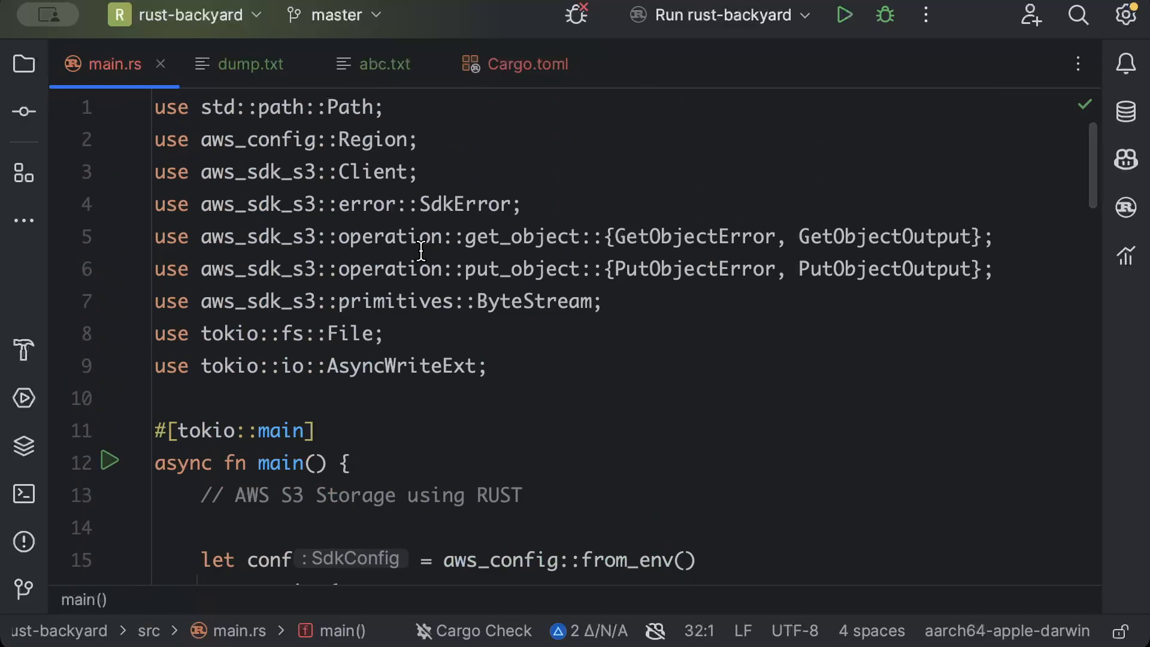
{"action": "mouse_move", "coordinate": [421, 251]}
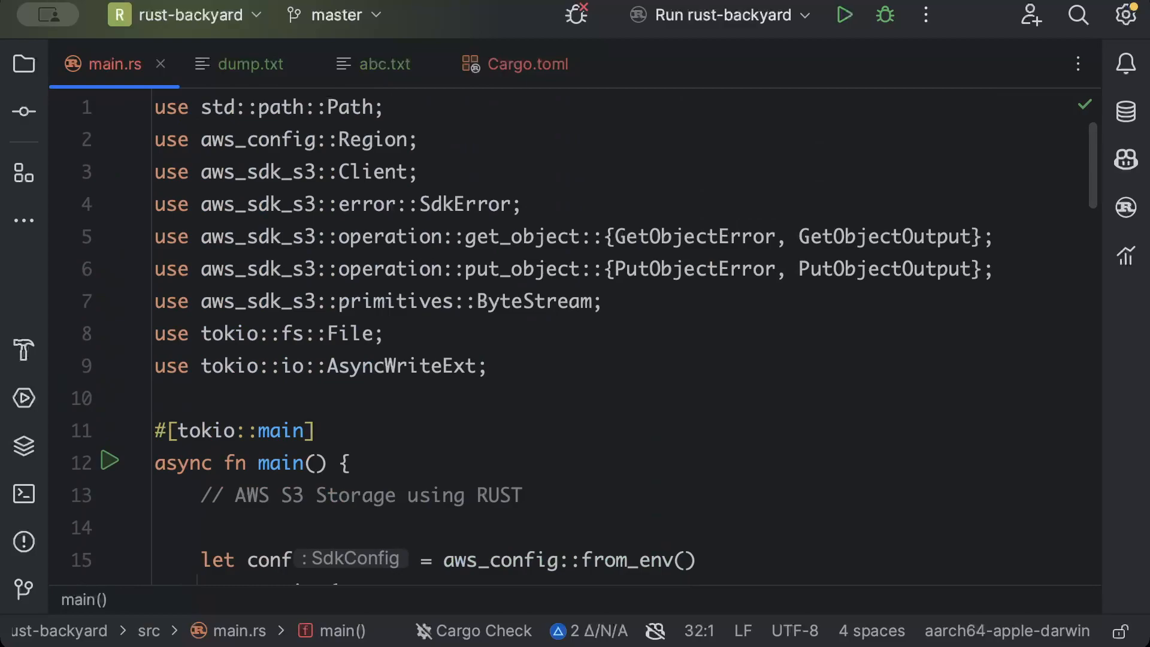